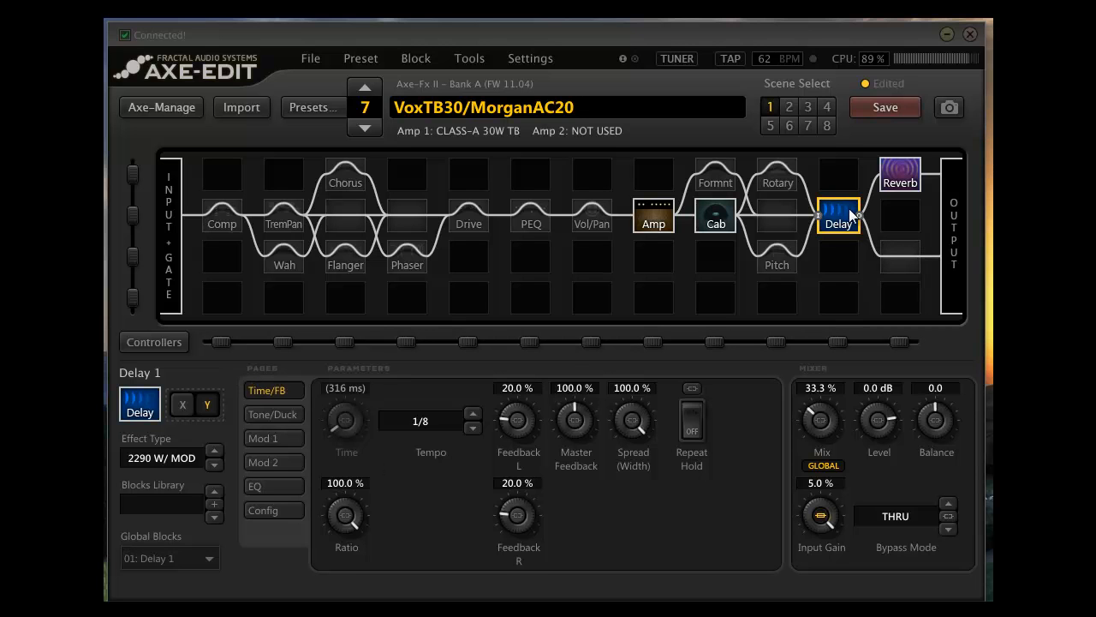
mouse_move(168, 169)
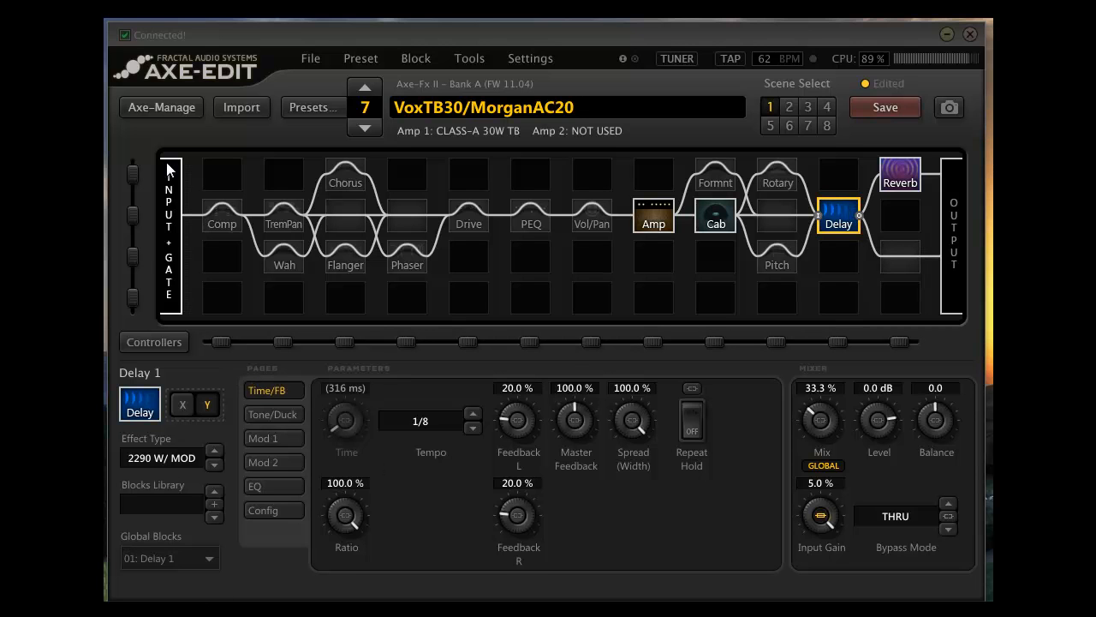
Open the Input + Gate block showing threshold -84 dB, ratio 3.00 and release 100 ms.
click(169, 236)
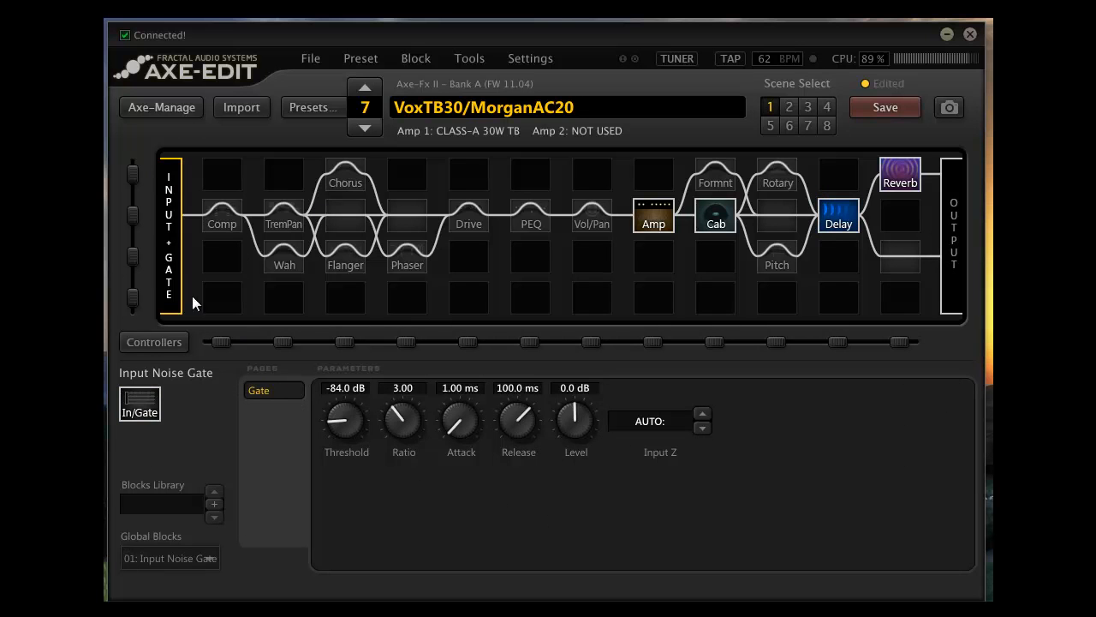
mouse_move(167, 235)
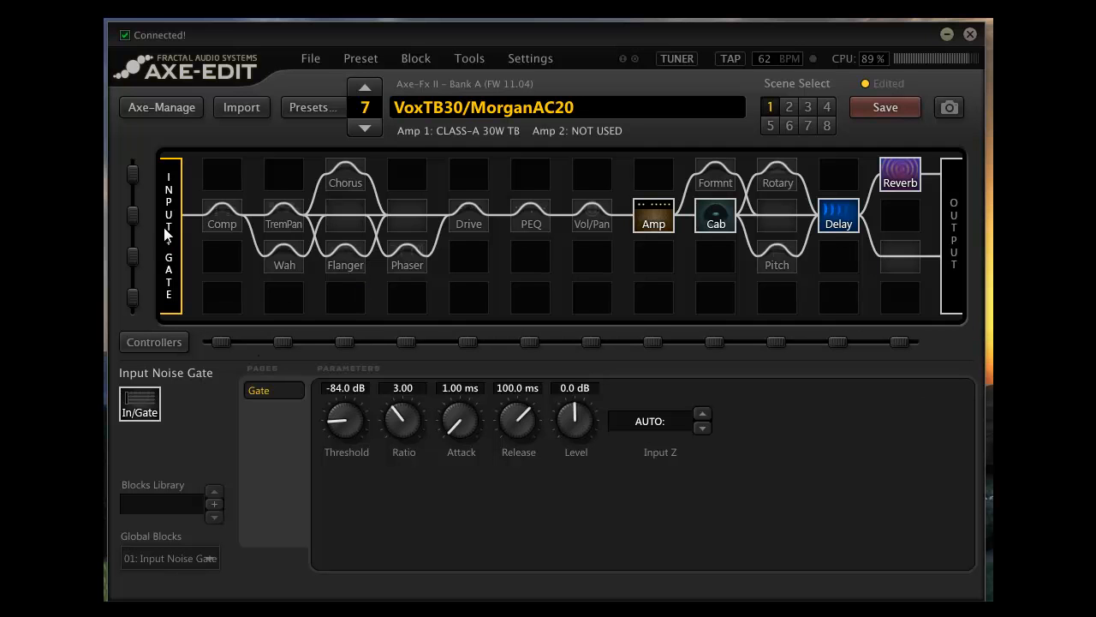
mouse_move(148, 236)
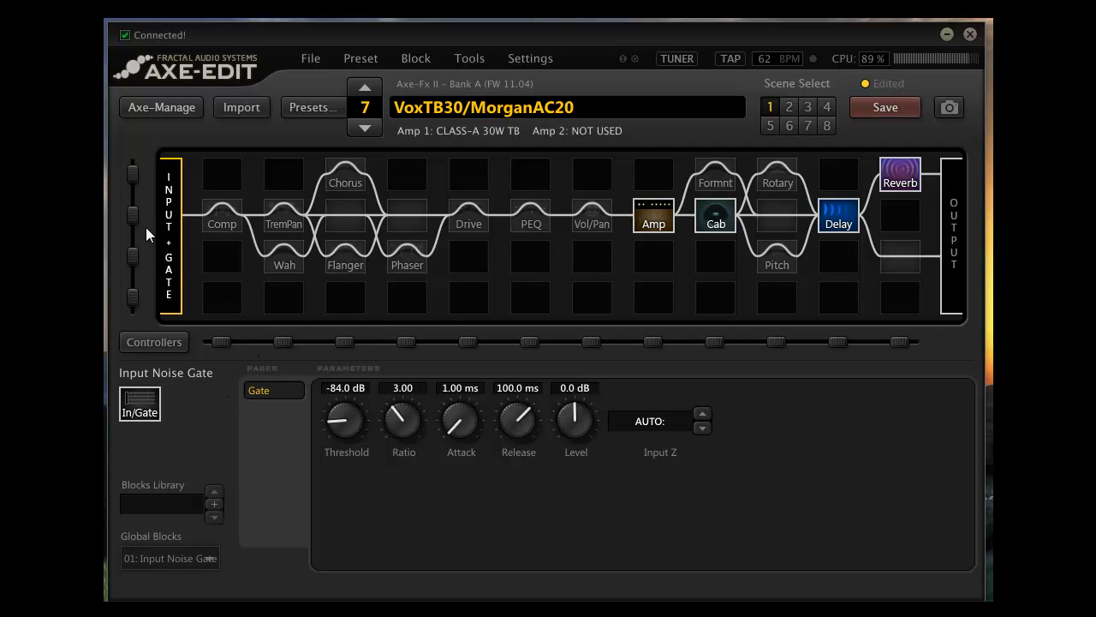
mouse_move(170, 215)
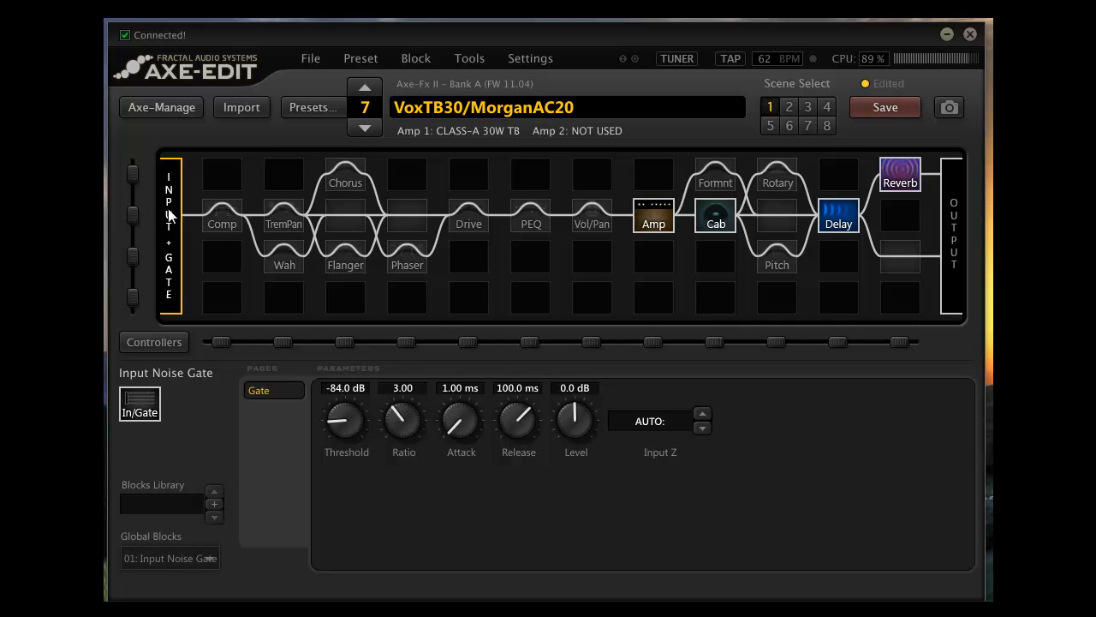
mouse_move(571, 456)
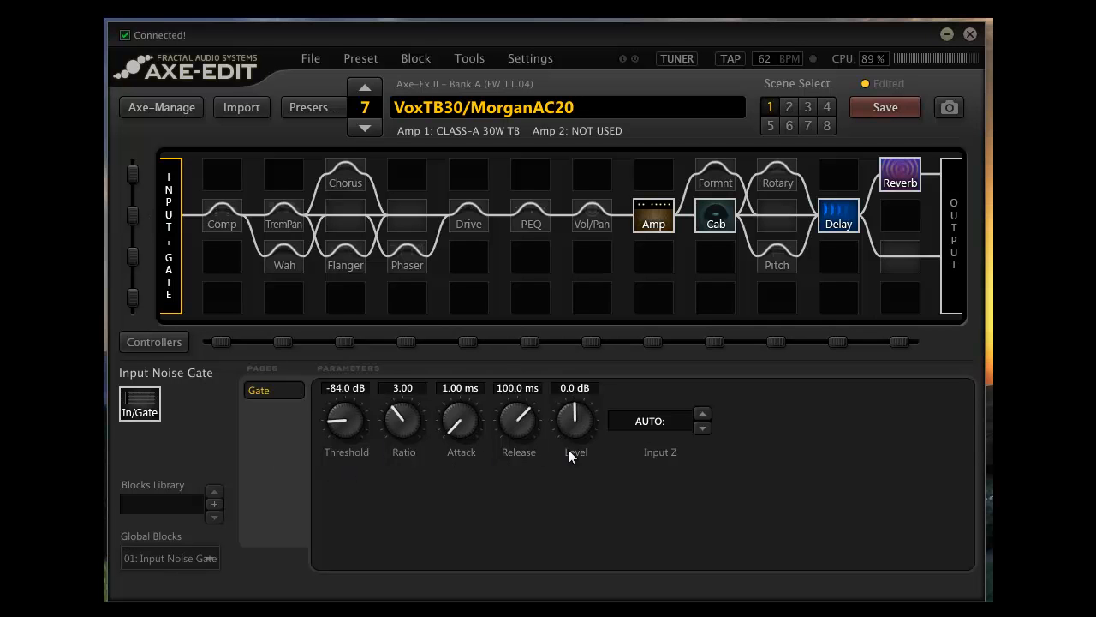
mouse_move(398, 449)
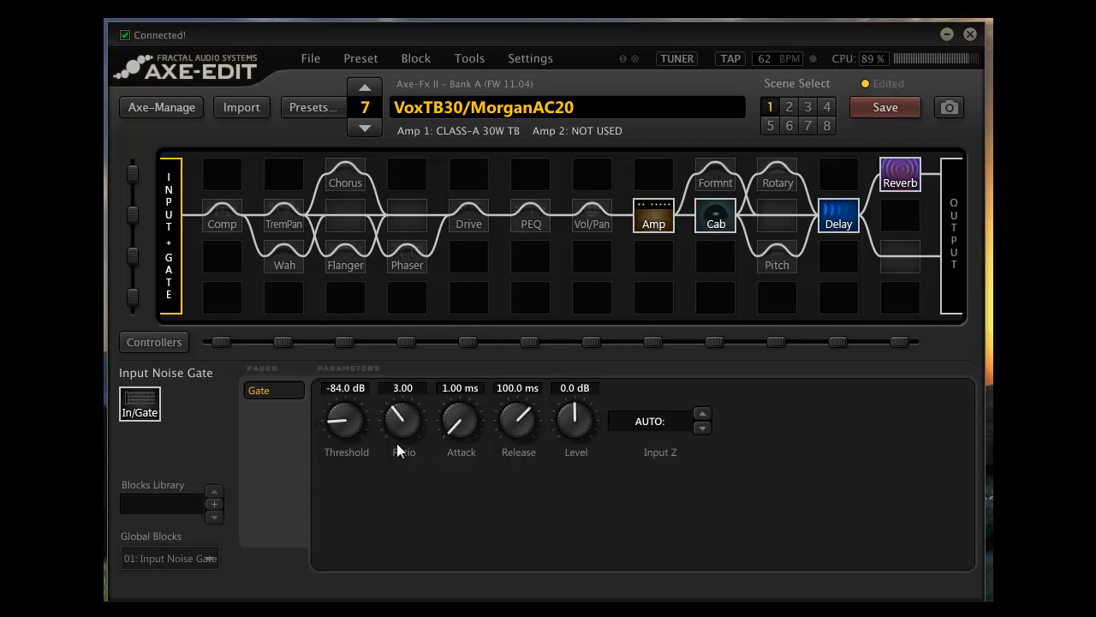
mouse_move(318, 411)
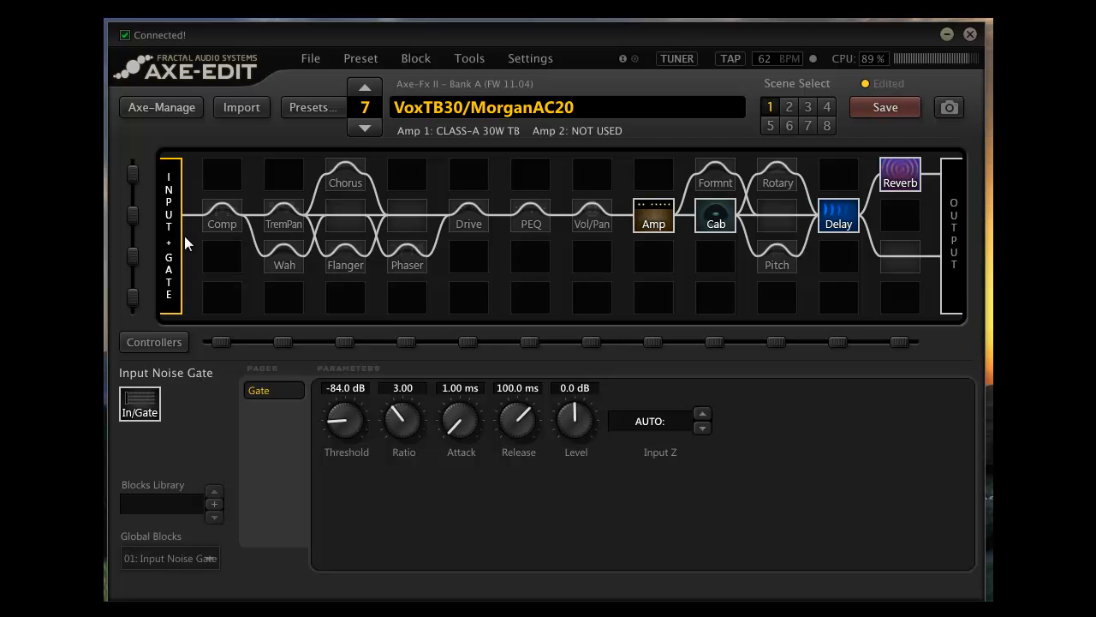
mouse_move(598, 203)
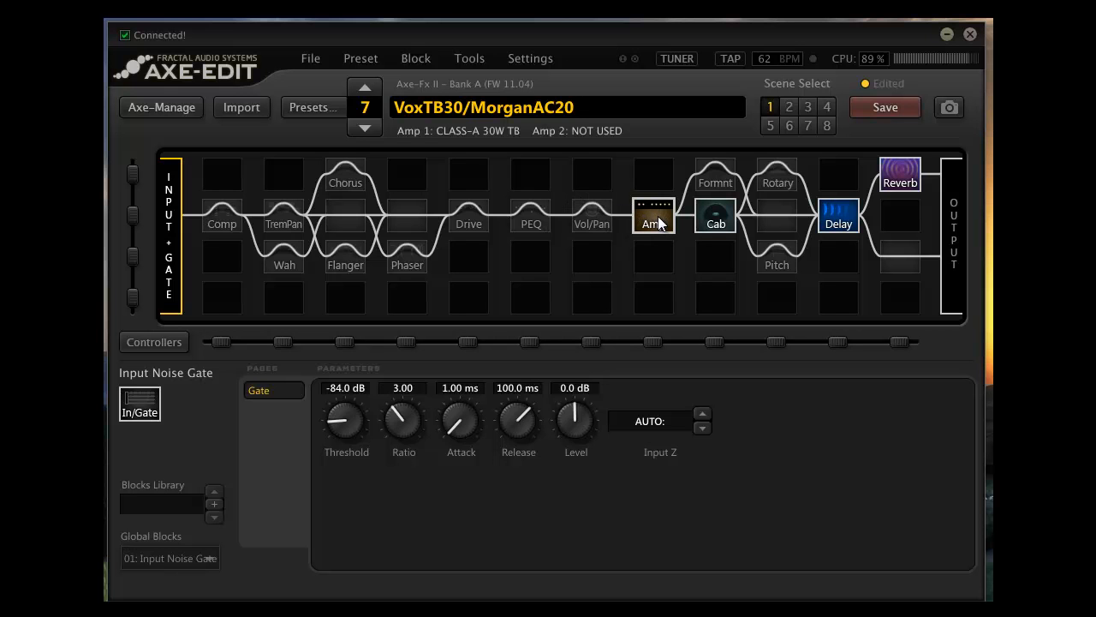
Open Amp 1, the Class-A 30W TB, with drive 4.00, bass 3.75 and master 10.00.
click(653, 214)
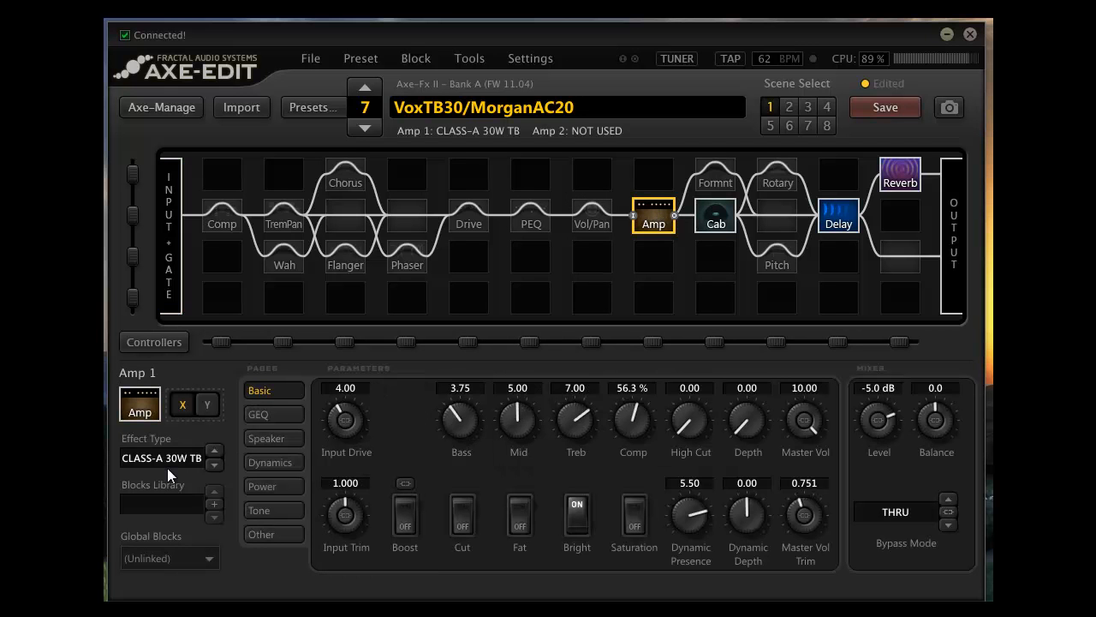
mouse_move(257, 534)
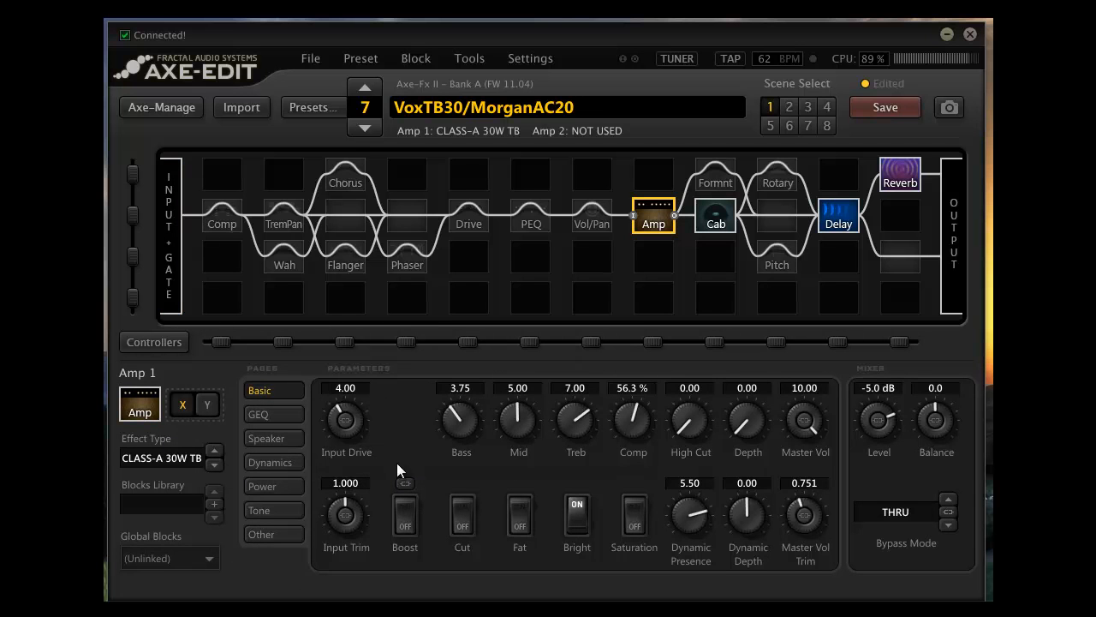
mouse_move(787, 483)
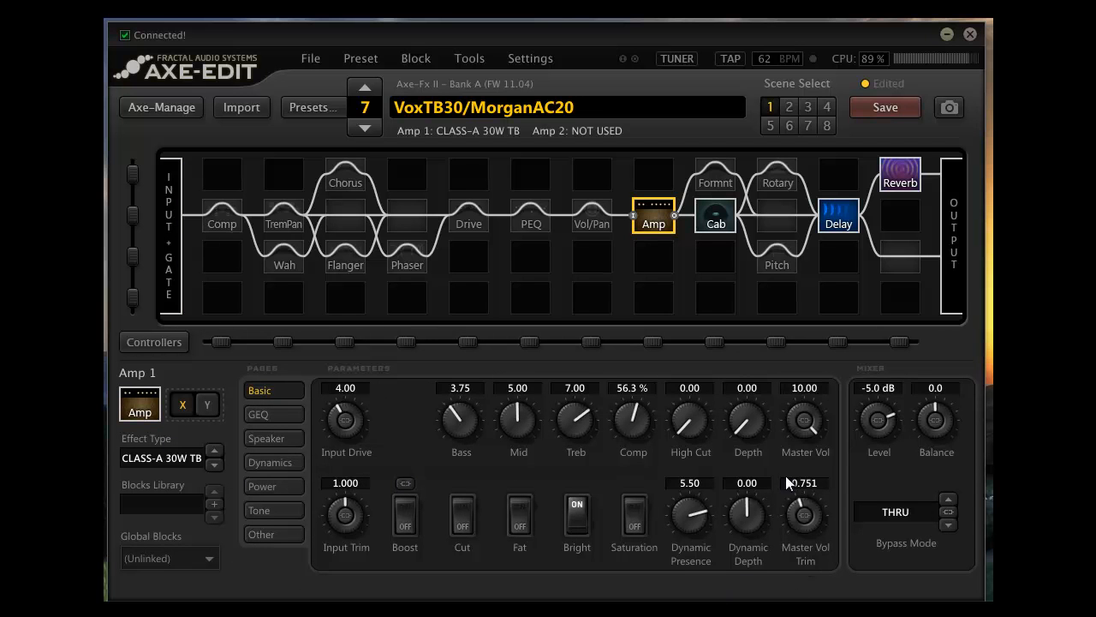
mouse_move(820, 580)
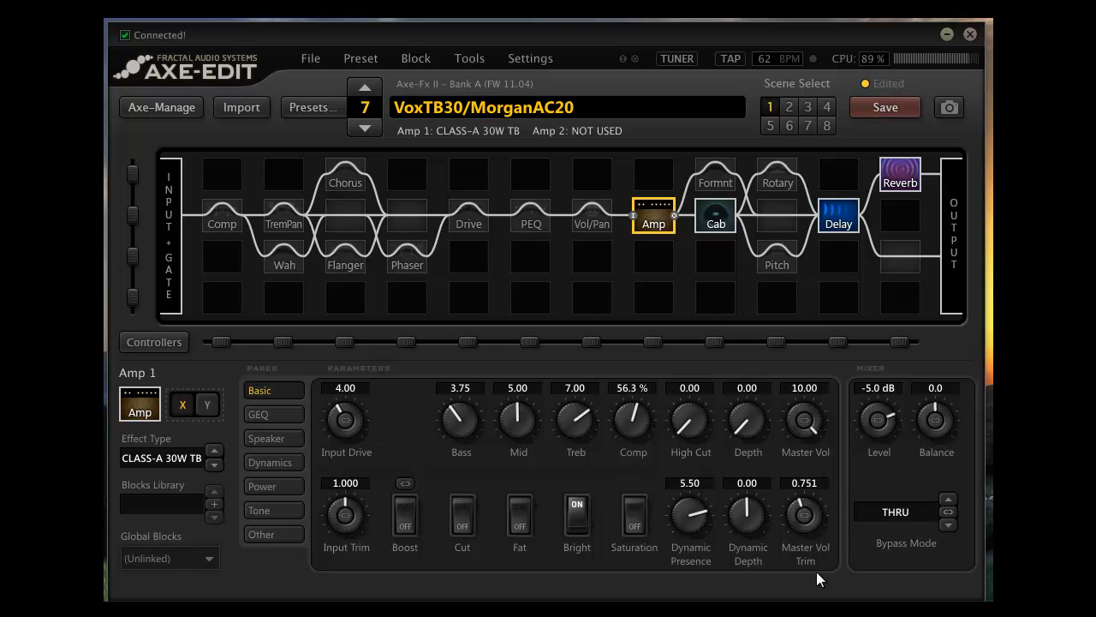
mouse_move(745, 511)
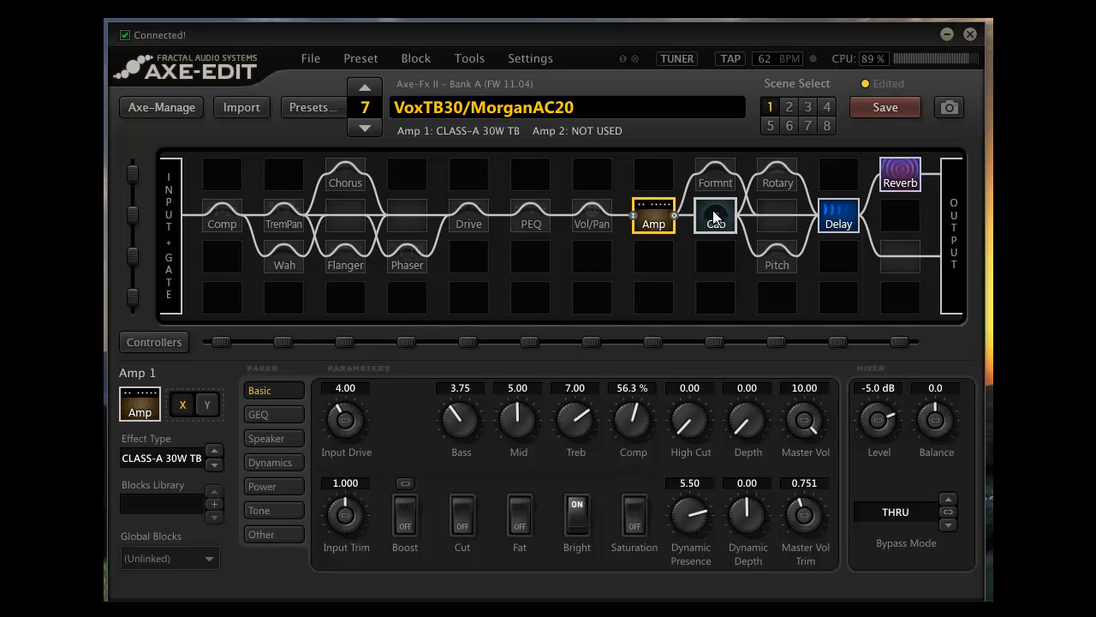
mouse_move(698, 214)
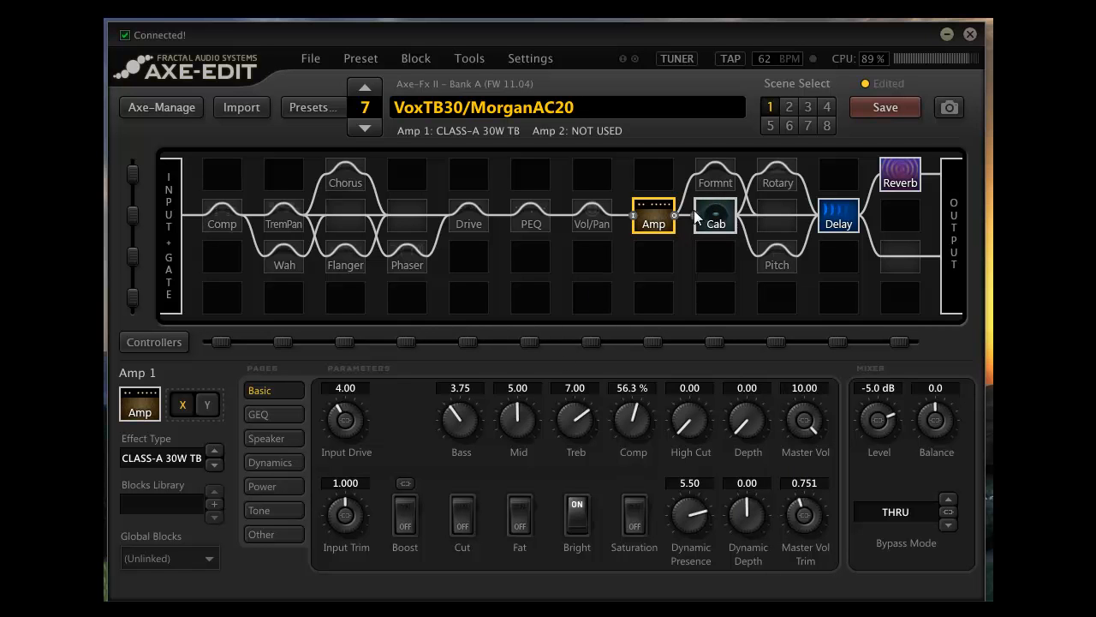
Open Cab 1, showing the mono hi-res 4x12 Alnico Silver-Blue cabinet with no mic.
click(715, 216)
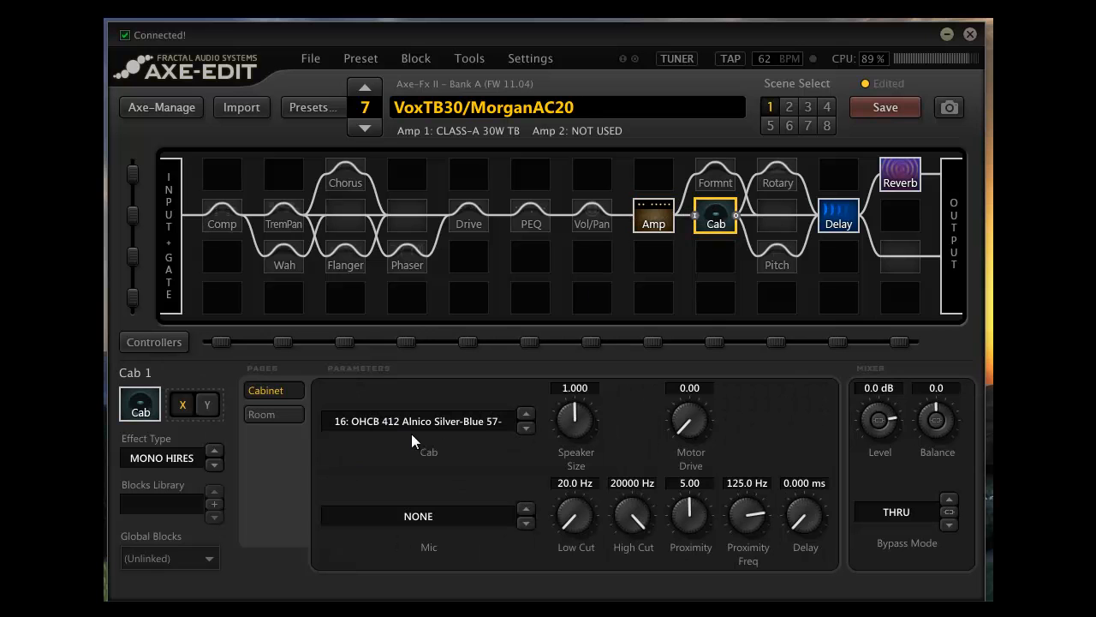
mouse_move(240, 484)
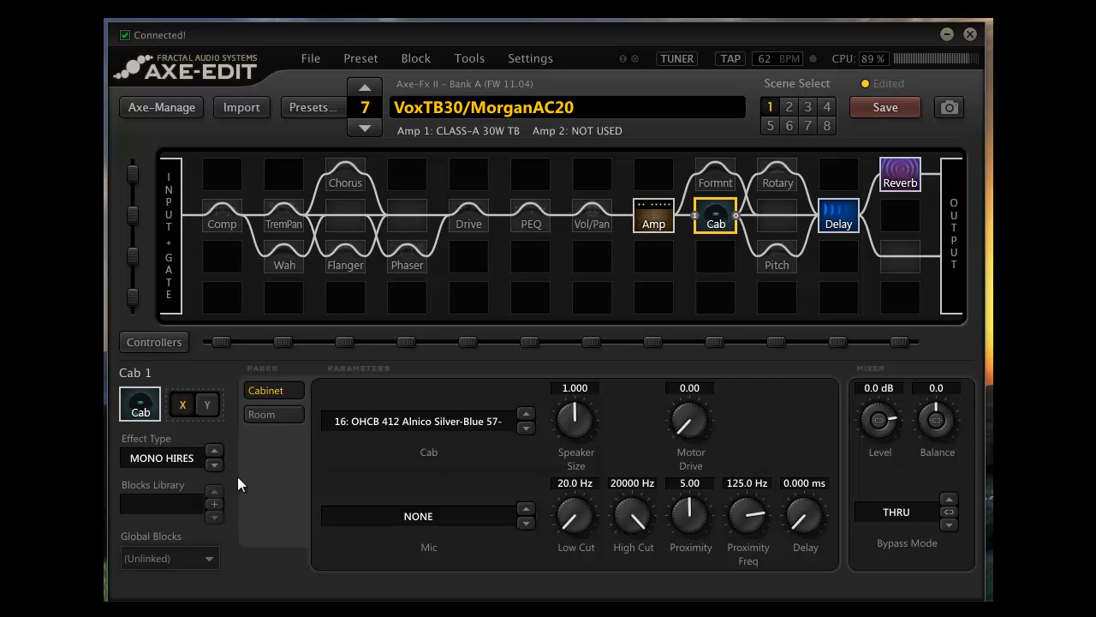
mouse_move(420, 452)
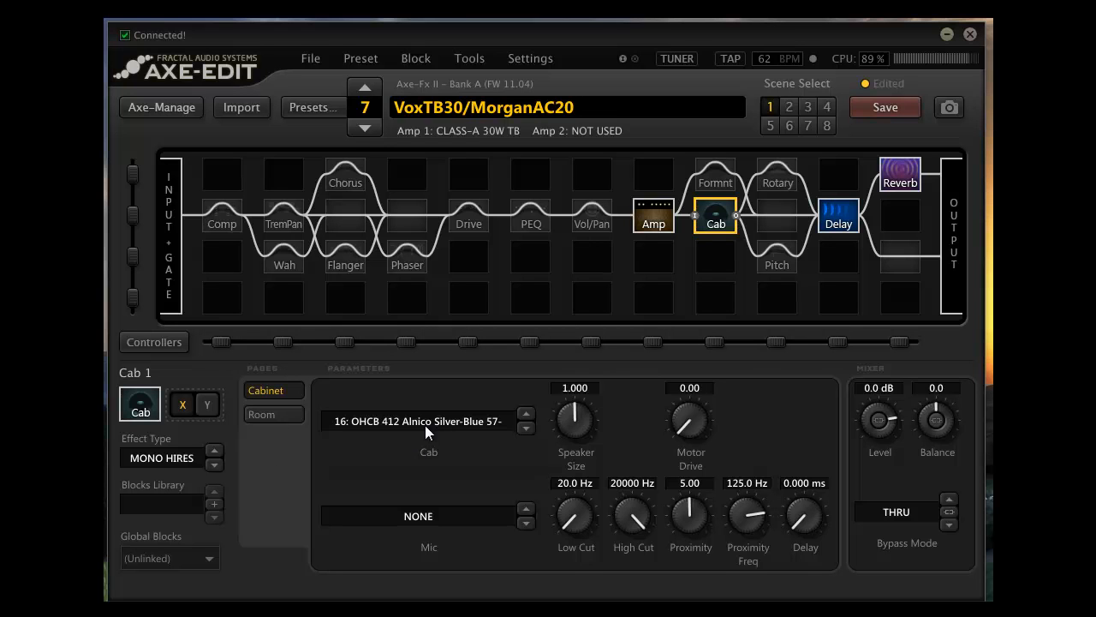
mouse_move(492, 445)
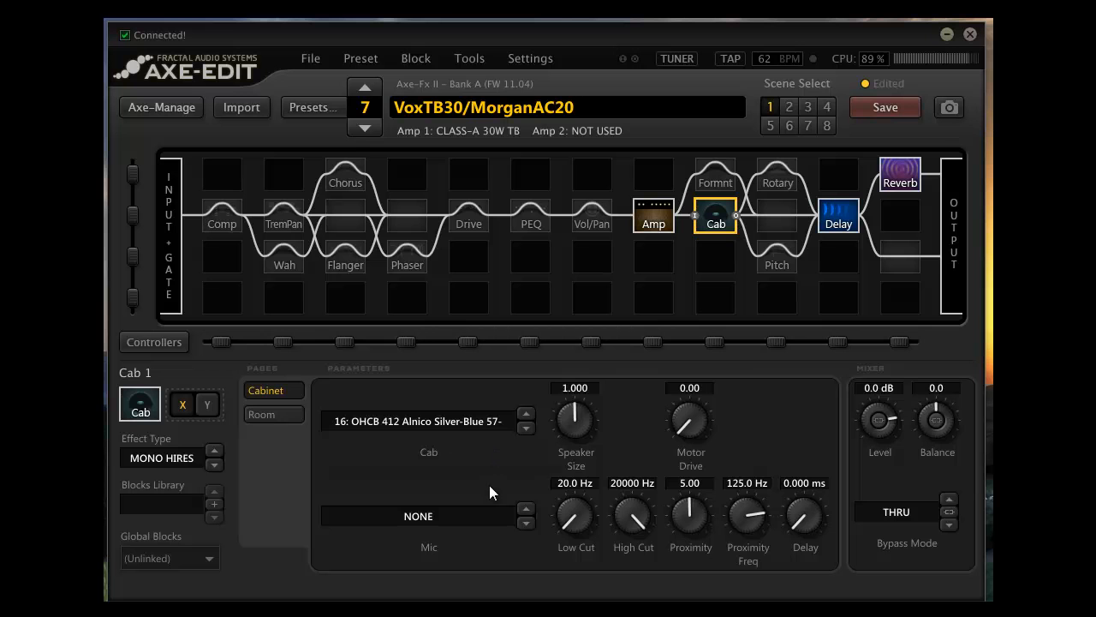
mouse_move(843, 204)
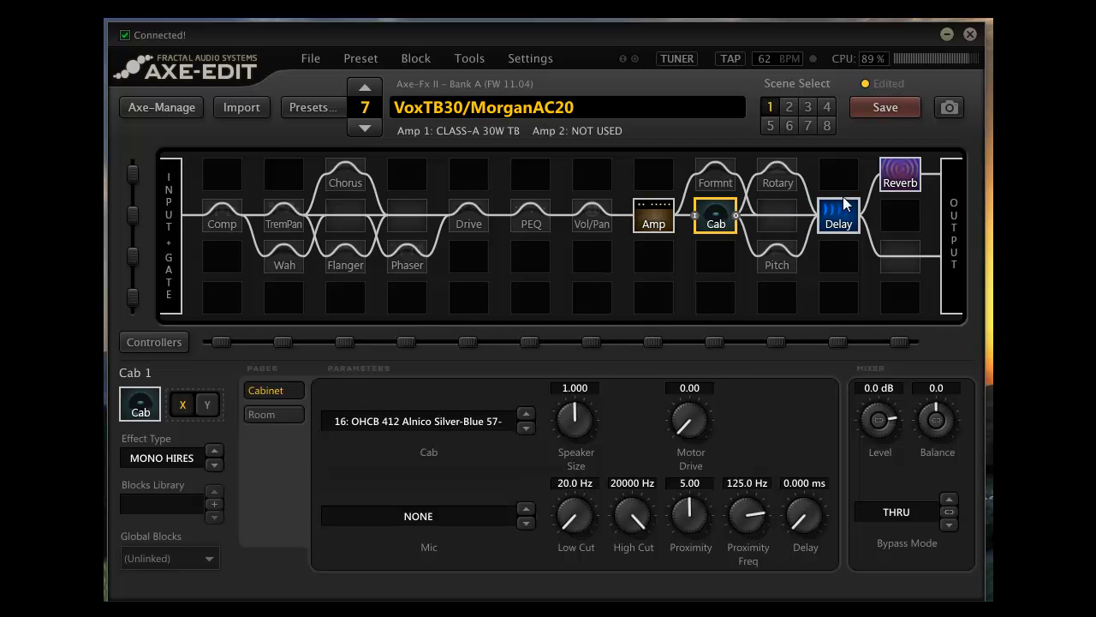
View the 2290 delay and medium room reverb blocks, then deselect to an empty grid cell.
click(838, 215)
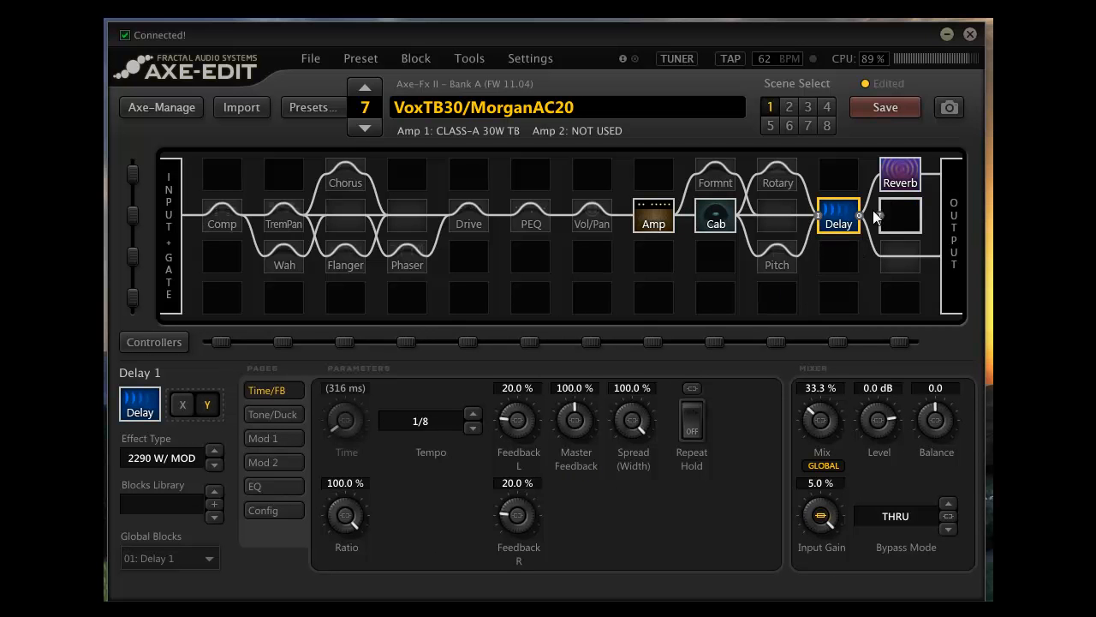
click(899, 174)
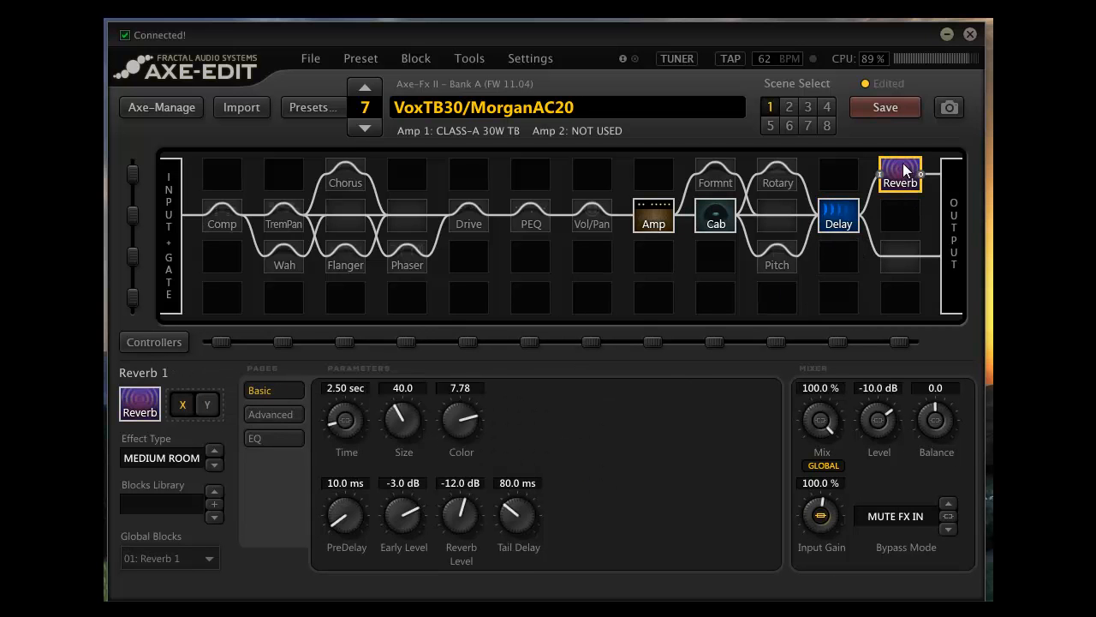
click(899, 256)
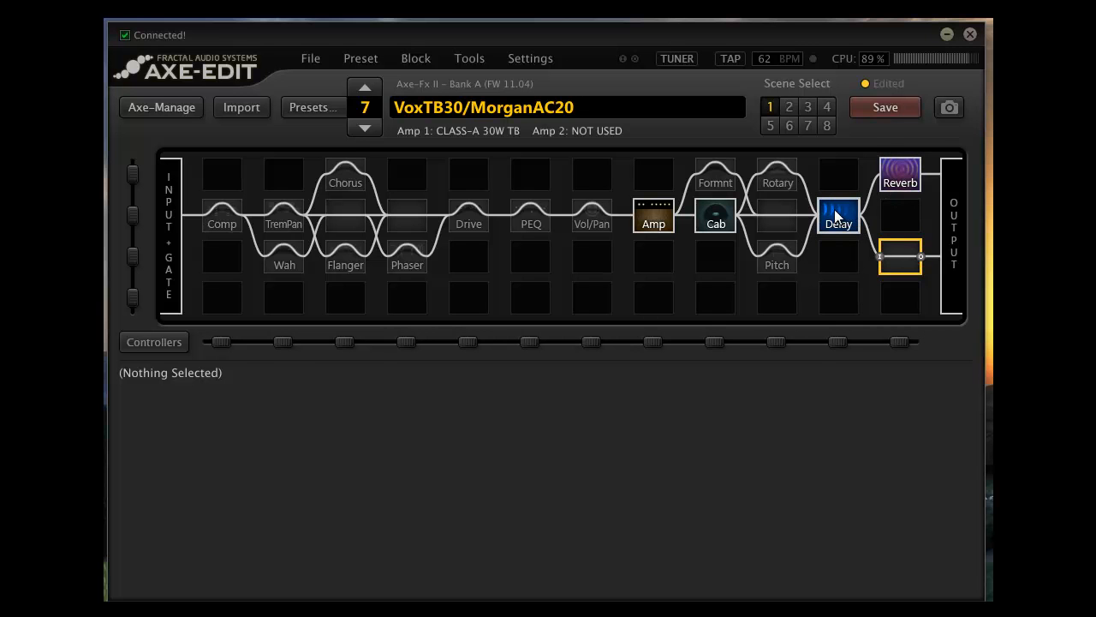
click(838, 214)
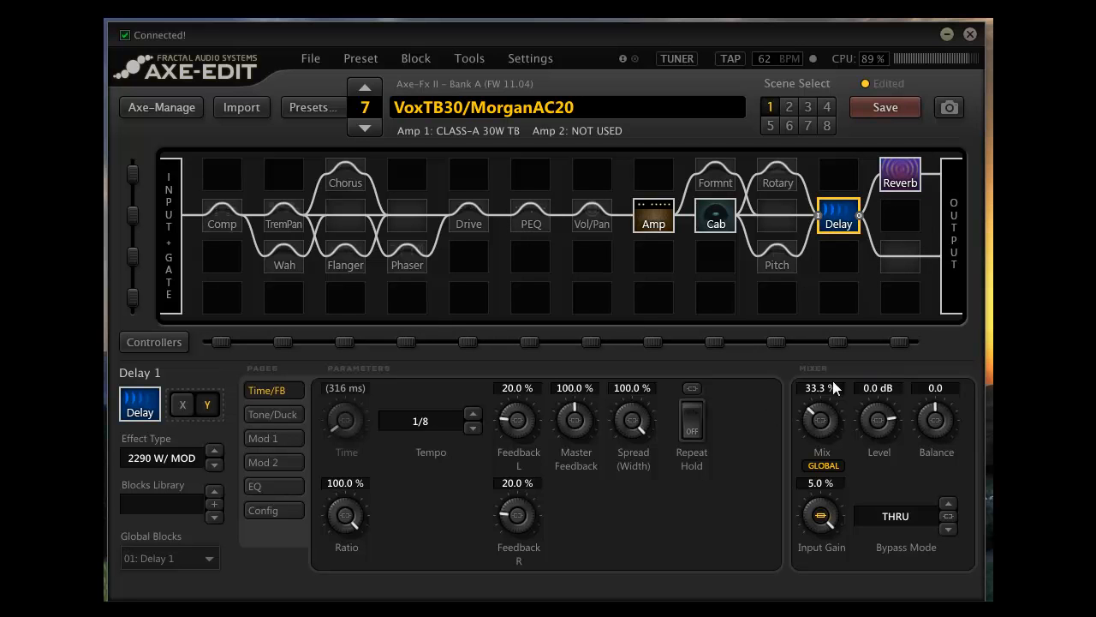
mouse_move(796, 490)
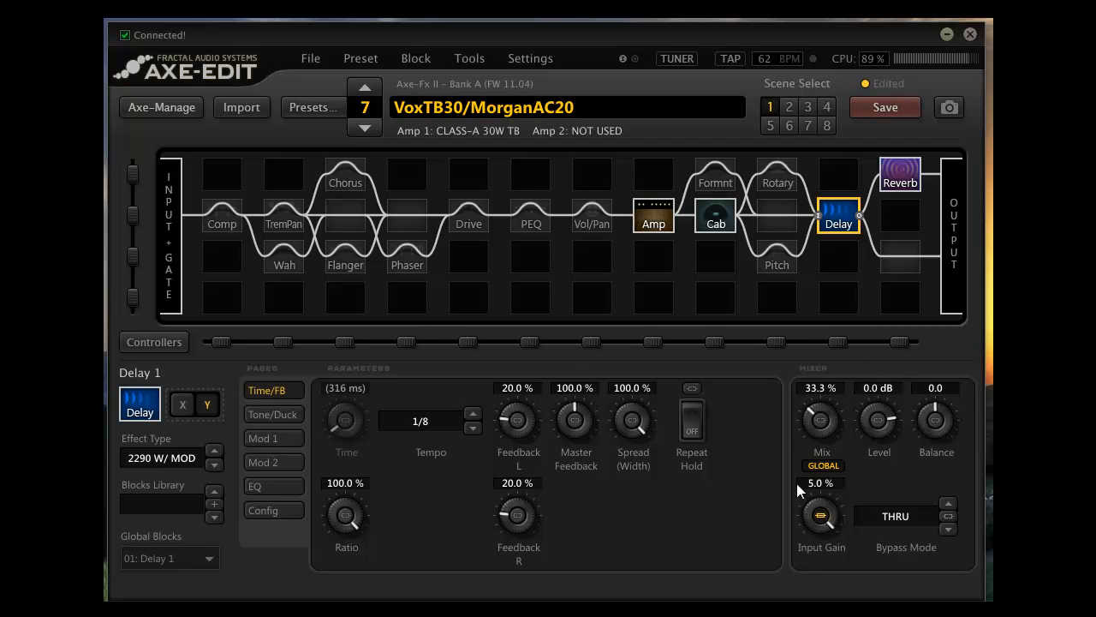
mouse_move(958, 317)
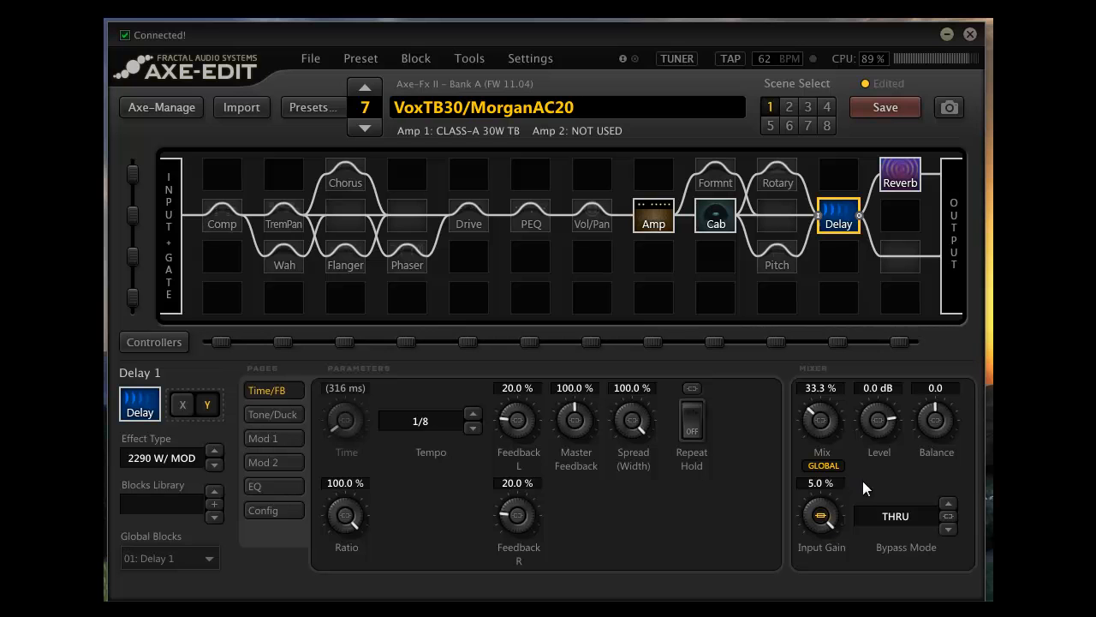
mouse_move(941, 465)
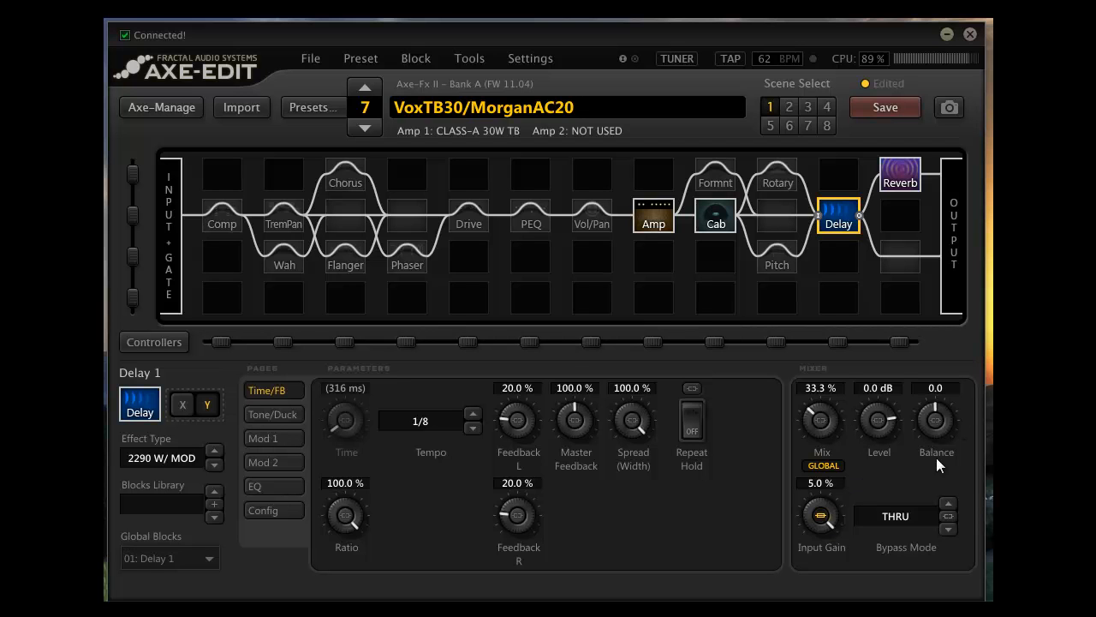
mouse_move(818, 381)
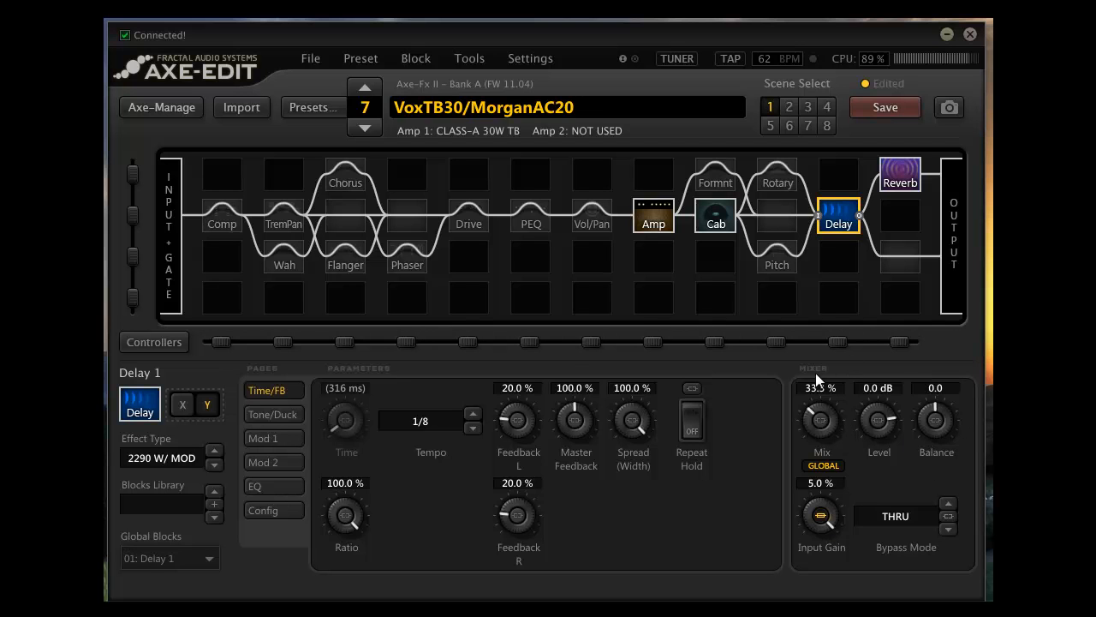
mouse_move(771, 430)
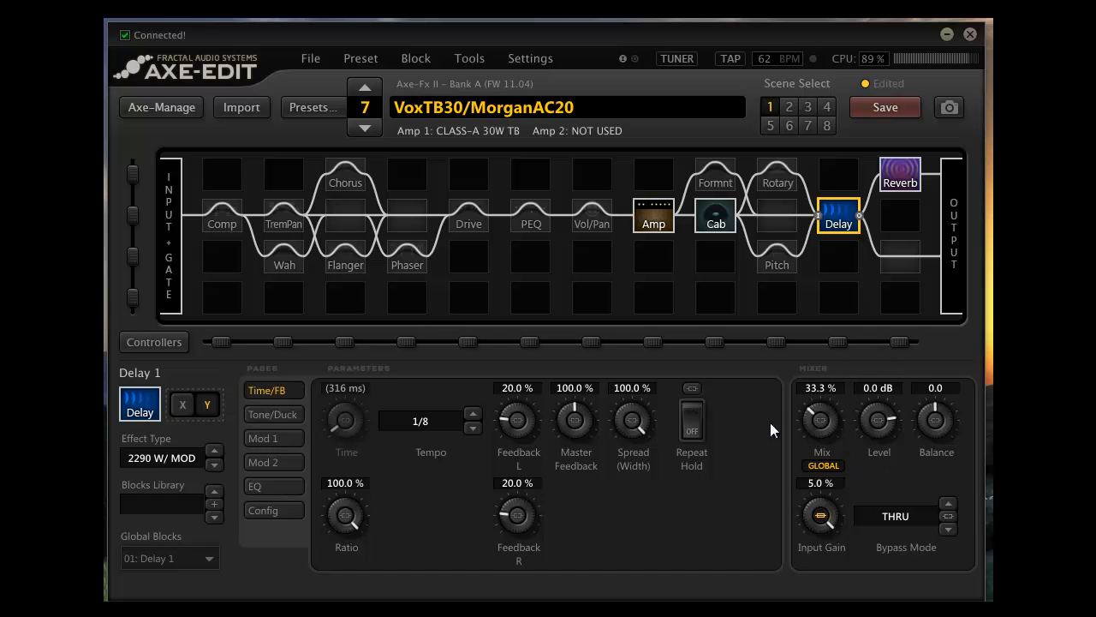
mouse_move(881, 376)
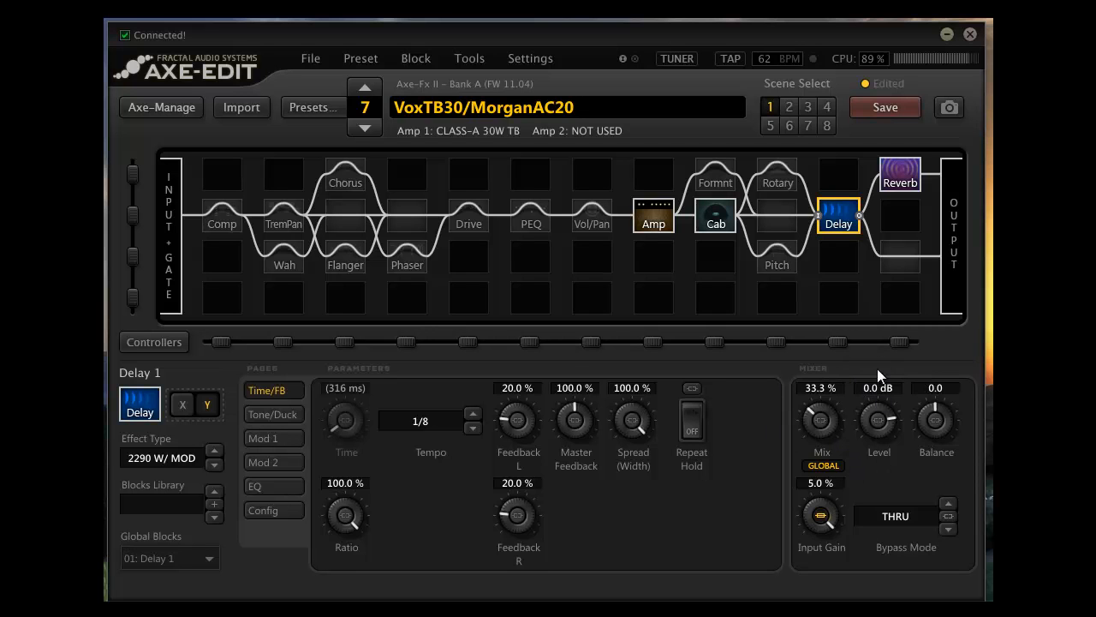
mouse_move(741, 584)
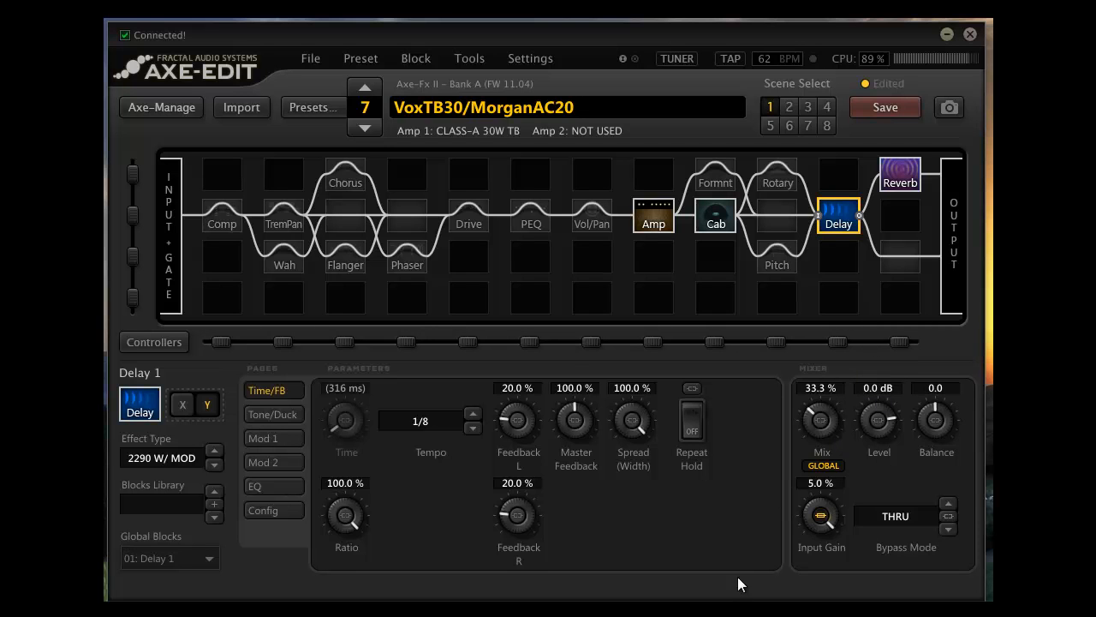
mouse_move(828, 520)
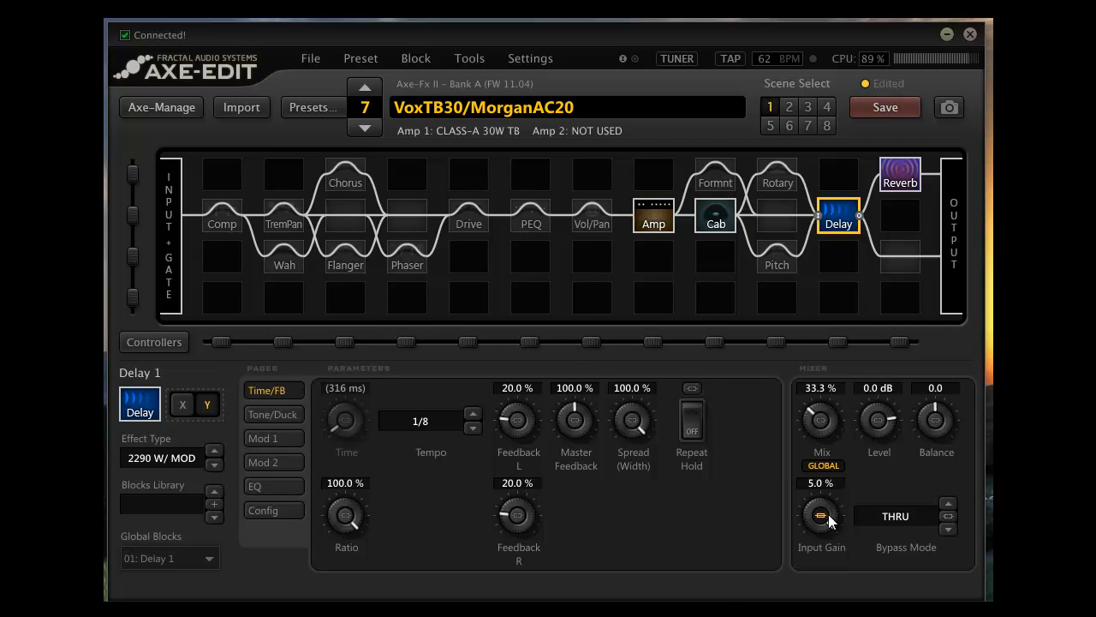
mouse_move(830, 527)
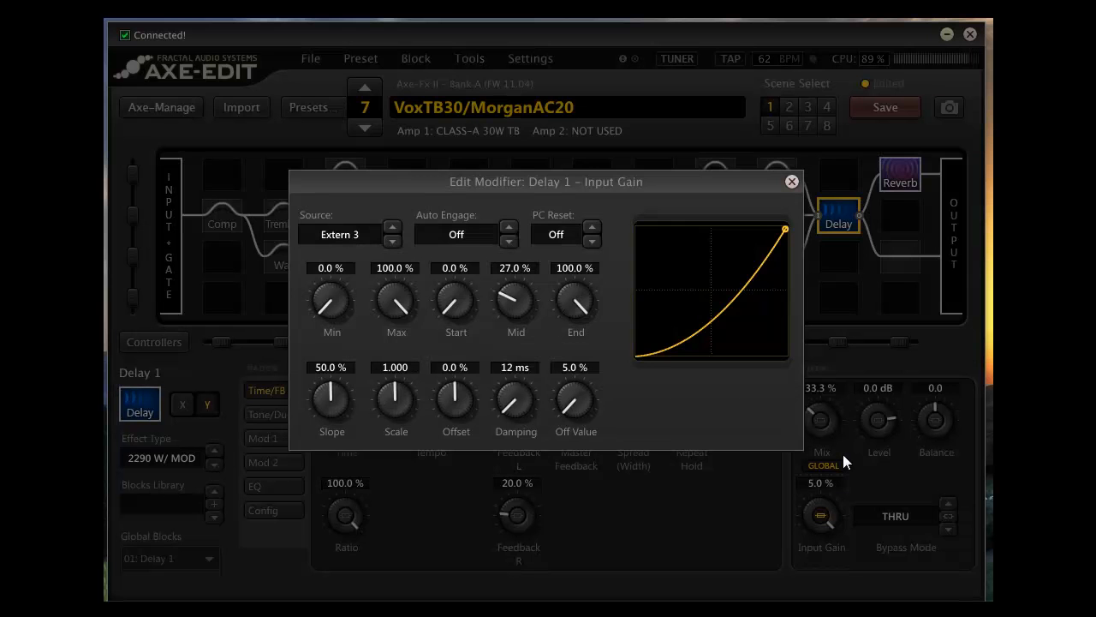
mouse_move(371, 213)
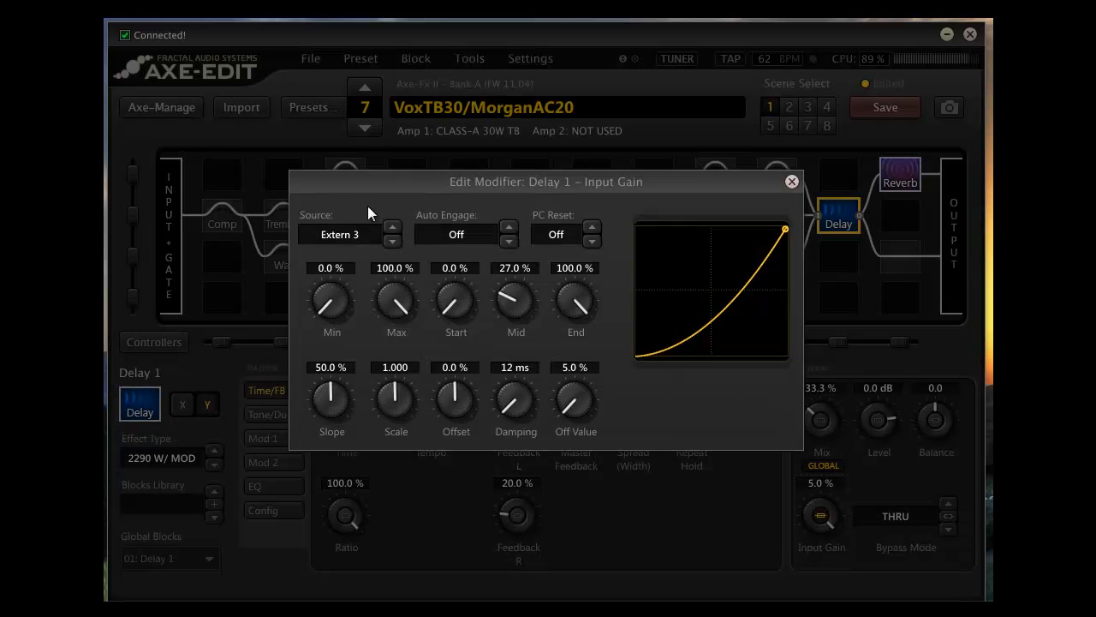
mouse_move(439, 212)
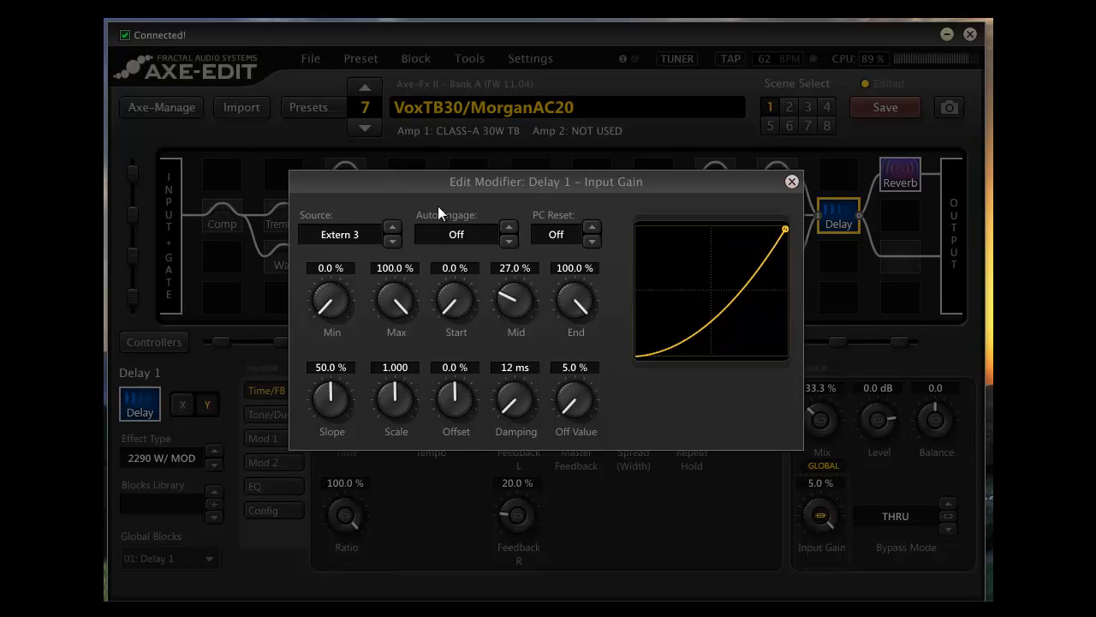
mouse_move(445, 264)
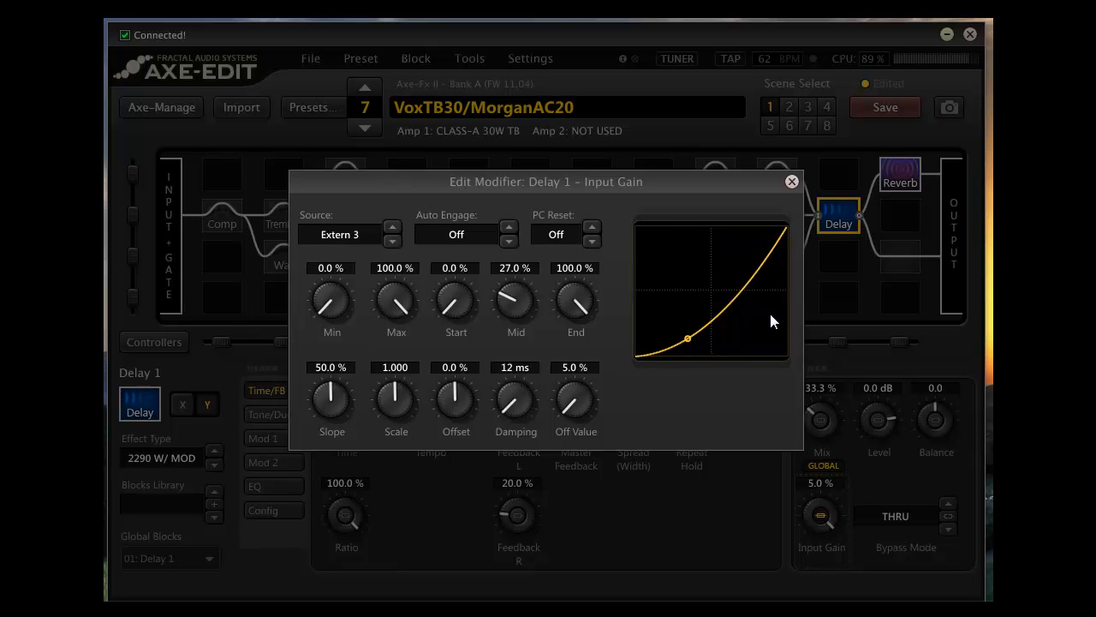
mouse_move(715, 358)
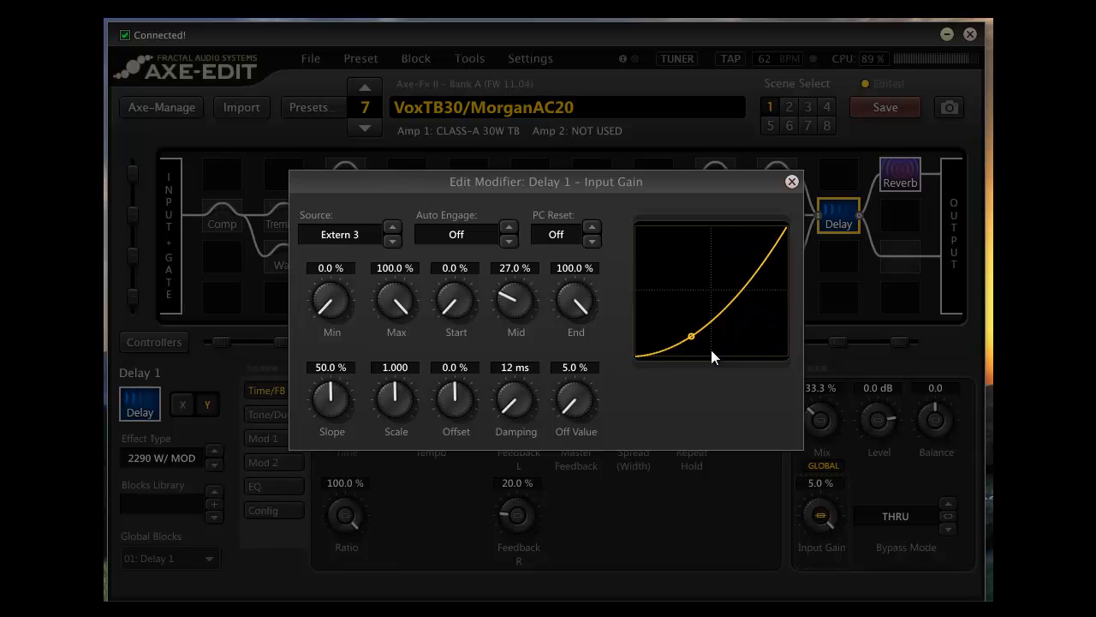
Drag the Extern 3 Input Gain modifier curve around, then reset Mid to 27%.
drag(692, 335, 644, 355)
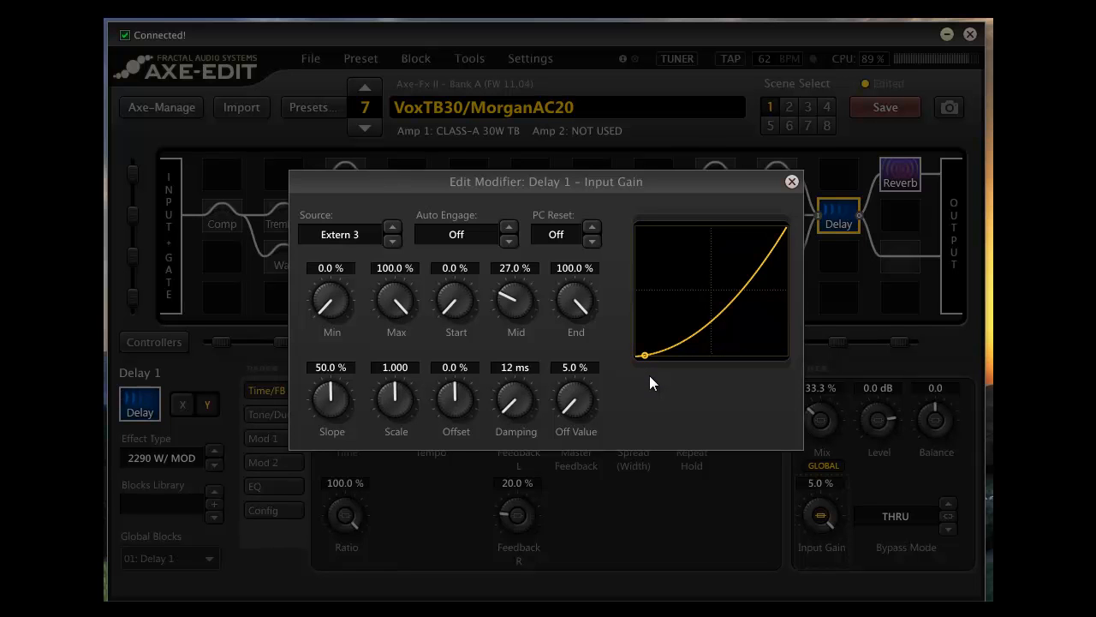
drag(644, 354, 715, 317)
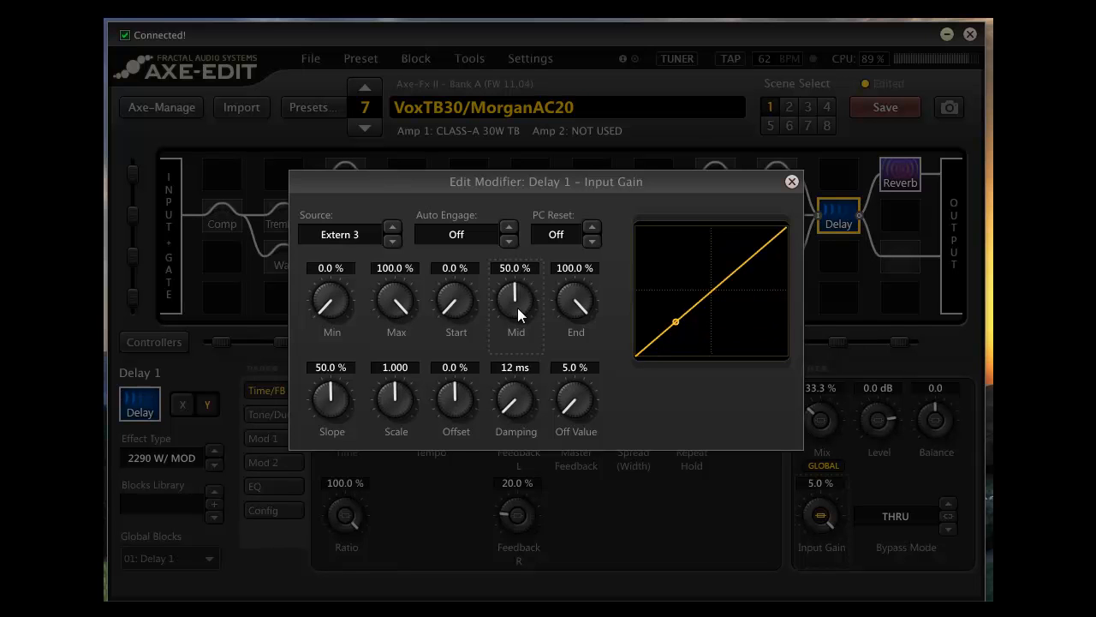
mouse_move(557, 283)
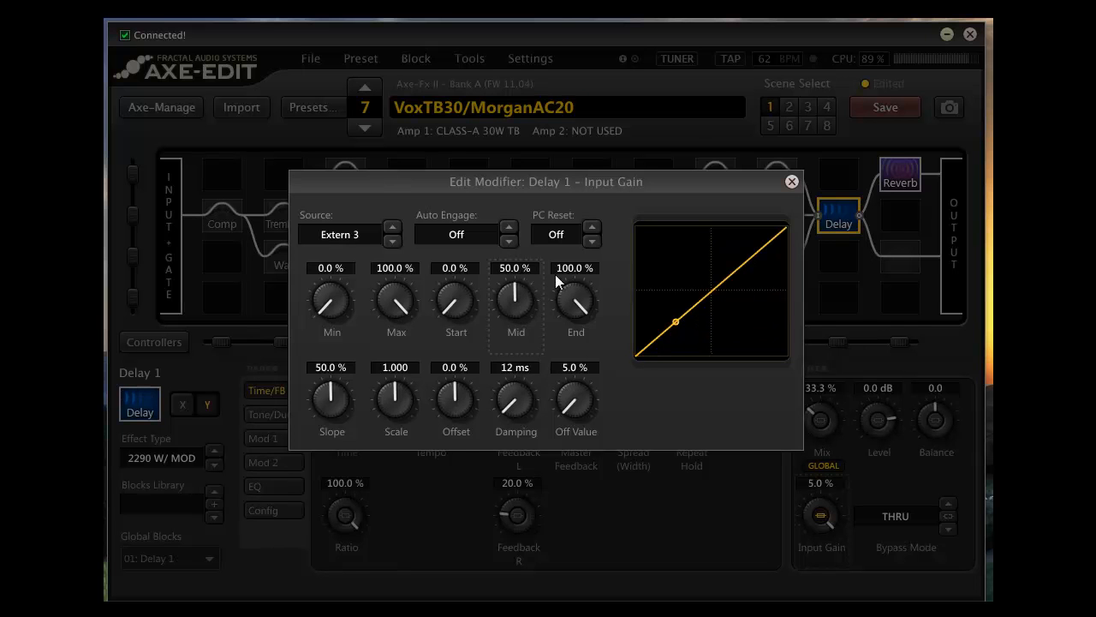
double_click(515, 268)
text(27)
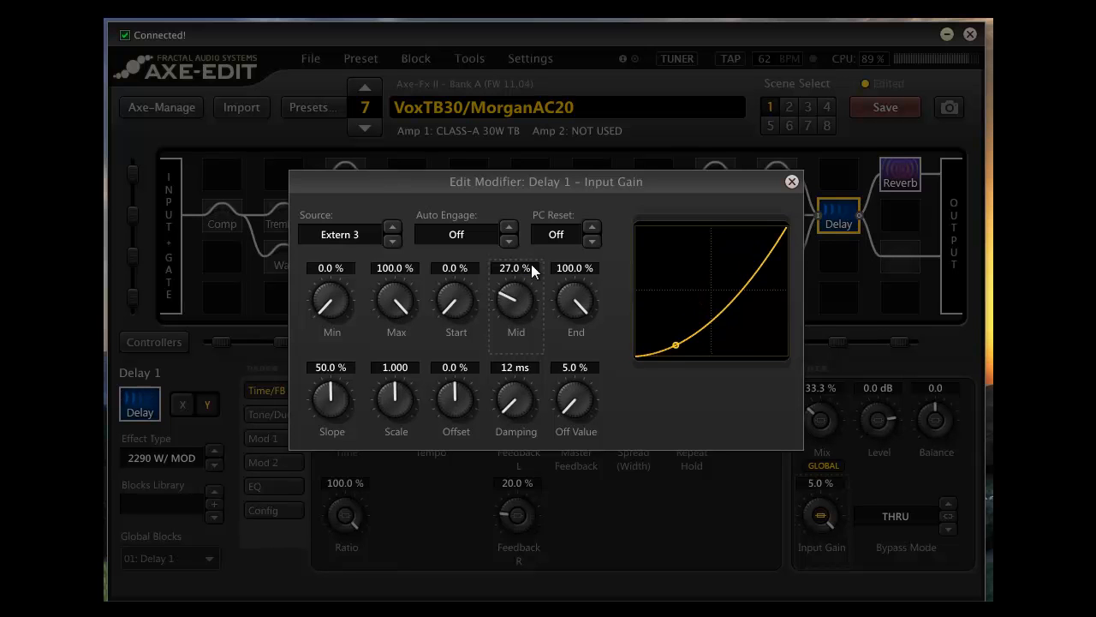
mouse_move(692, 345)
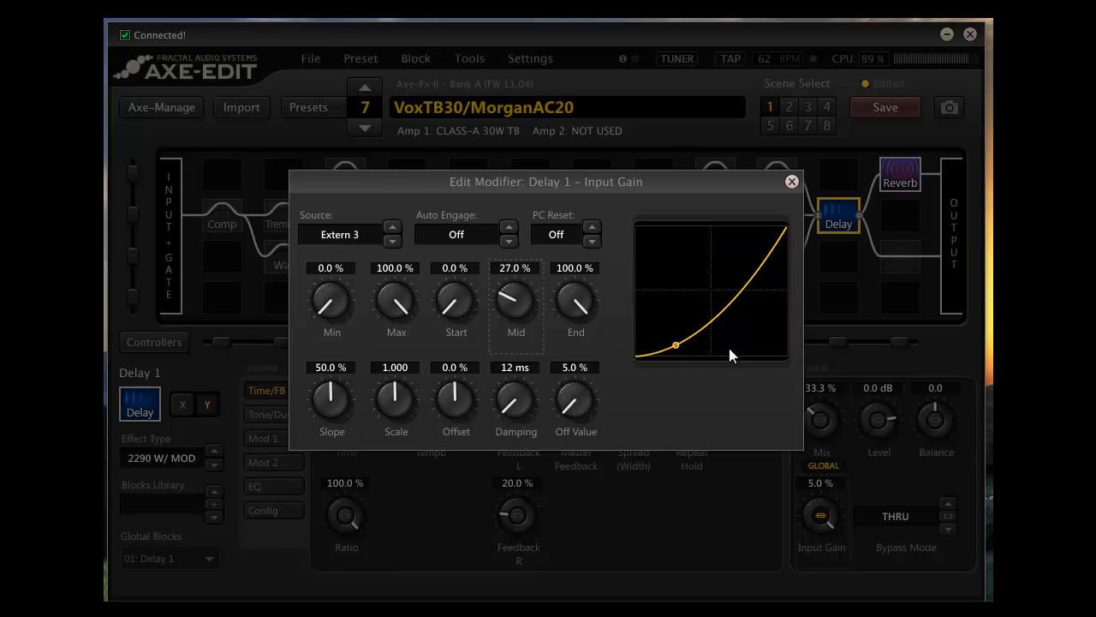
mouse_move(803, 222)
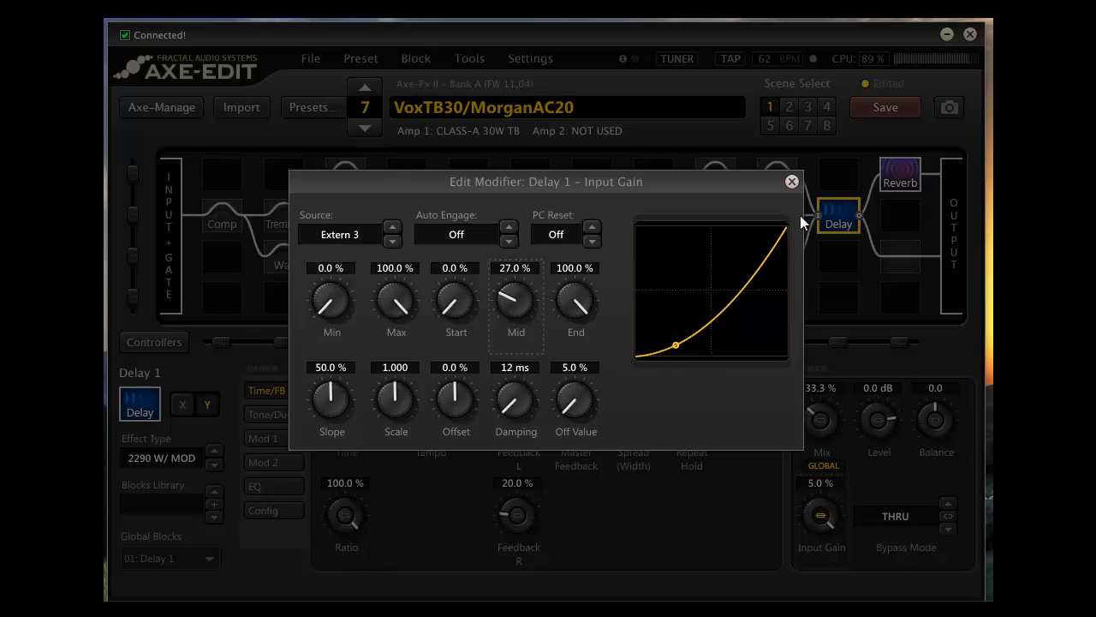
Close the Edit Modifier window, returning to Delay 1's time, feedback and mixer parameters.
click(790, 181)
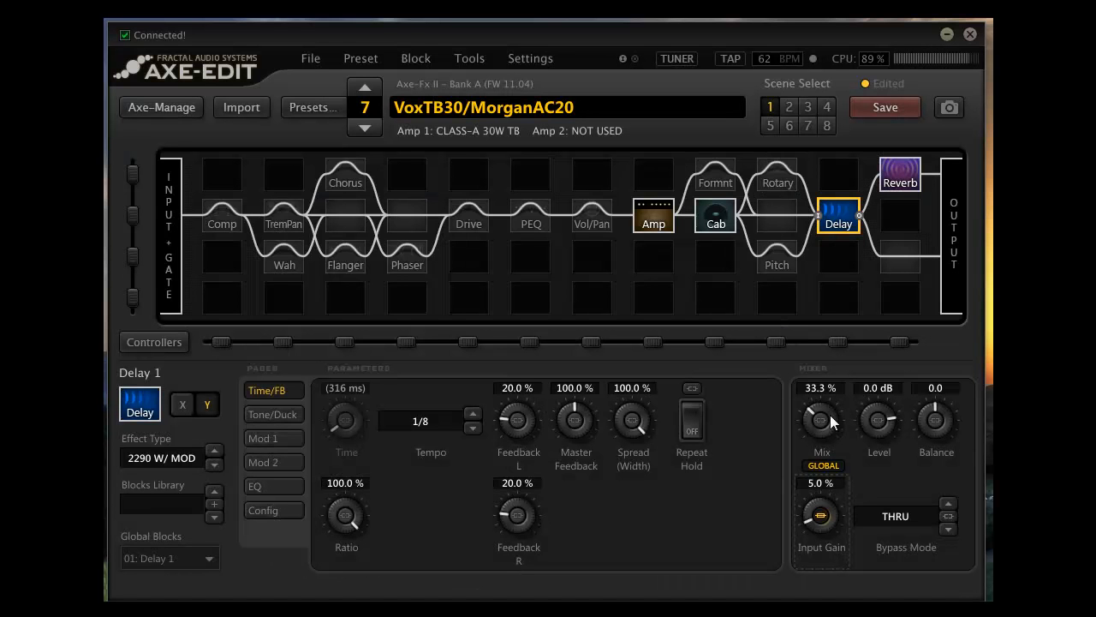
mouse_move(831, 426)
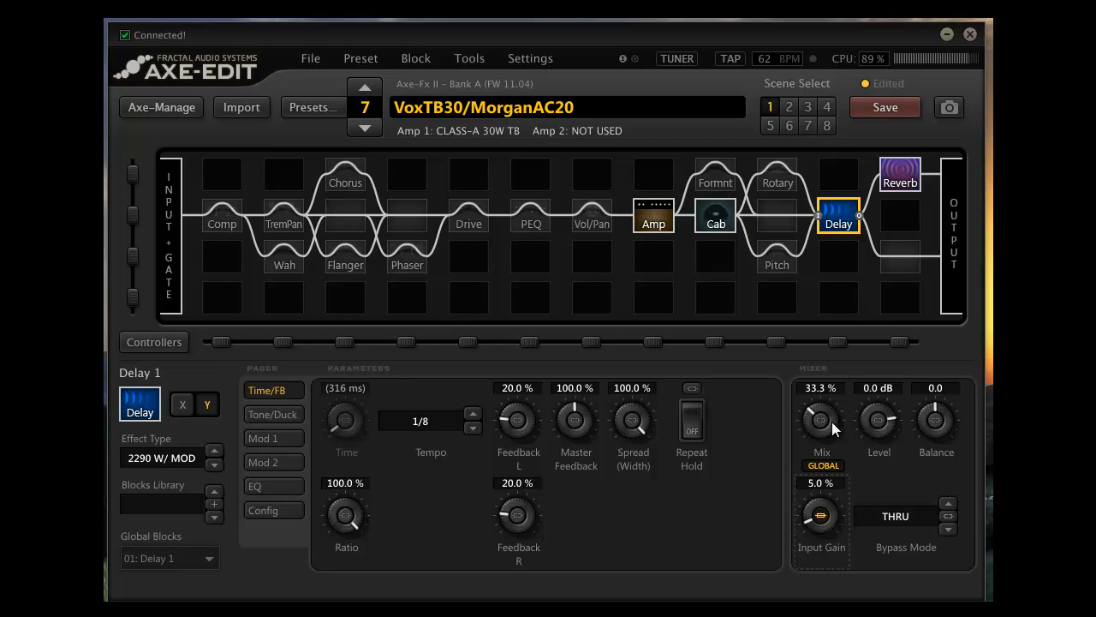
mouse_move(771, 486)
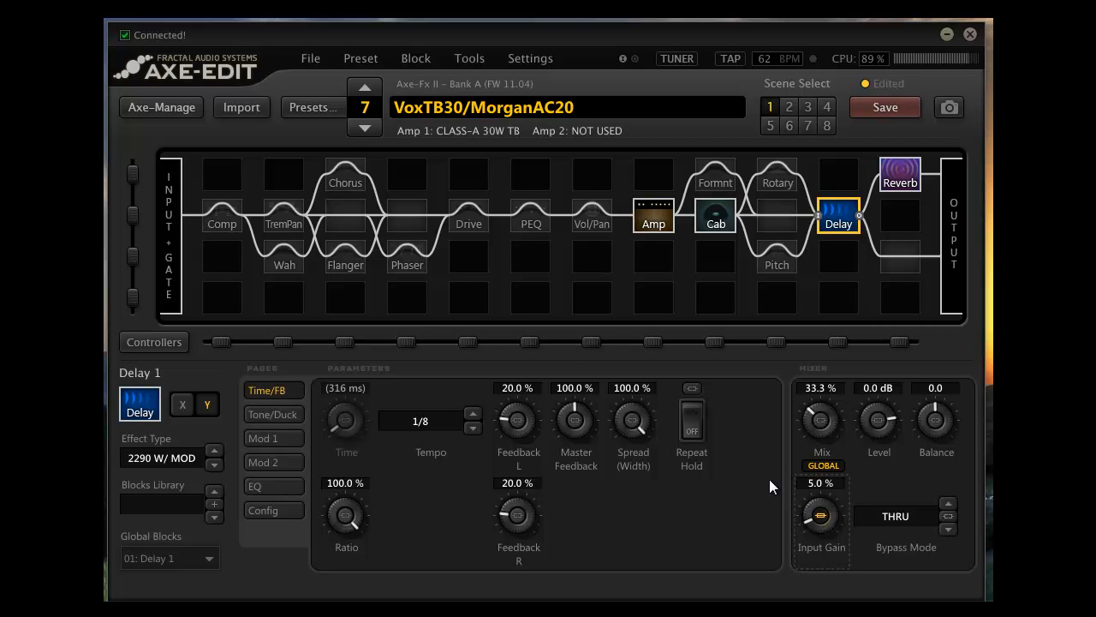
mouse_move(826, 544)
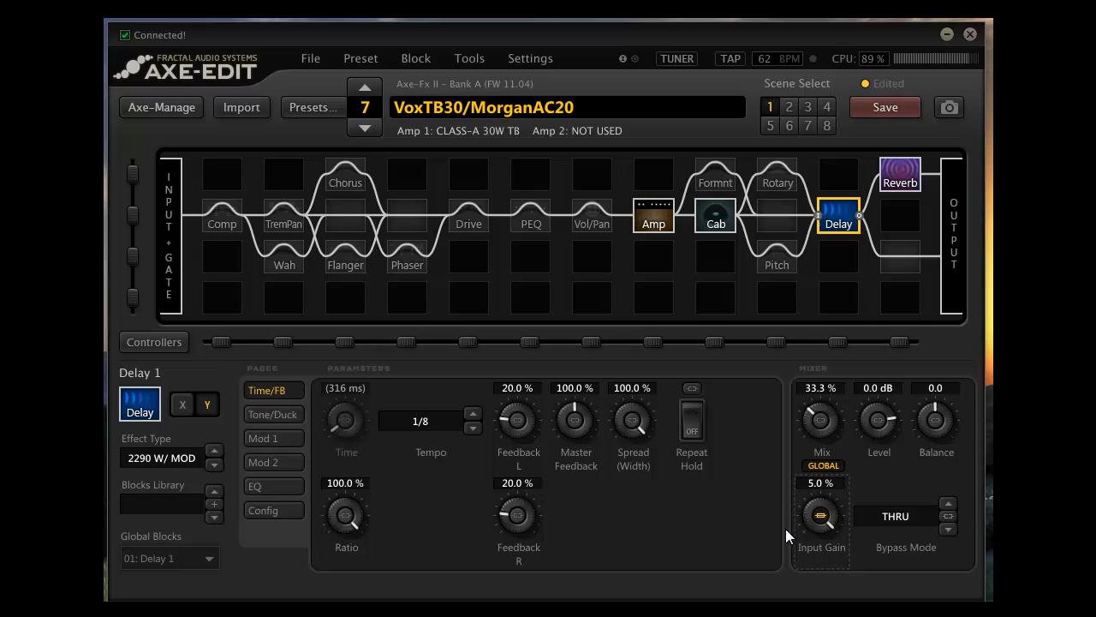
mouse_move(797, 548)
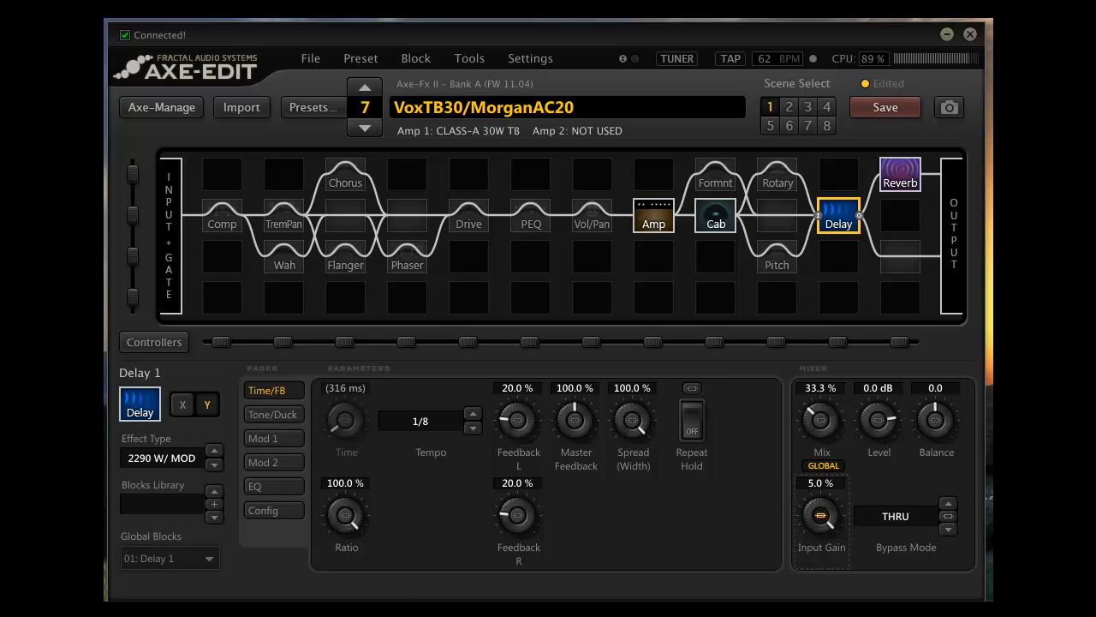
mouse_move(324, 519)
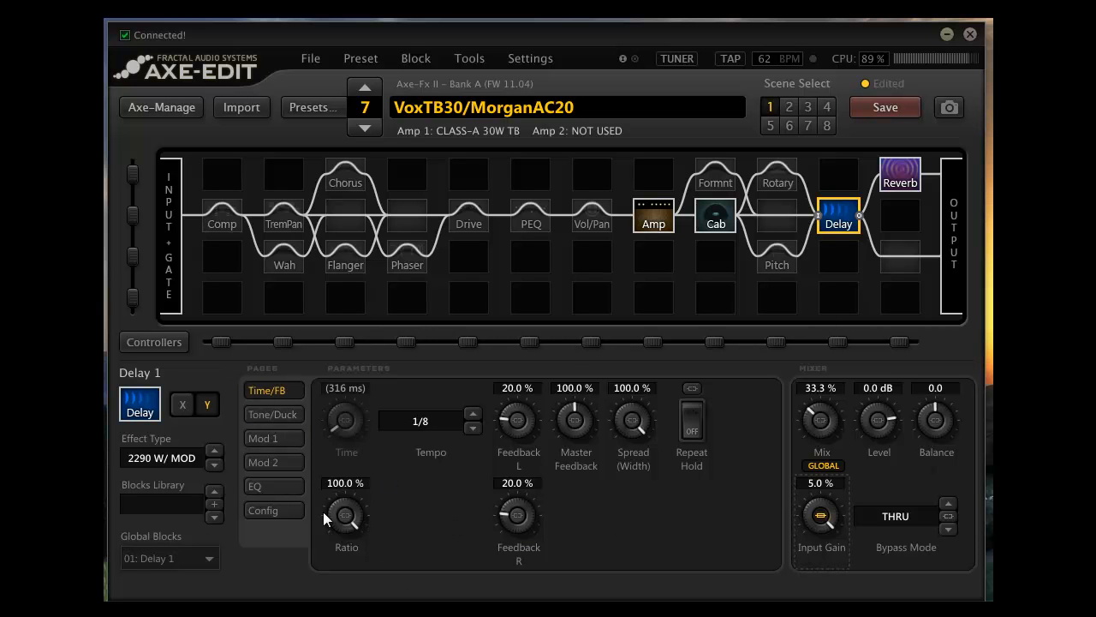
Cycle Delay 1 through Config, EQ, Tone/Duck and Mod 2 pages, ending on Time/FB.
click(263, 509)
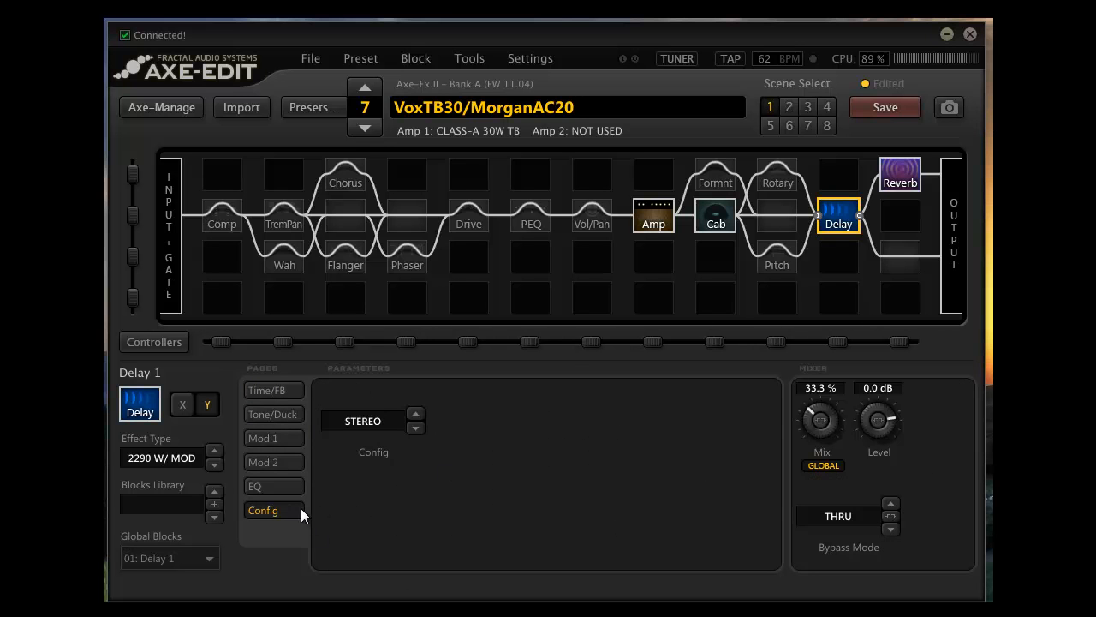
click(254, 486)
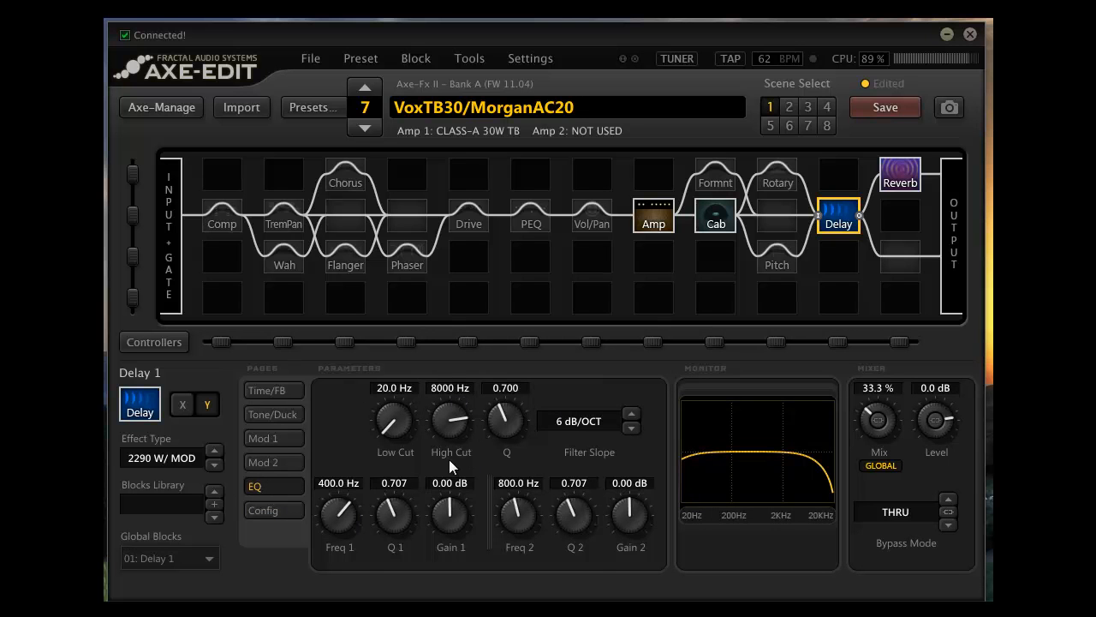
mouse_move(133, 480)
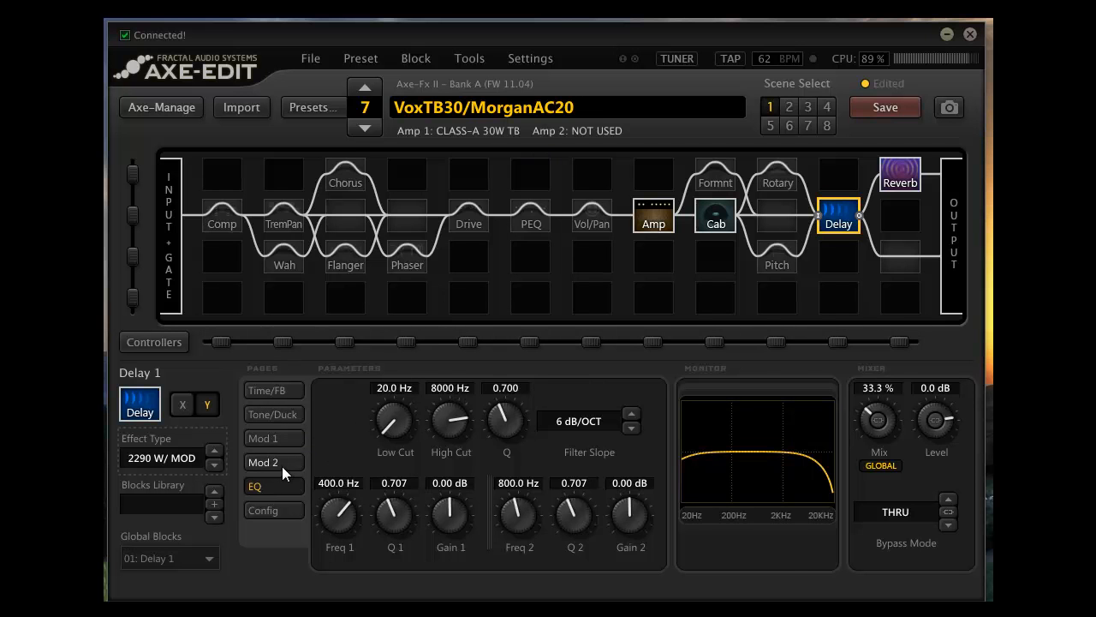
click(273, 413)
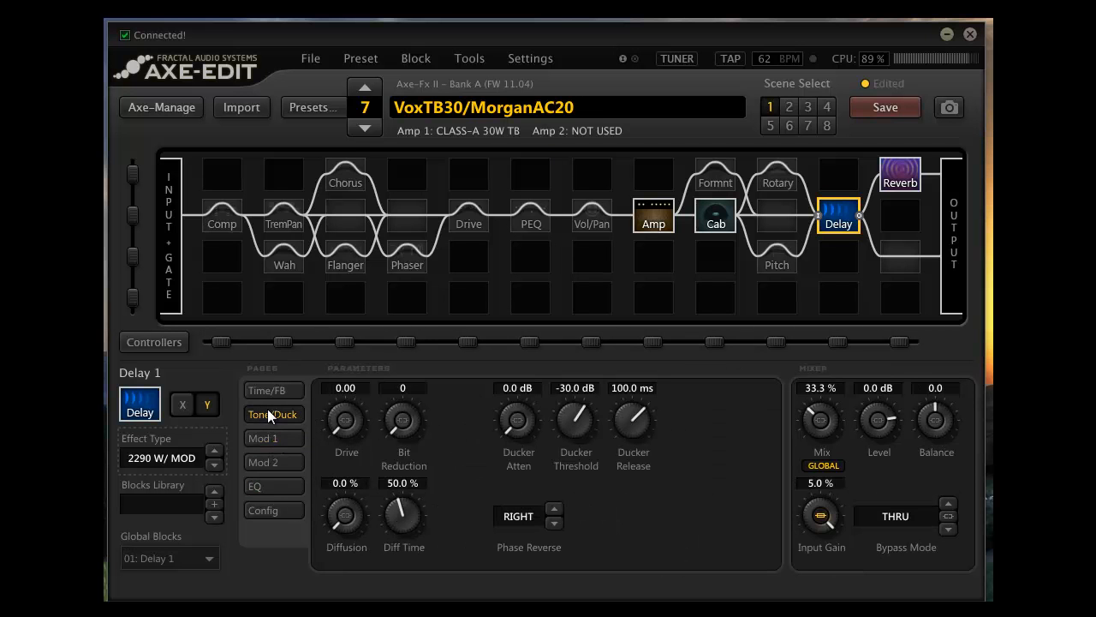
click(263, 462)
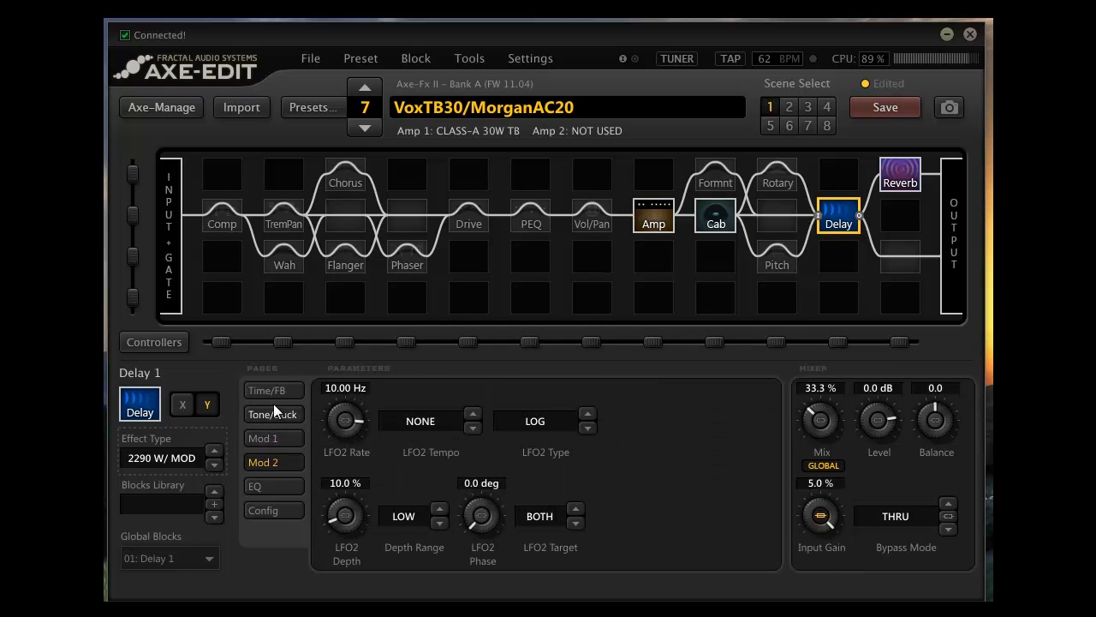
click(272, 390)
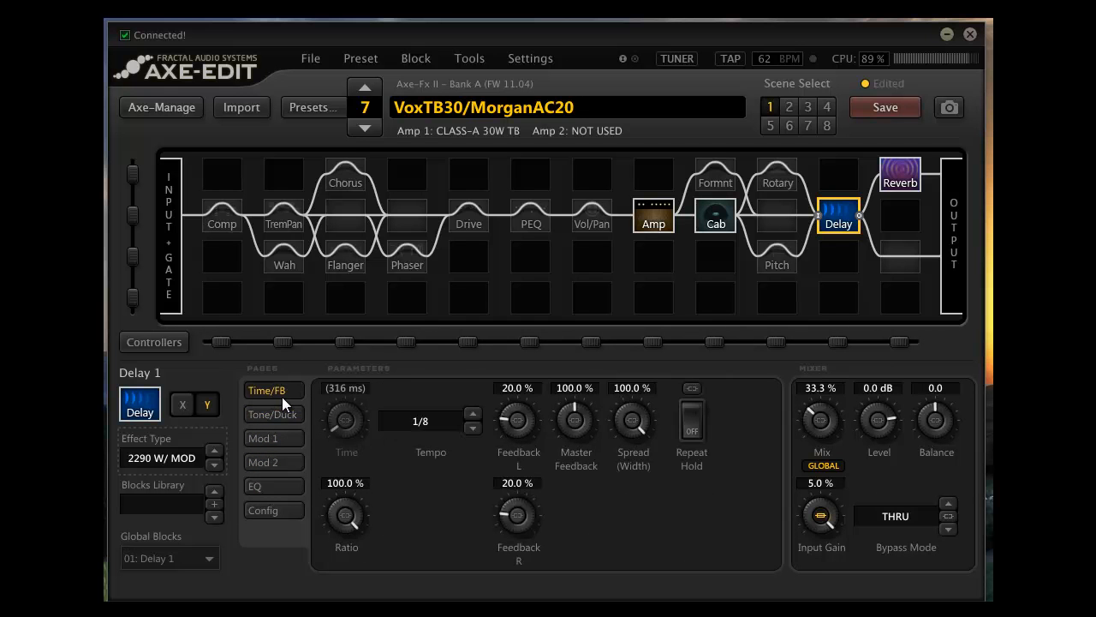
mouse_move(340, 395)
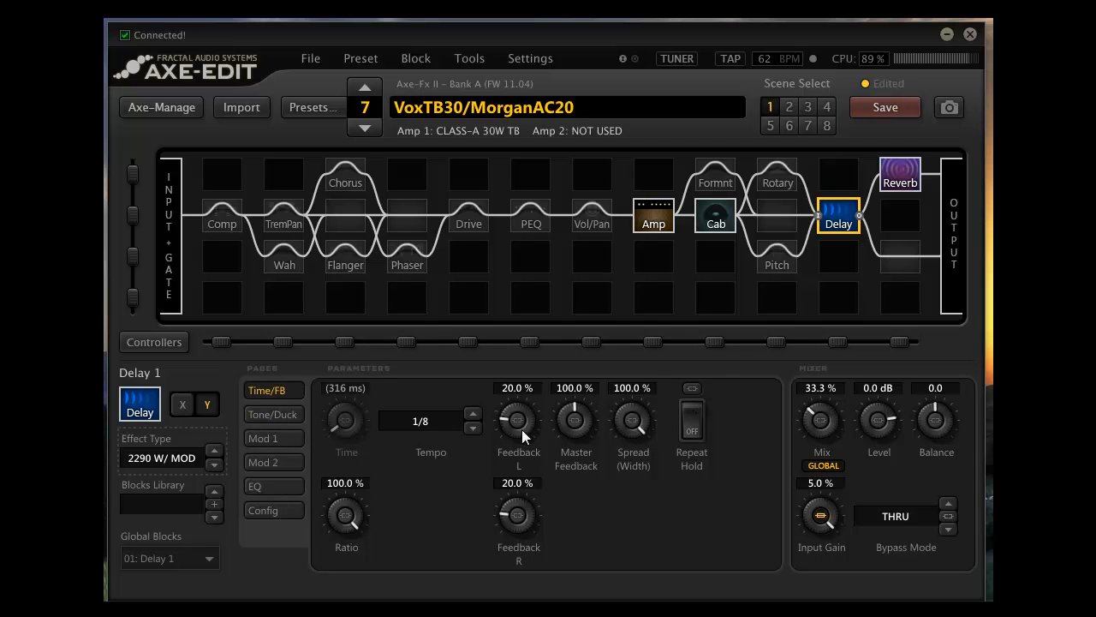
mouse_move(420, 454)
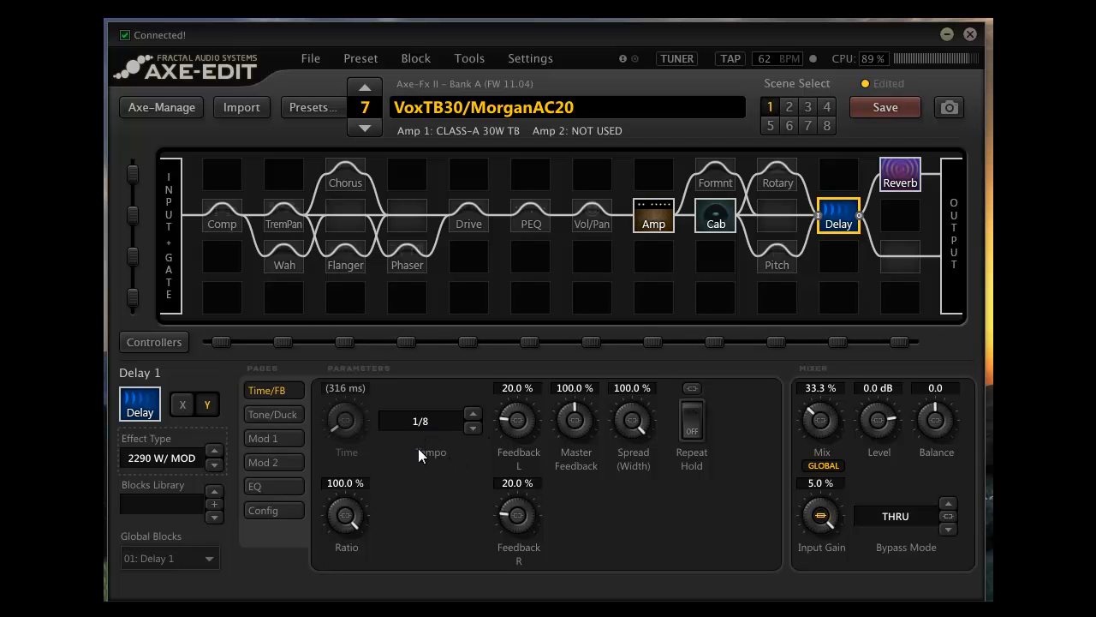
mouse_move(422, 394)
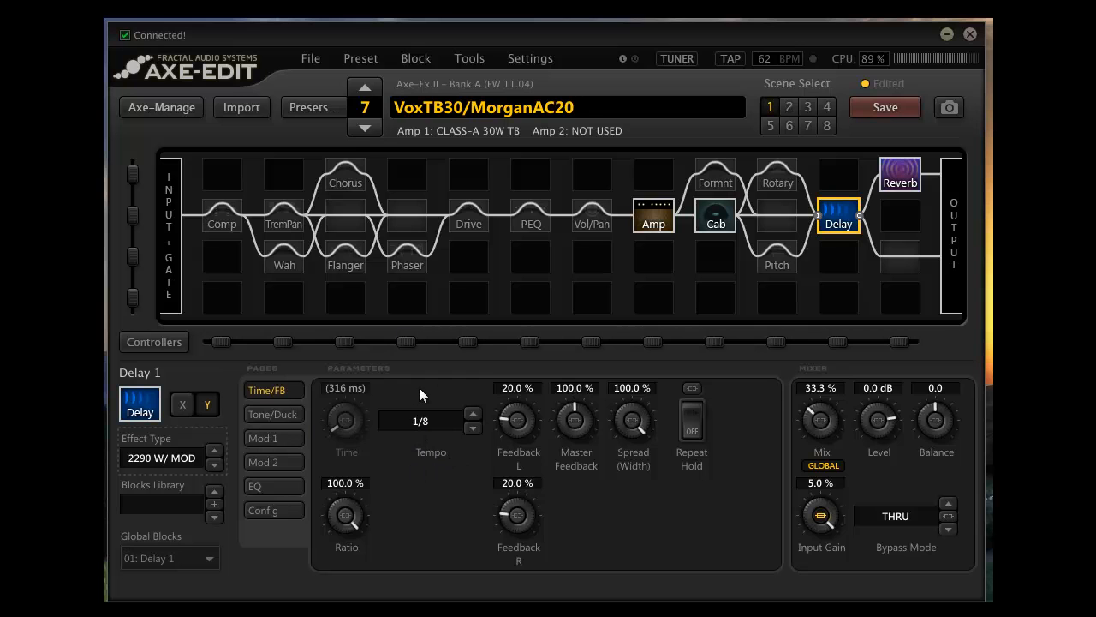
mouse_move(428, 518)
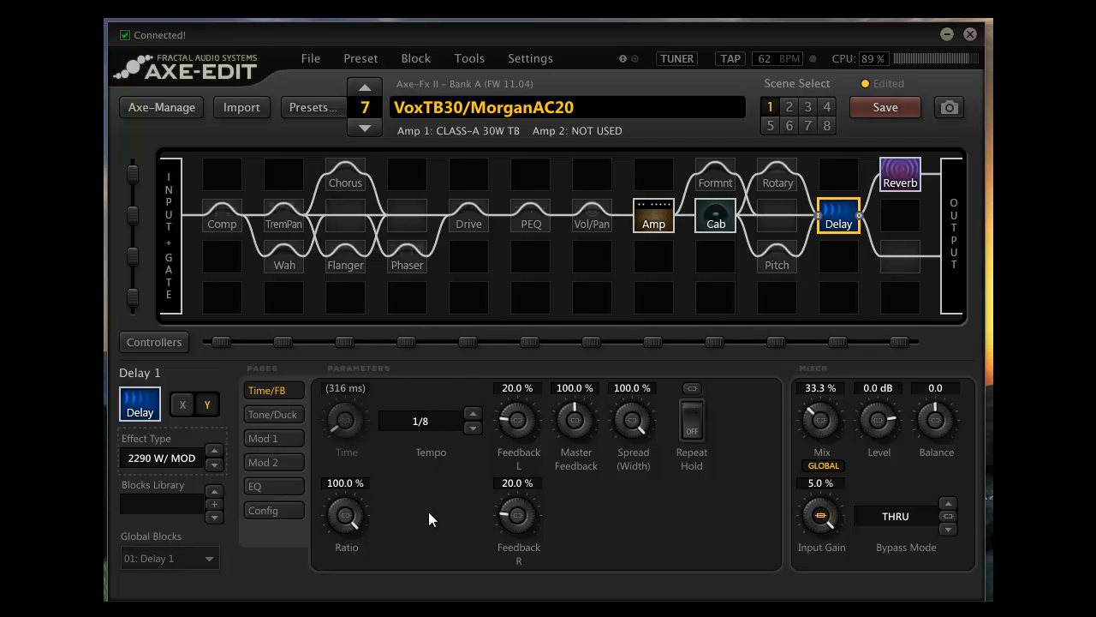
mouse_move(484, 521)
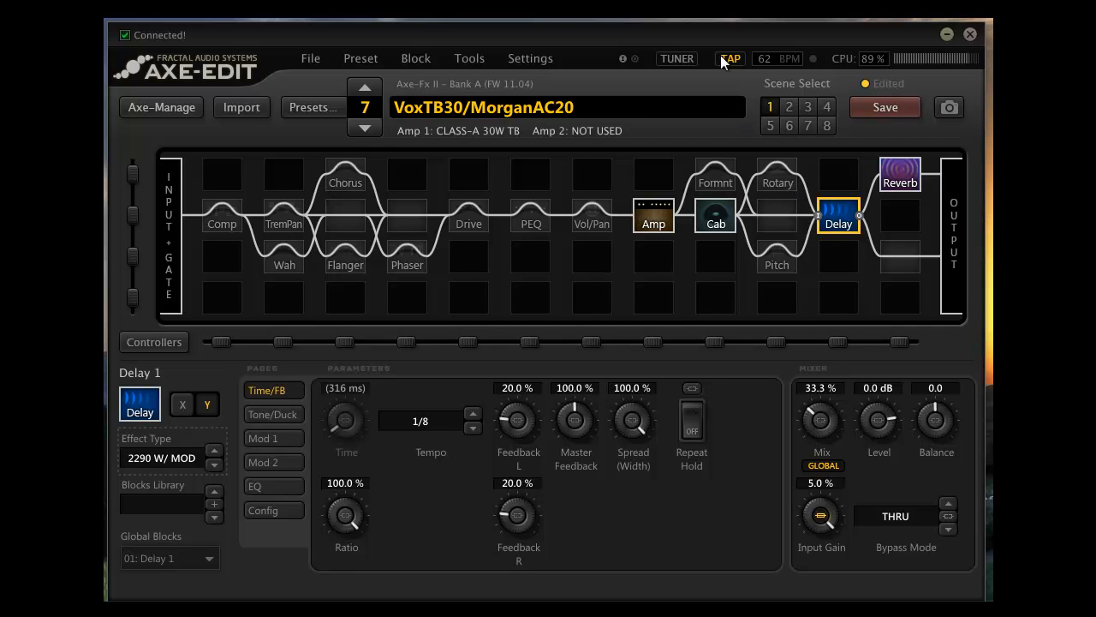
Tap the global tempo down from 250 to 65 BPM.
click(730, 58)
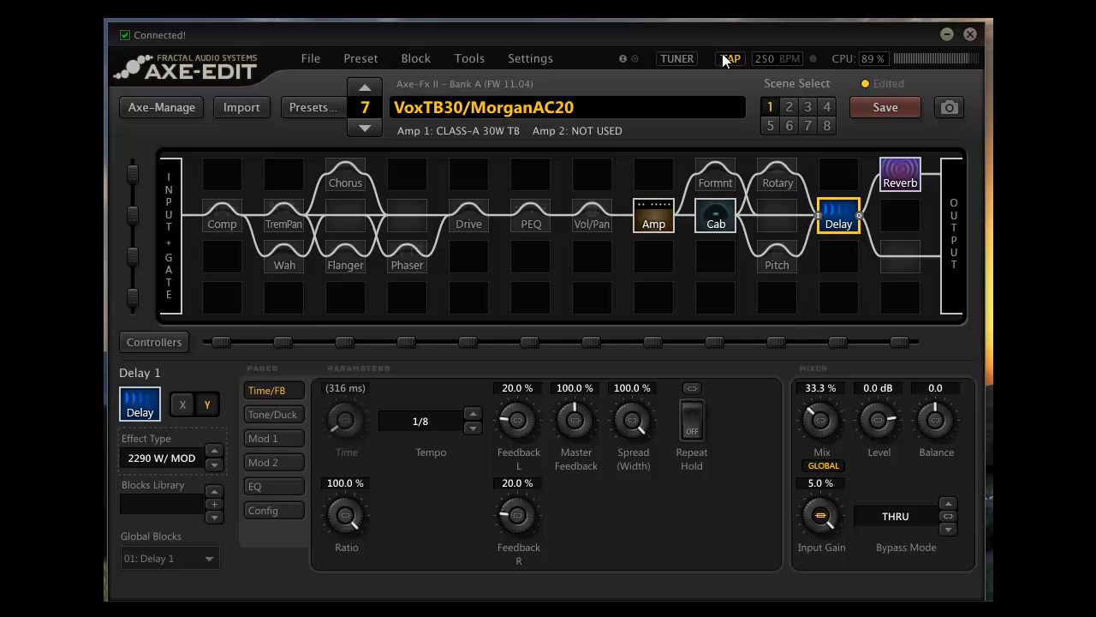
mouse_move(739, 242)
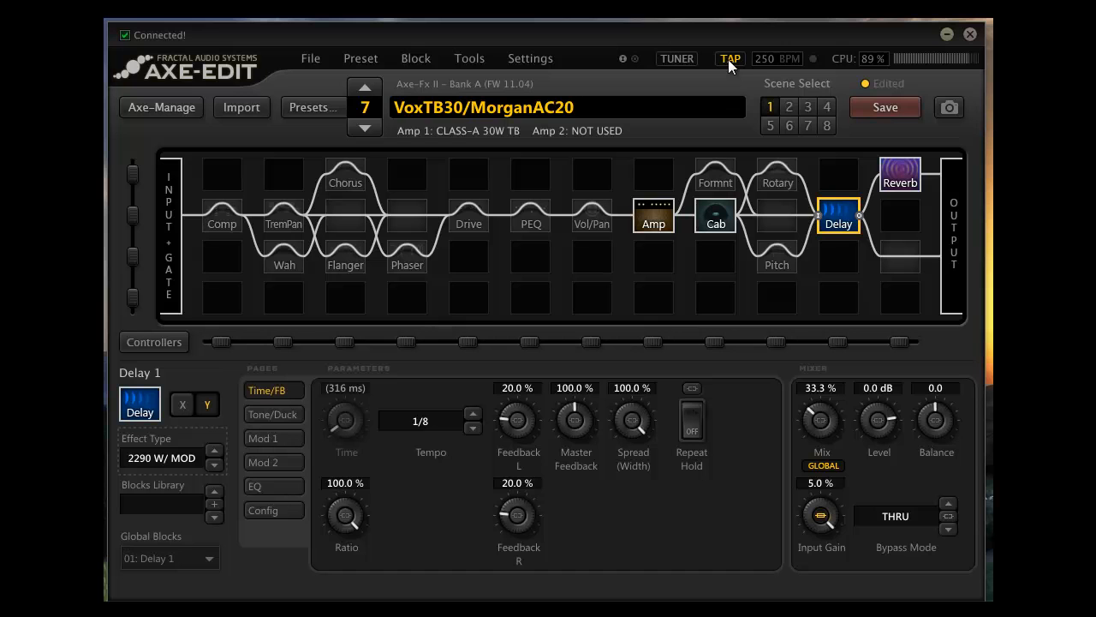
click(729, 58)
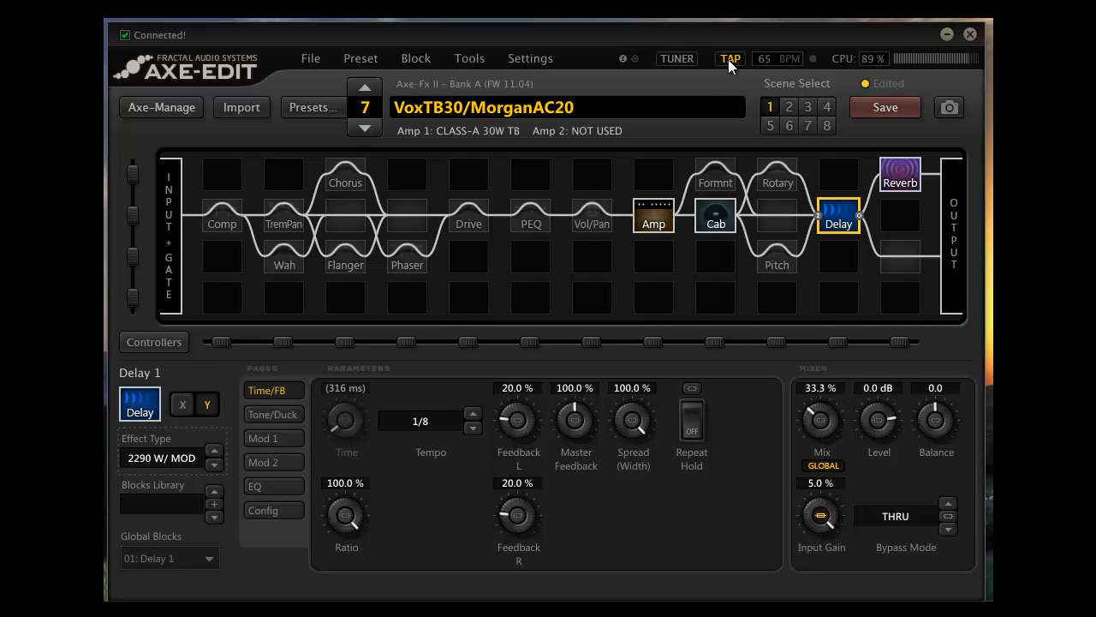
mouse_move(730, 58)
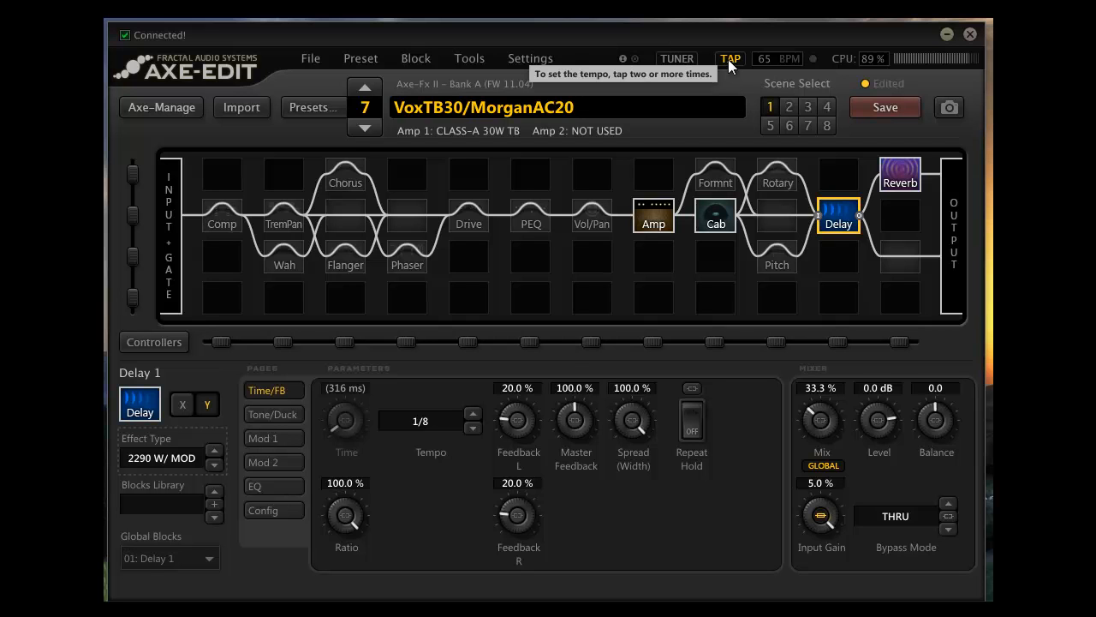
mouse_move(452, 583)
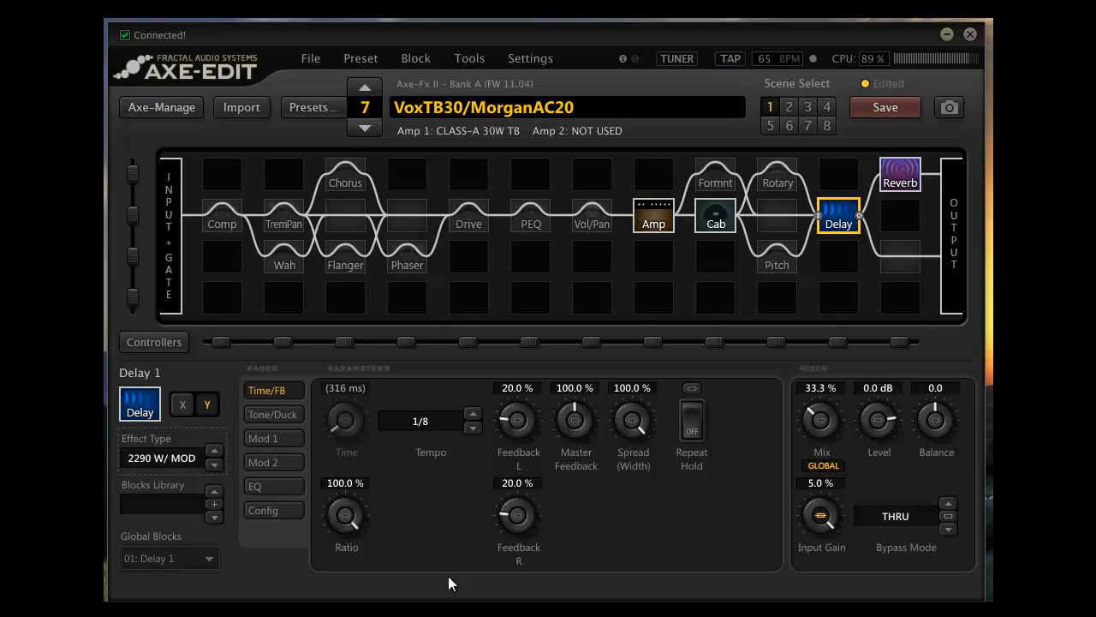
mouse_move(420, 475)
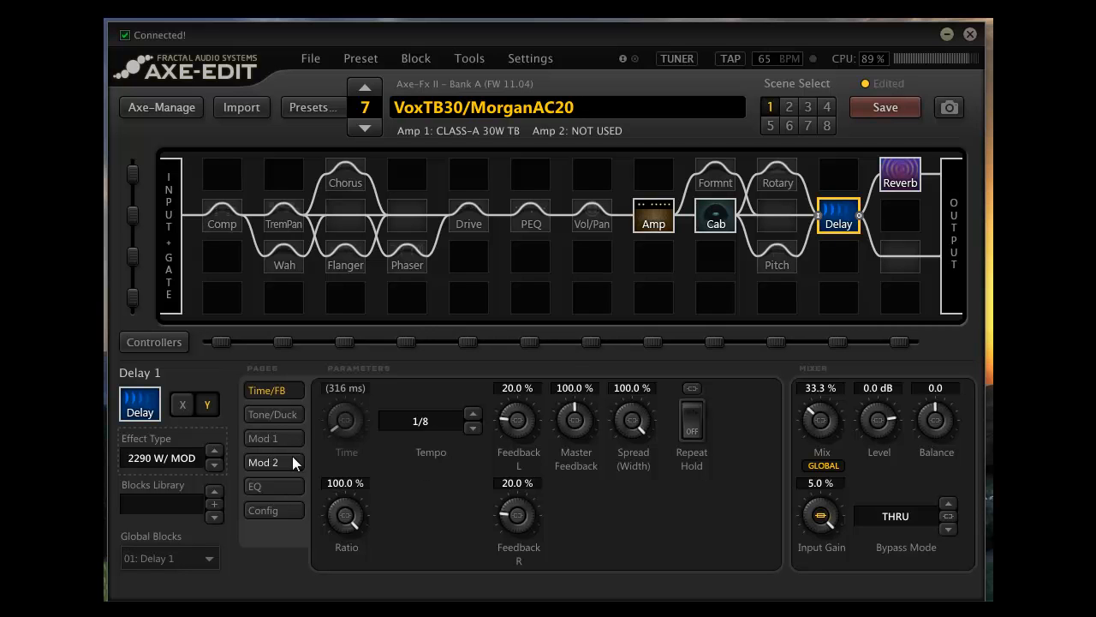
mouse_move(443, 533)
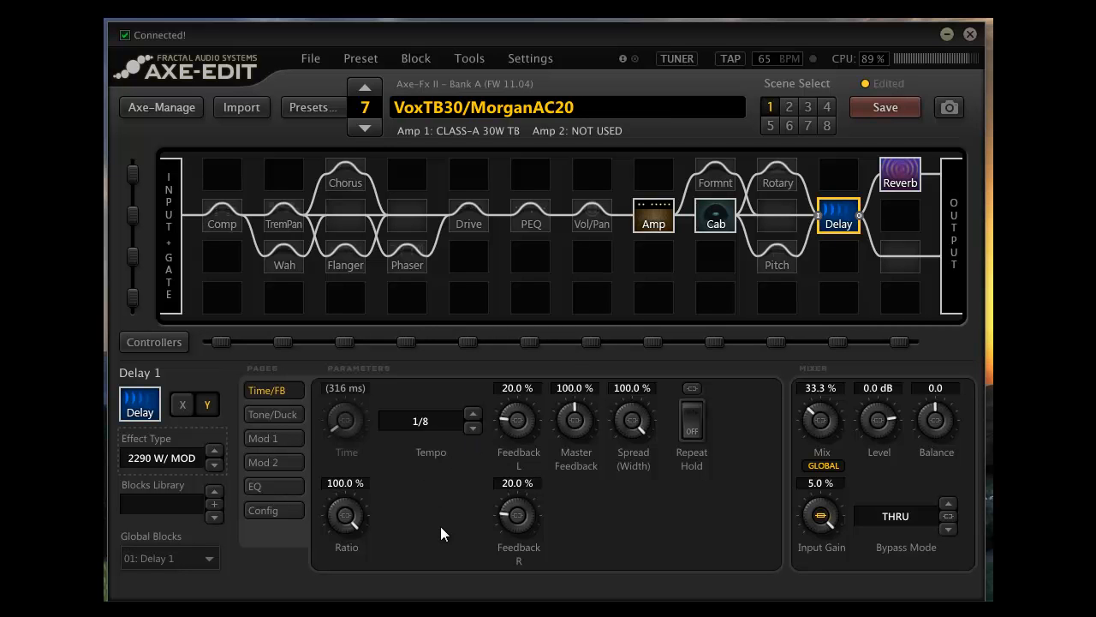
mouse_move(693, 535)
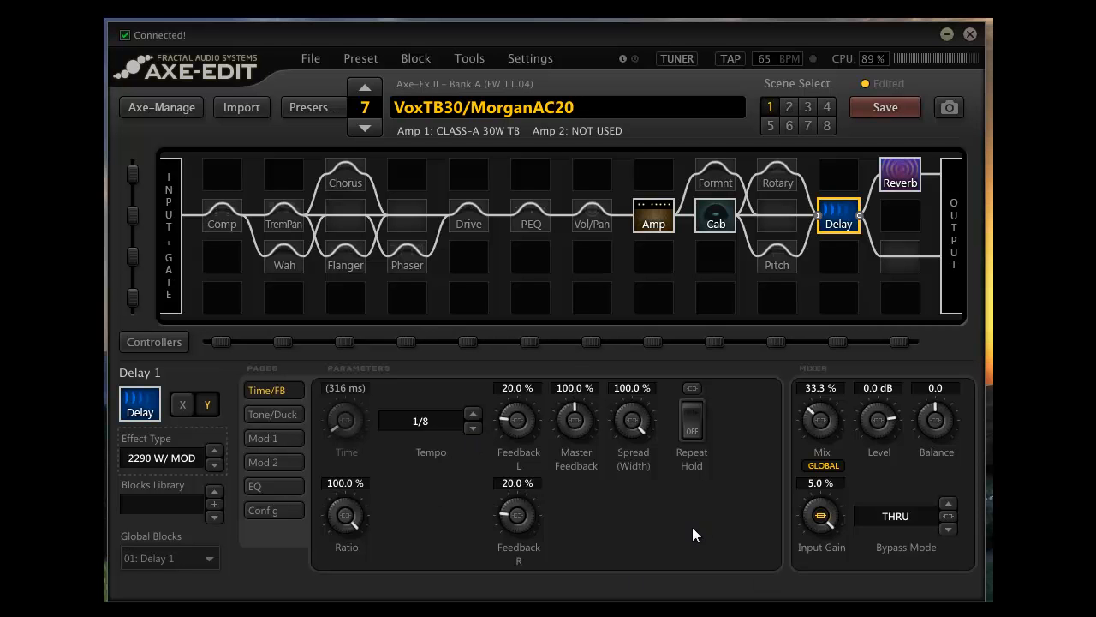
mouse_move(726, 392)
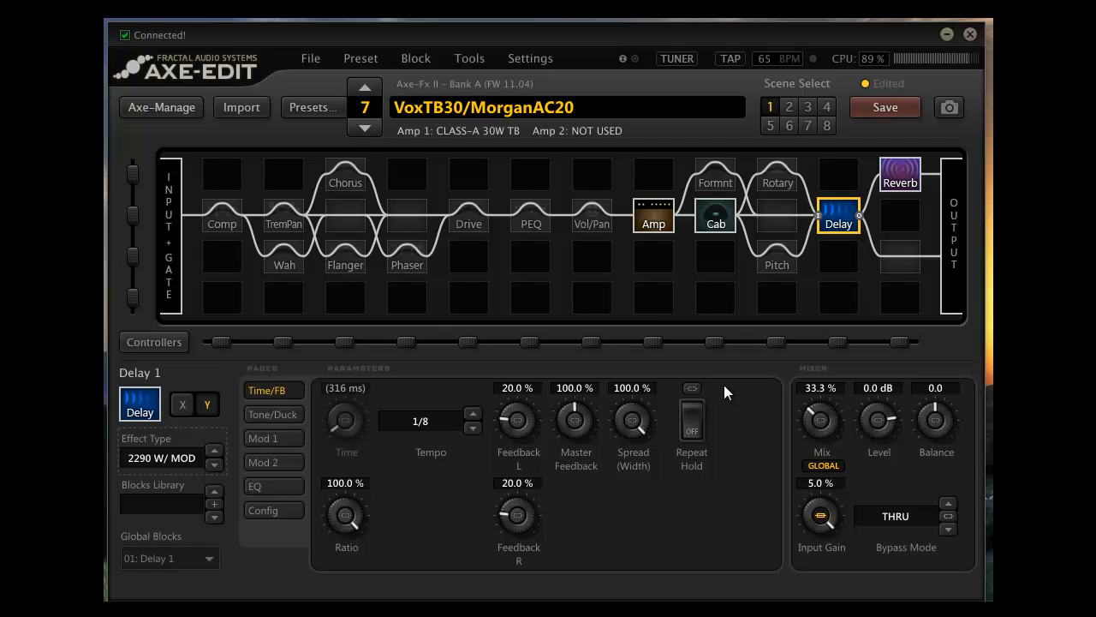
mouse_move(739, 390)
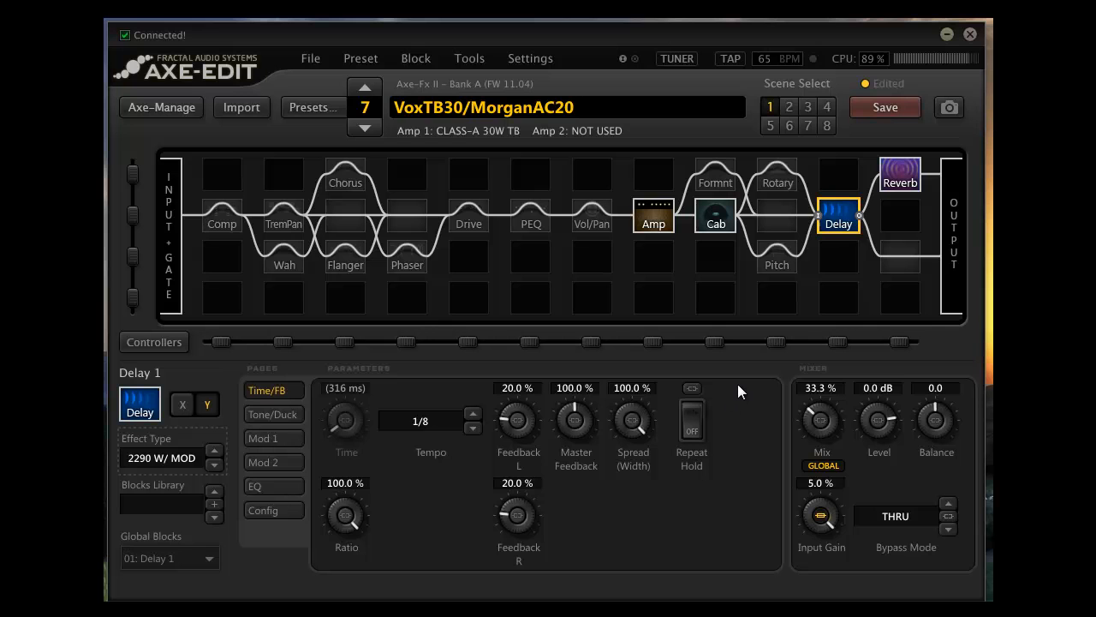
mouse_move(843, 410)
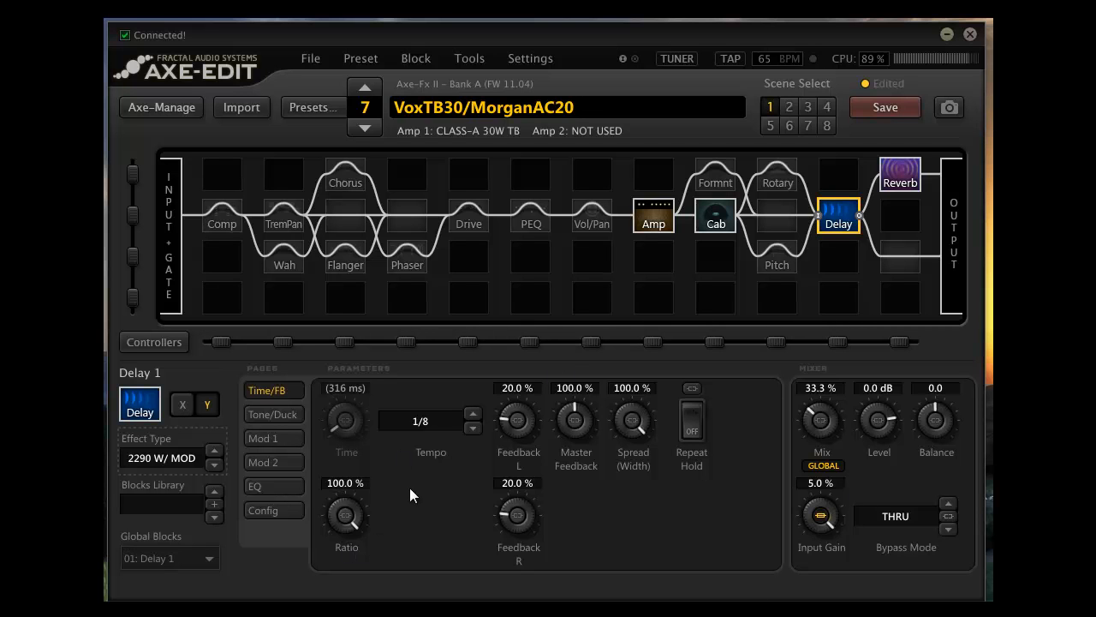
mouse_move(795, 158)
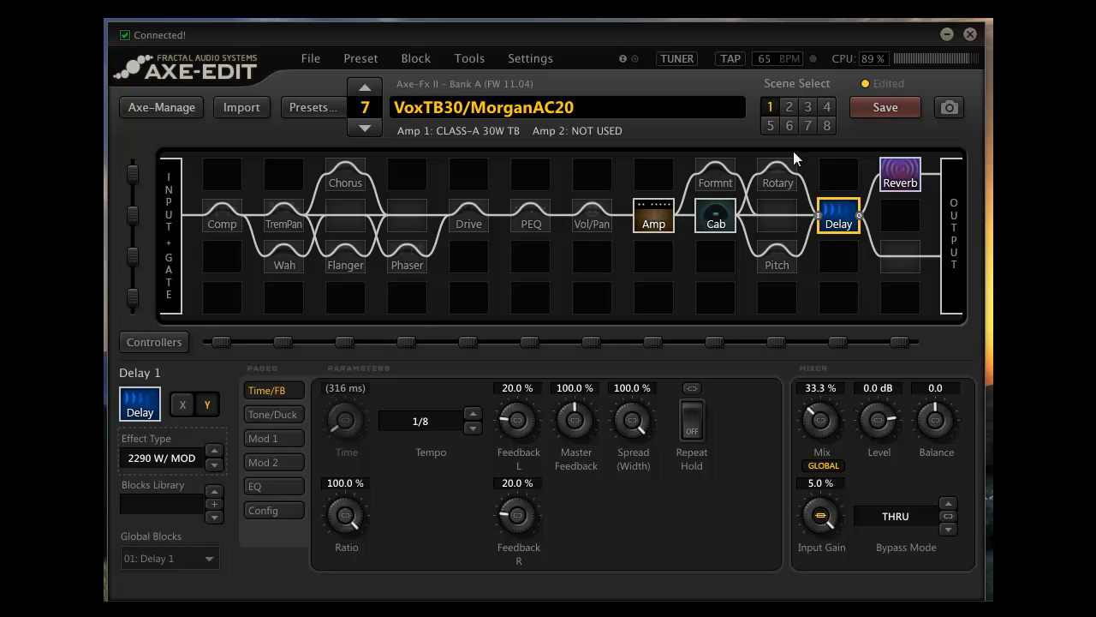
mouse_move(229, 437)
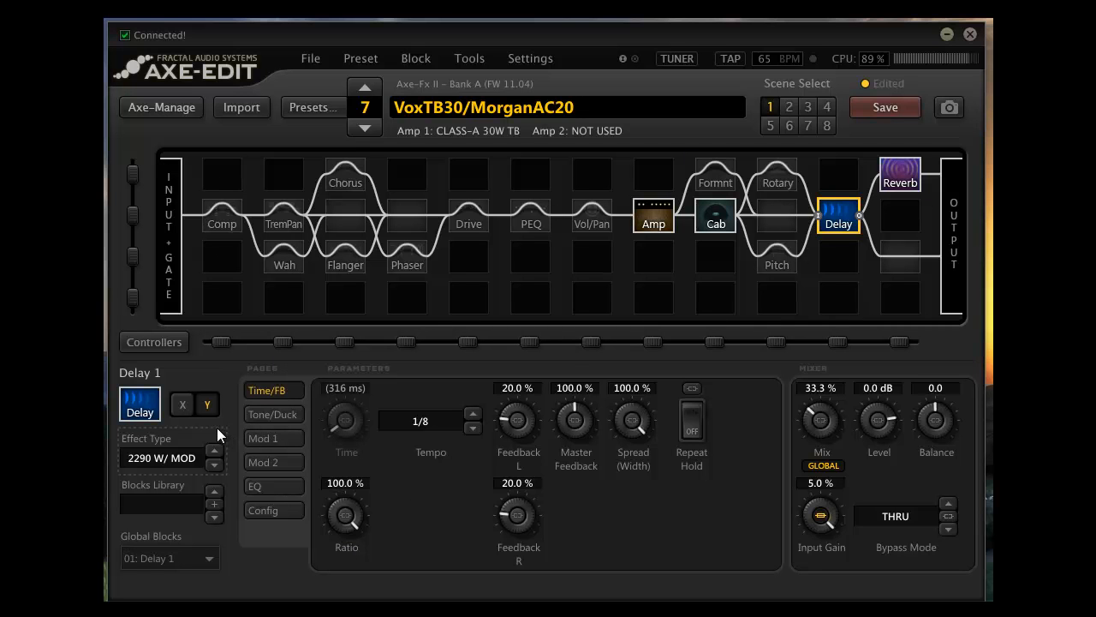
mouse_move(178, 435)
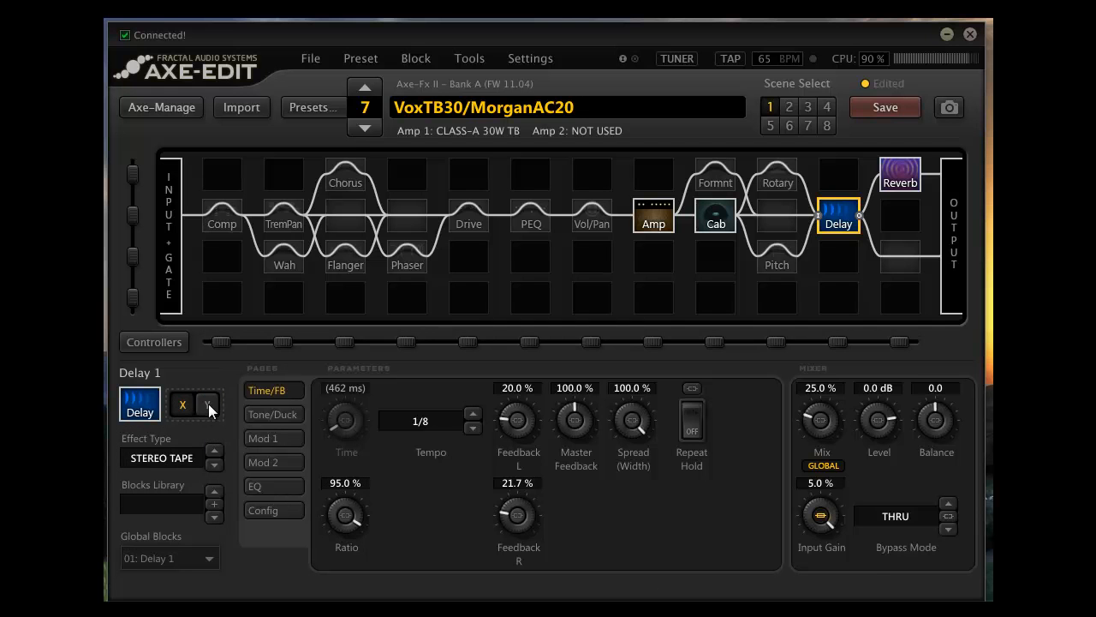
Switch Delay 1 from the Stereo Tape X state back to the 2290 W/ MOD Y state.
click(206, 403)
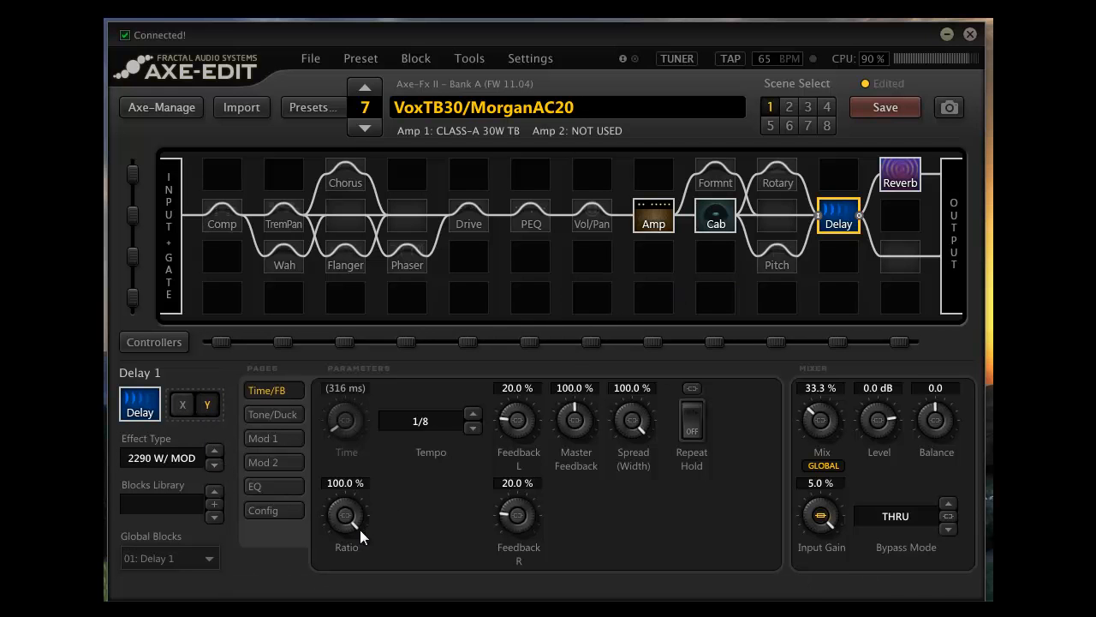
mouse_move(206, 438)
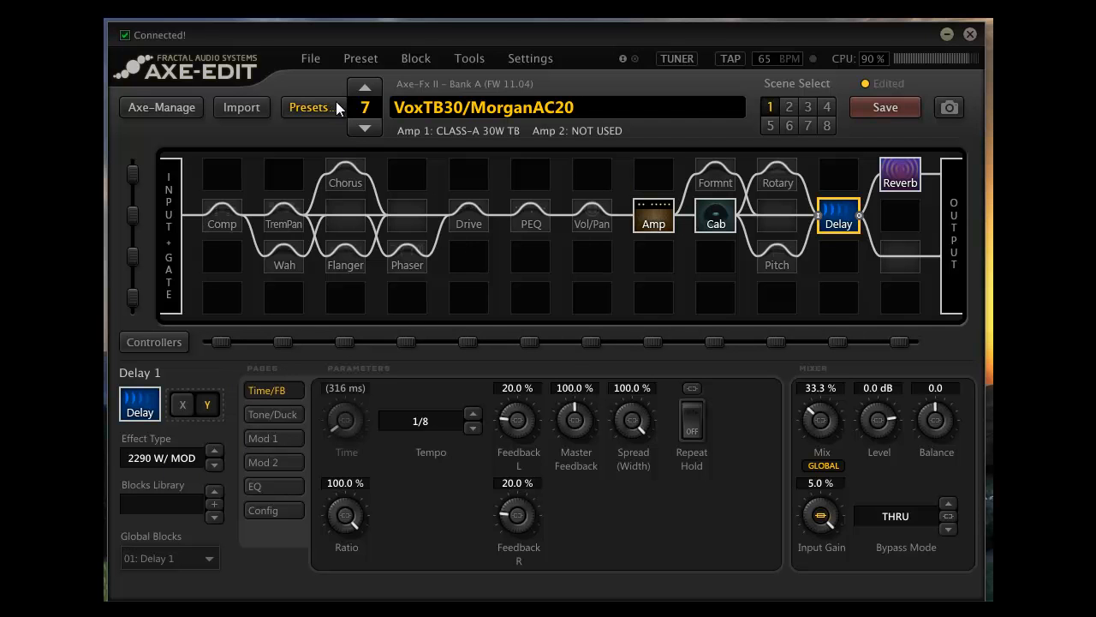
Load preset 12, Matchless SP, and open its Stereo Tape Delay 1 at 25% mix.
click(310, 107)
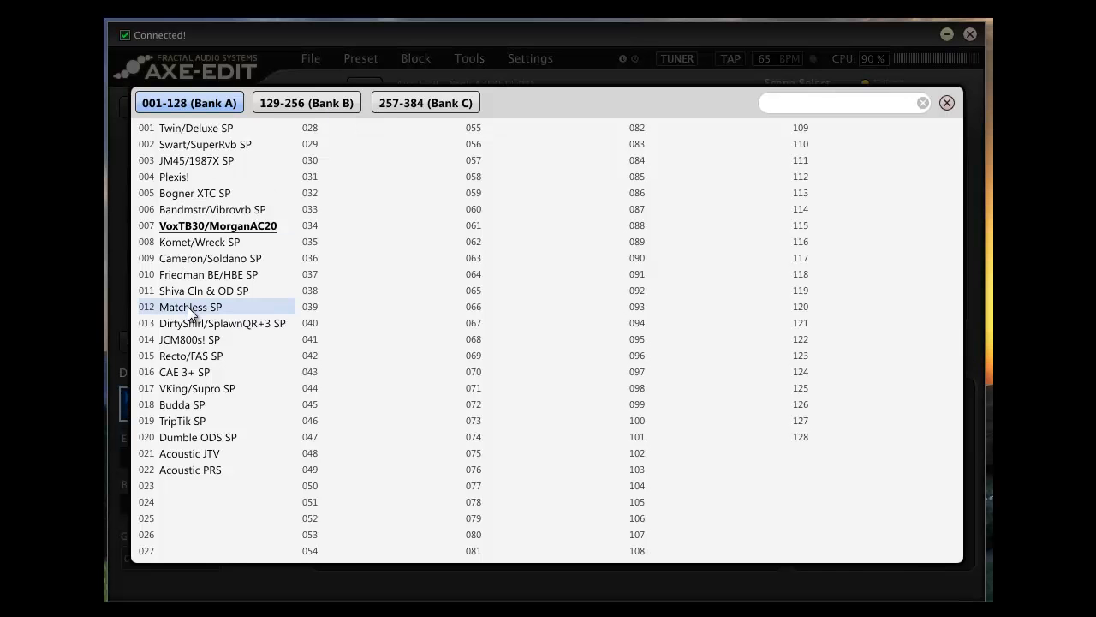
double_click(190, 306)
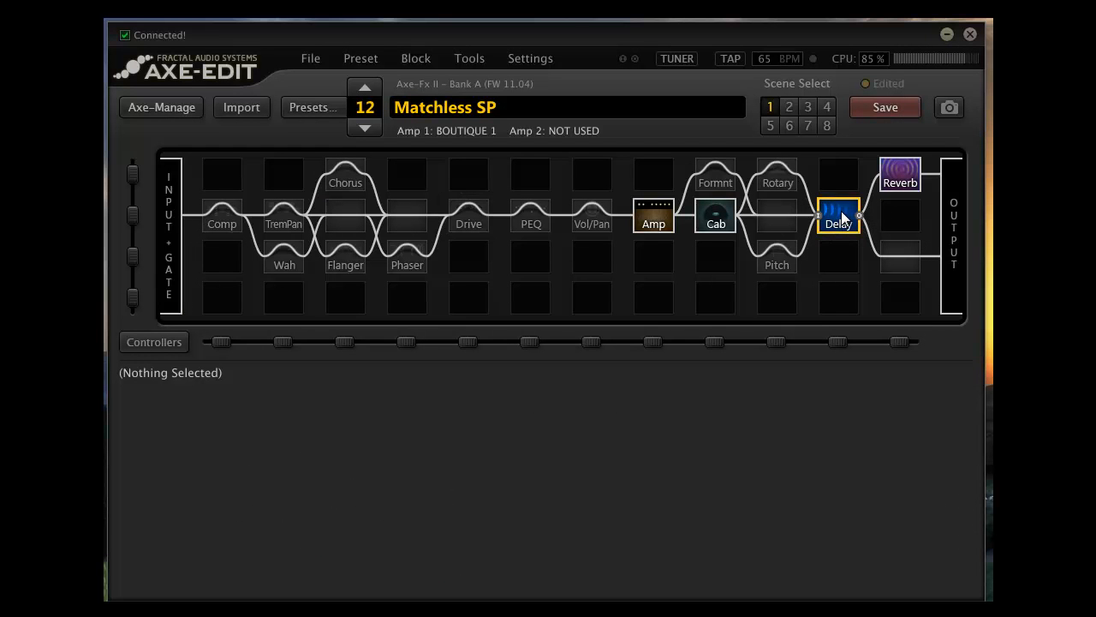
click(838, 216)
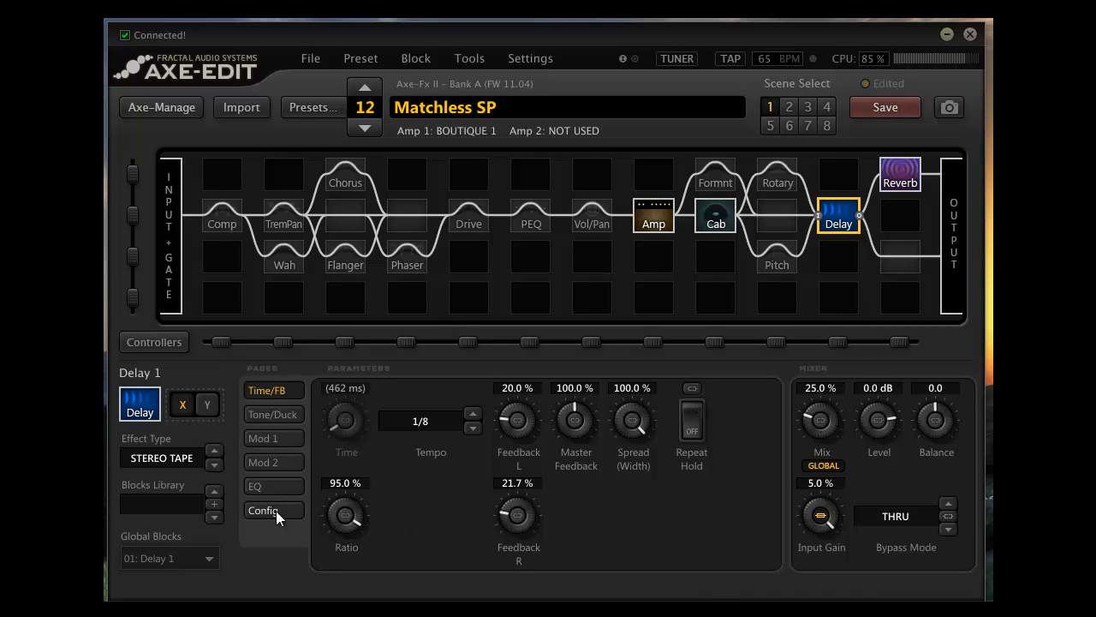
mouse_move(505, 398)
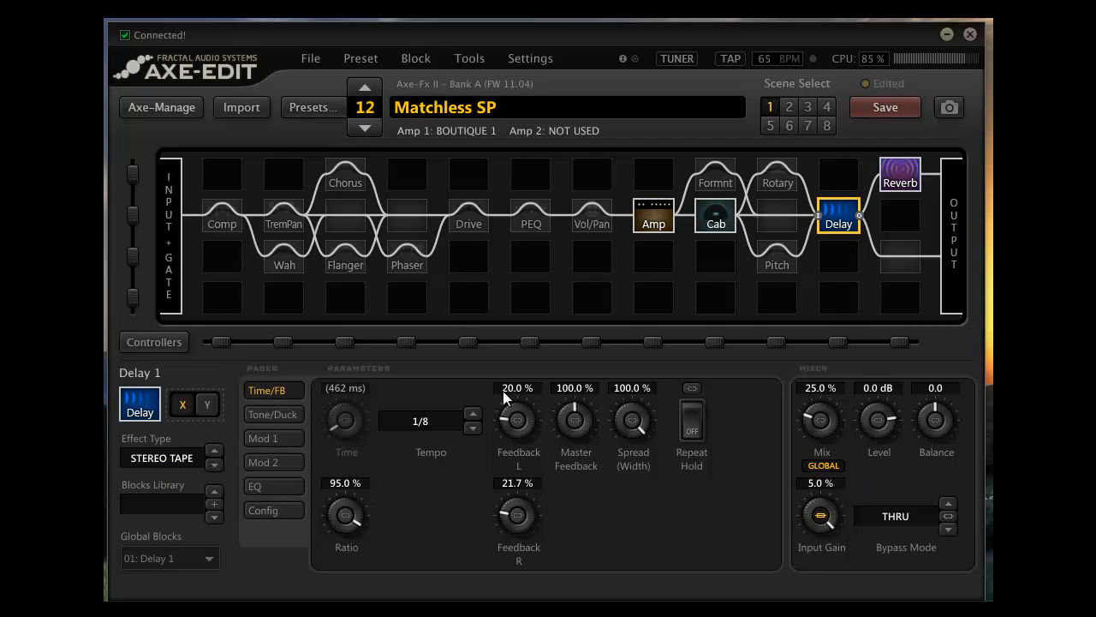
mouse_move(364, 558)
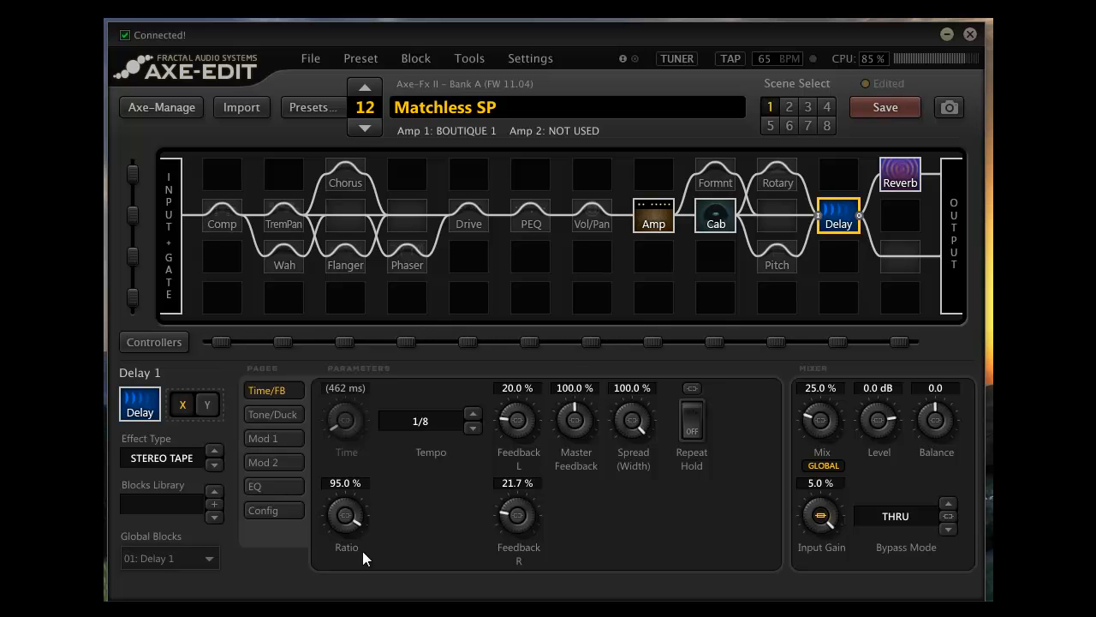
mouse_move(352, 538)
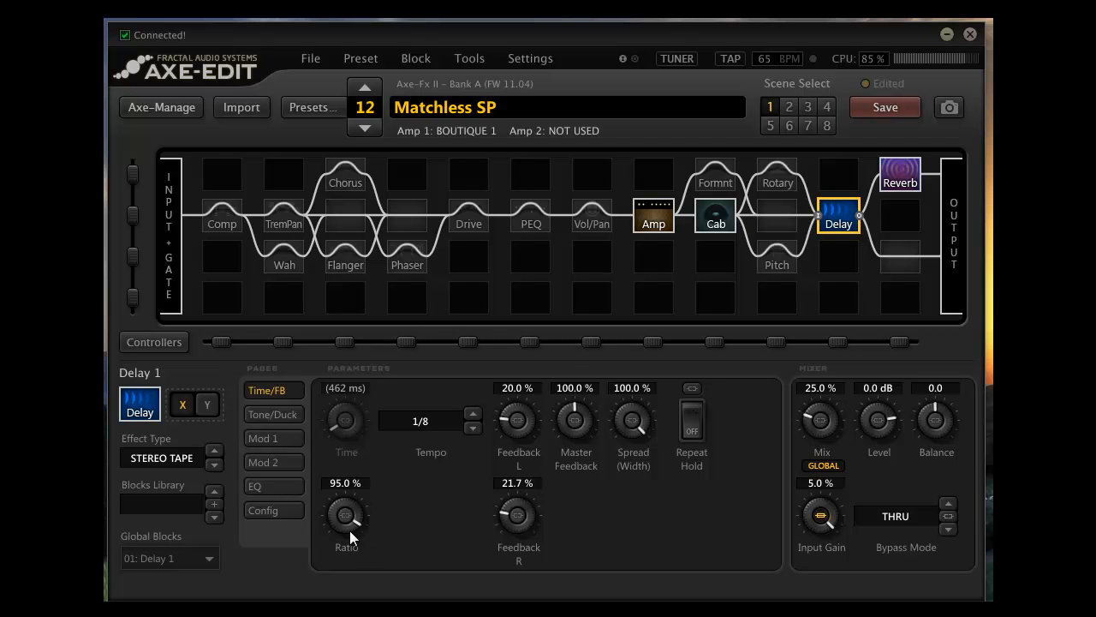
click(263, 510)
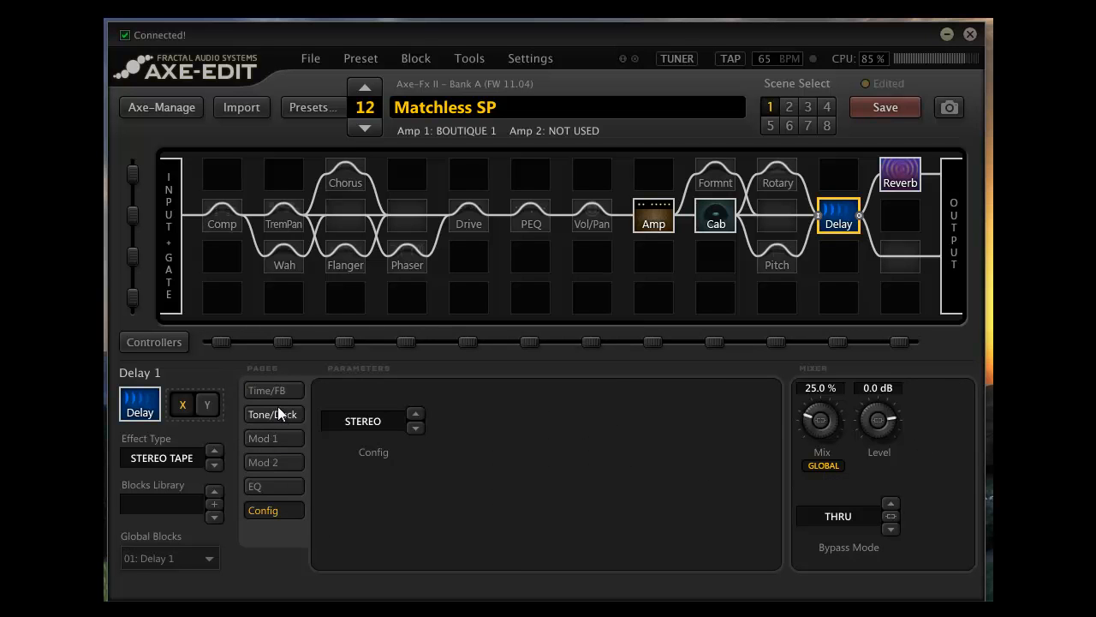
click(271, 390)
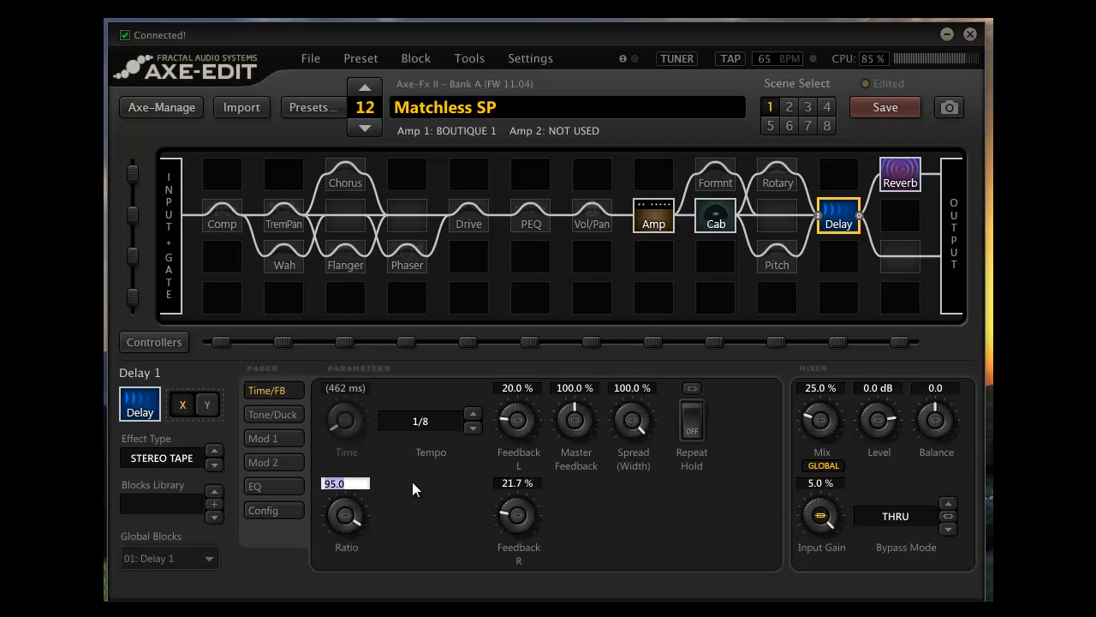
text(55)
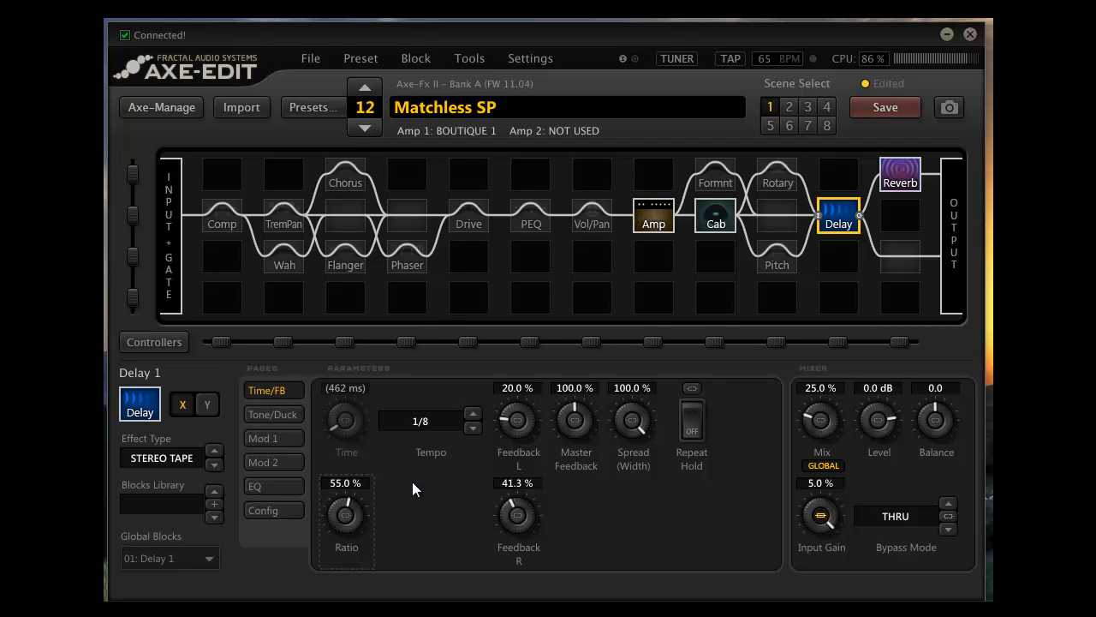
mouse_move(356, 471)
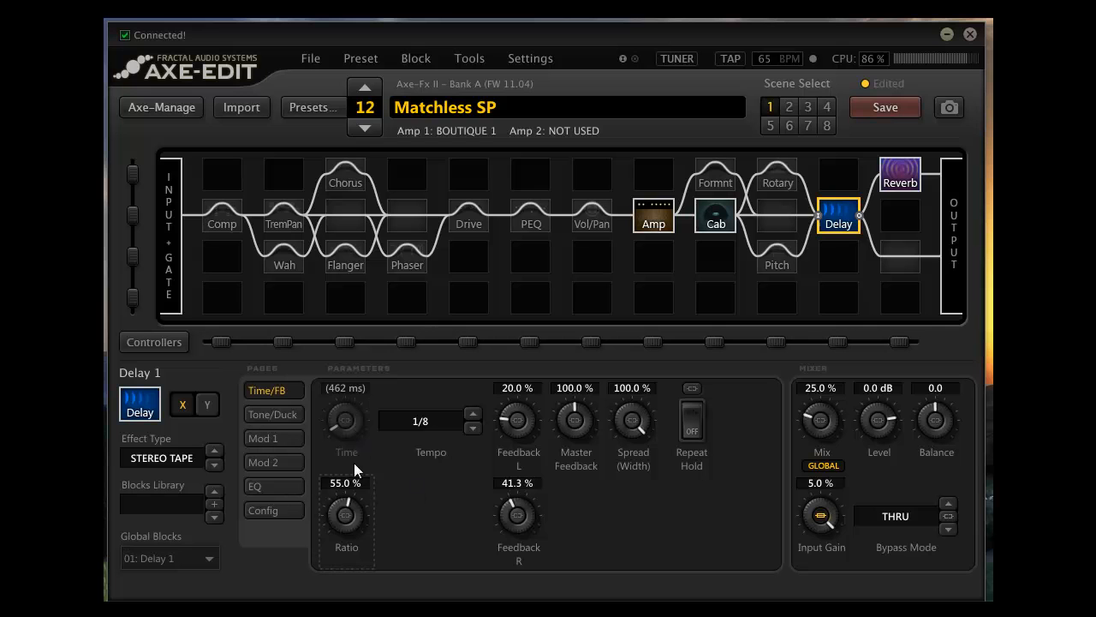
double_click(345, 483)
text(95)
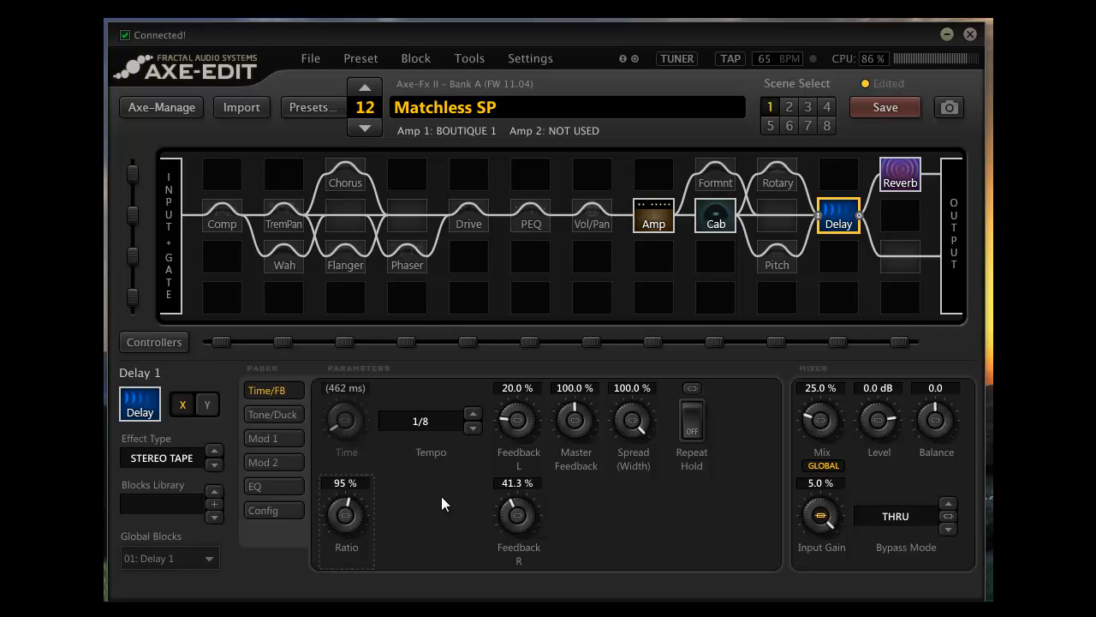
drag(517, 514, 518, 536)
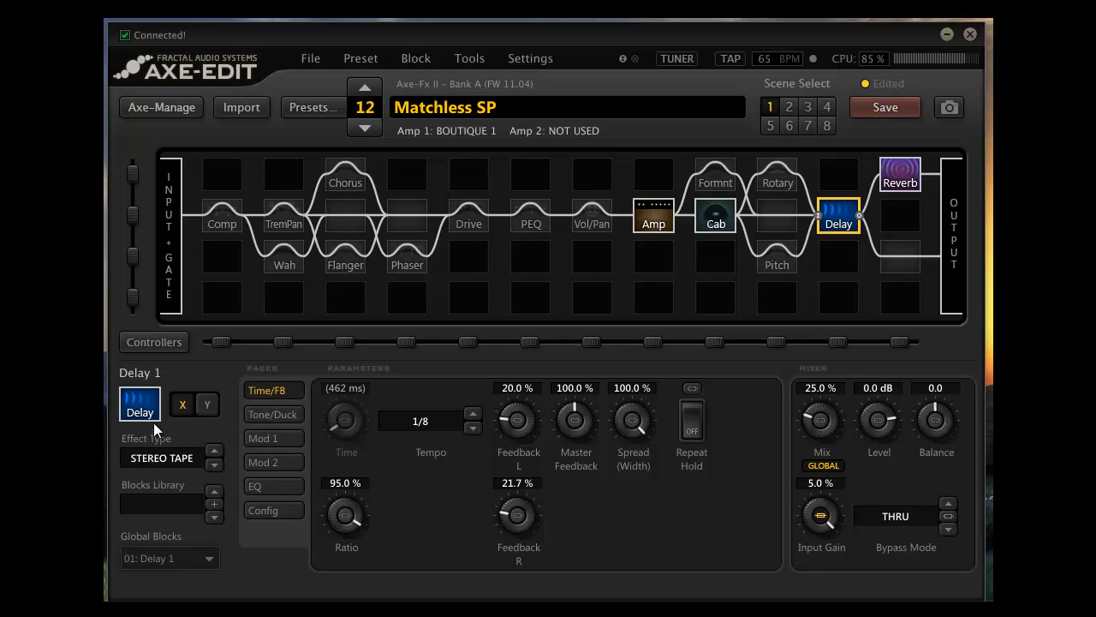
mouse_move(235, 570)
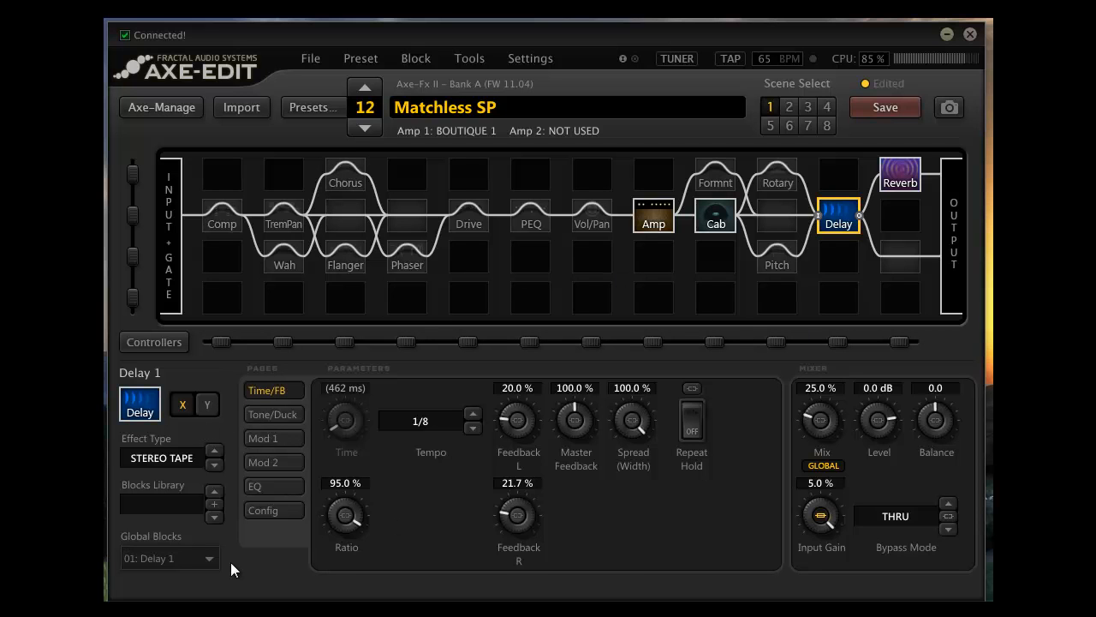
mouse_move(384, 507)
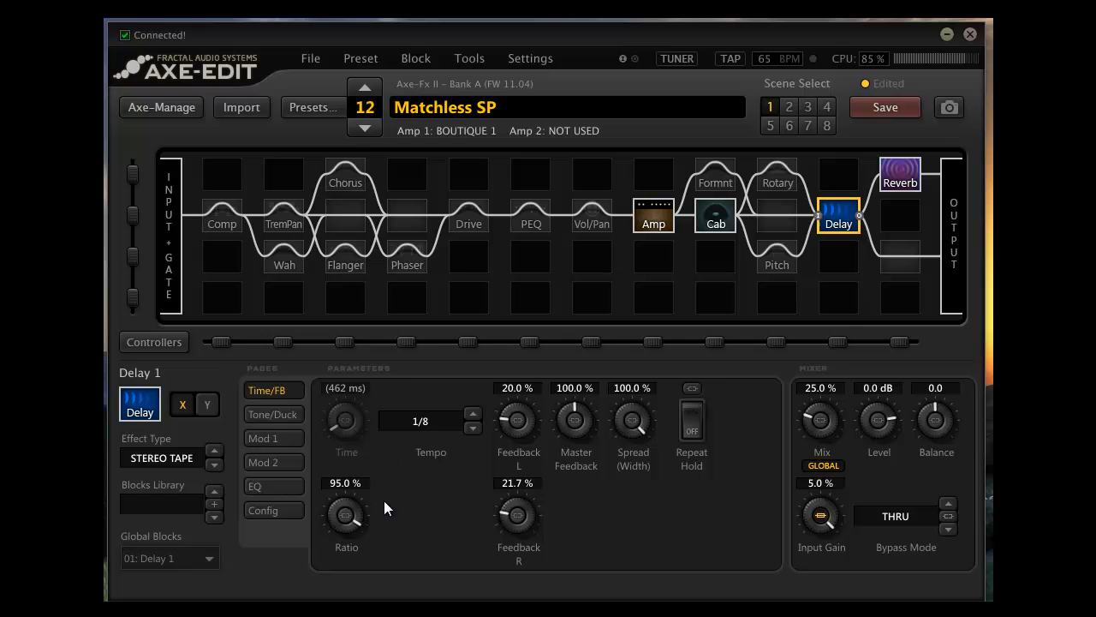
mouse_move(345, 447)
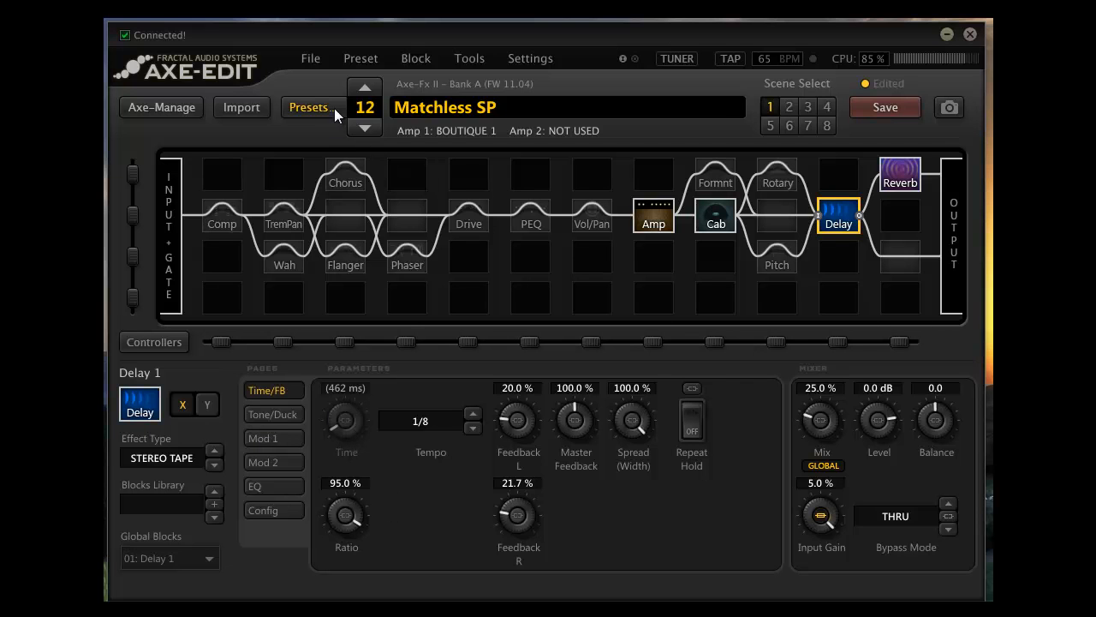
mouse_move(261, 484)
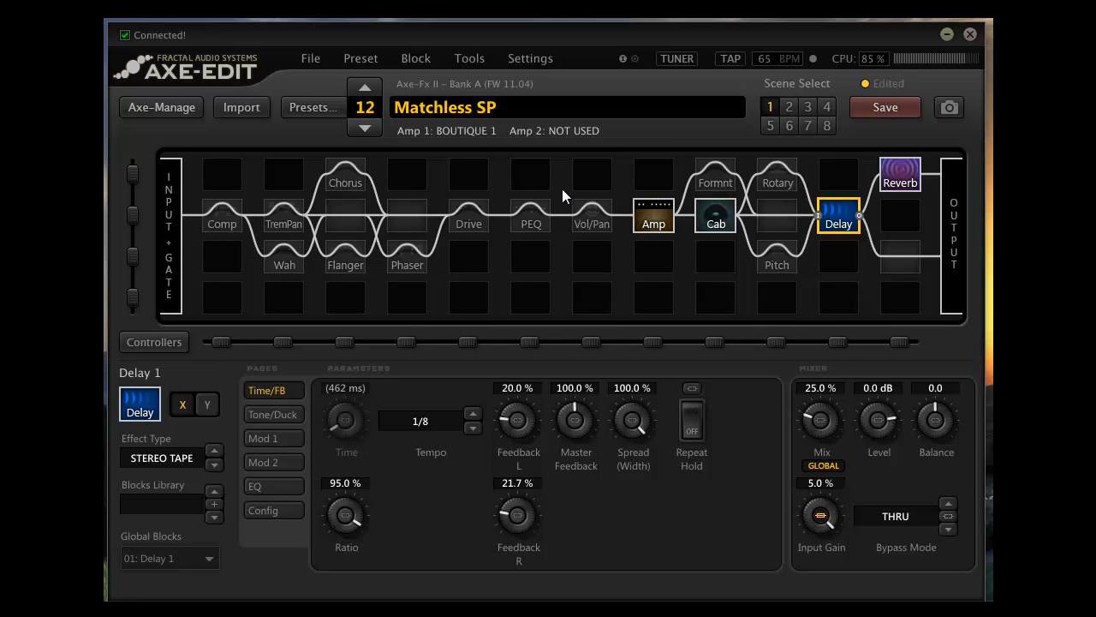
mouse_move(312, 107)
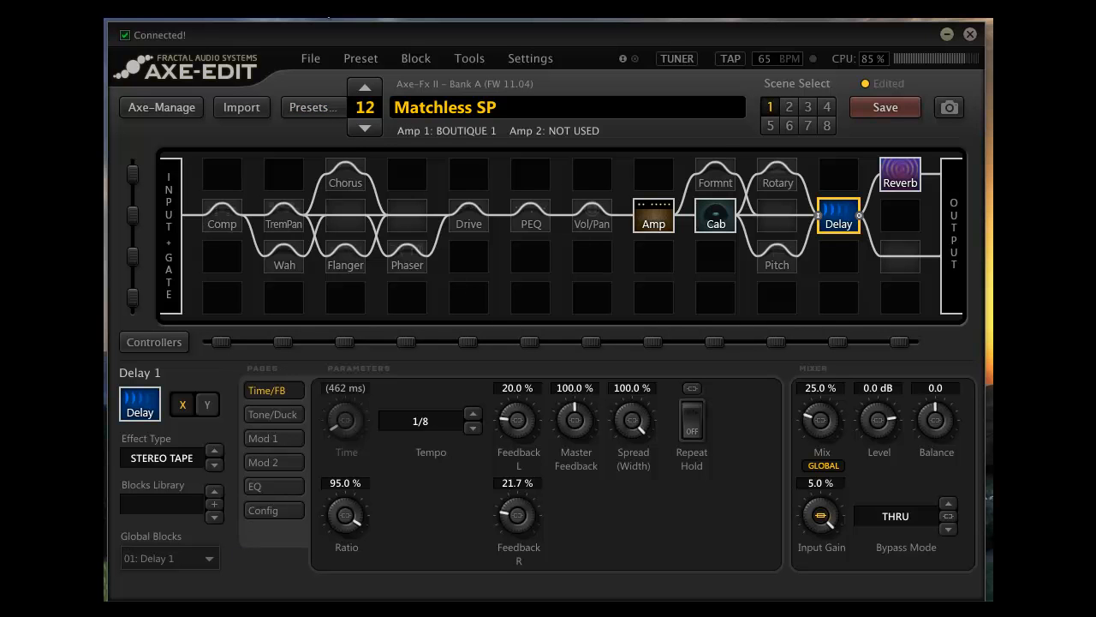
Load preset 007 VoxTB30/MorganAC20 and display its 2290 W/ MOD Delay 1 block settings.
click(312, 107)
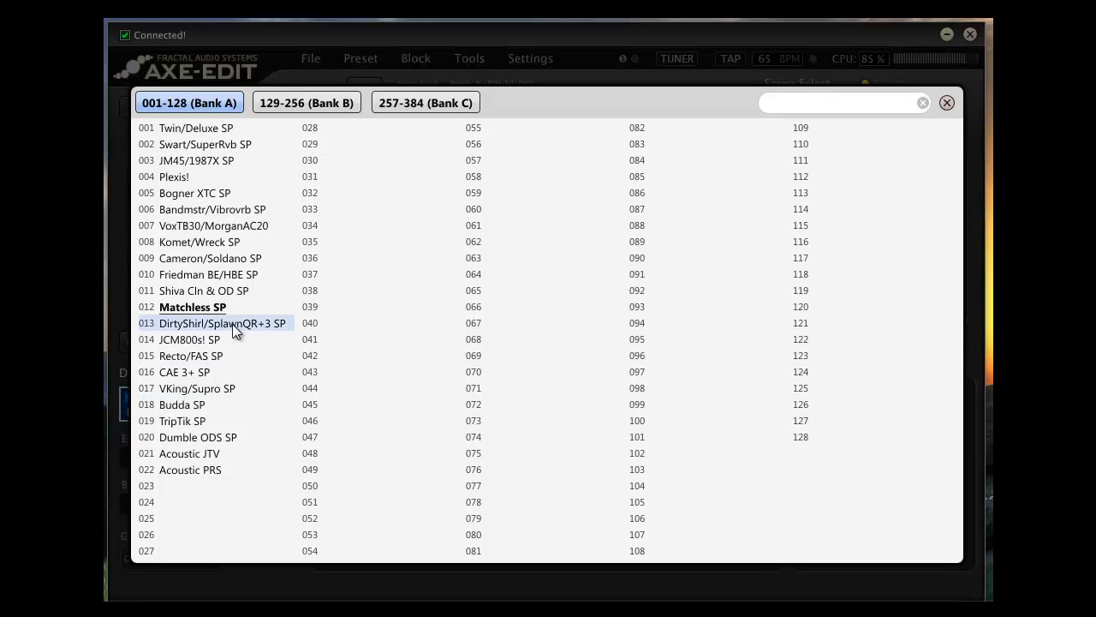
click(212, 225)
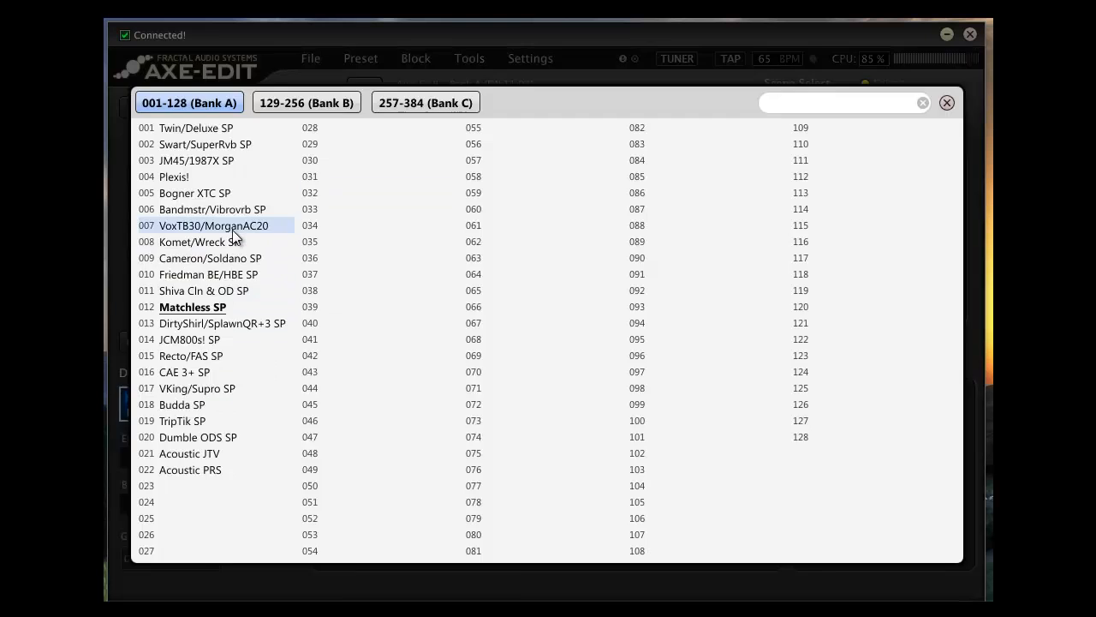
double_click(214, 225)
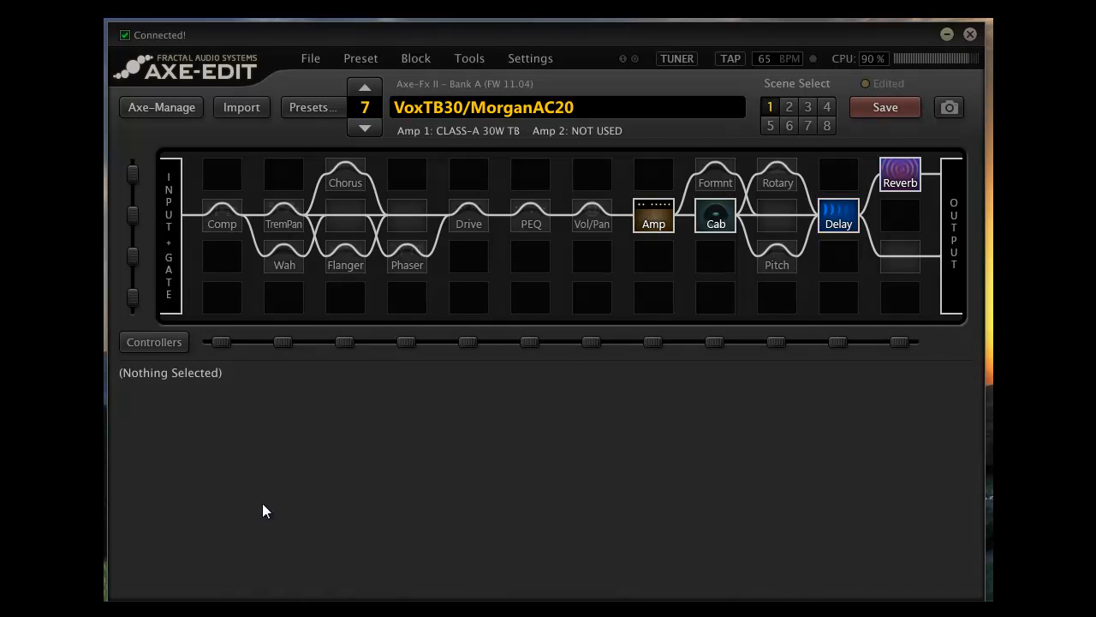
click(838, 215)
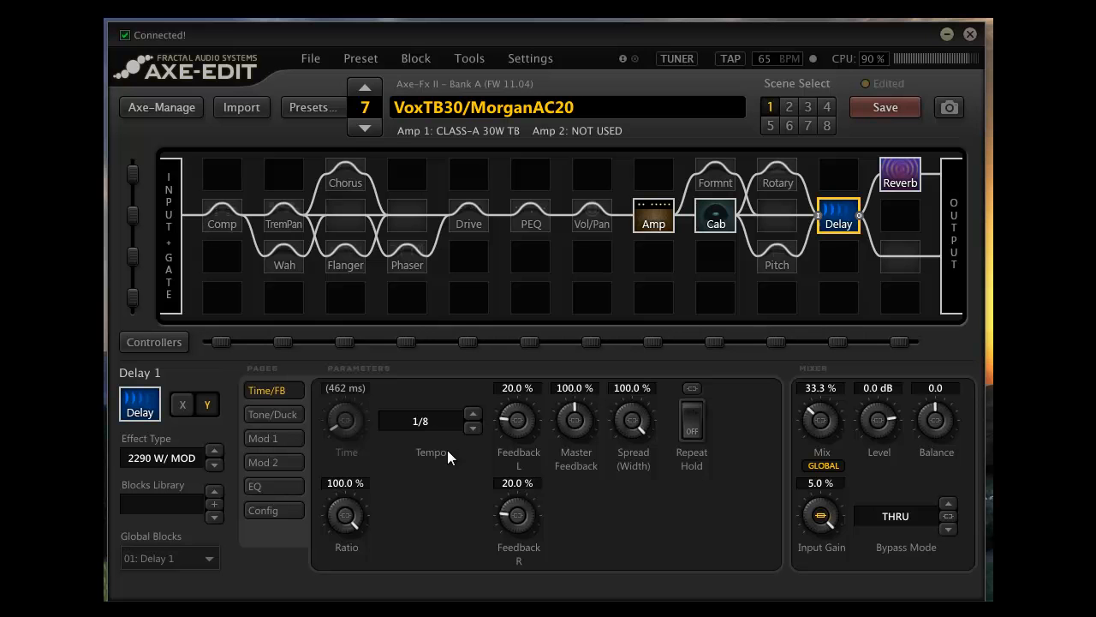
click(270, 413)
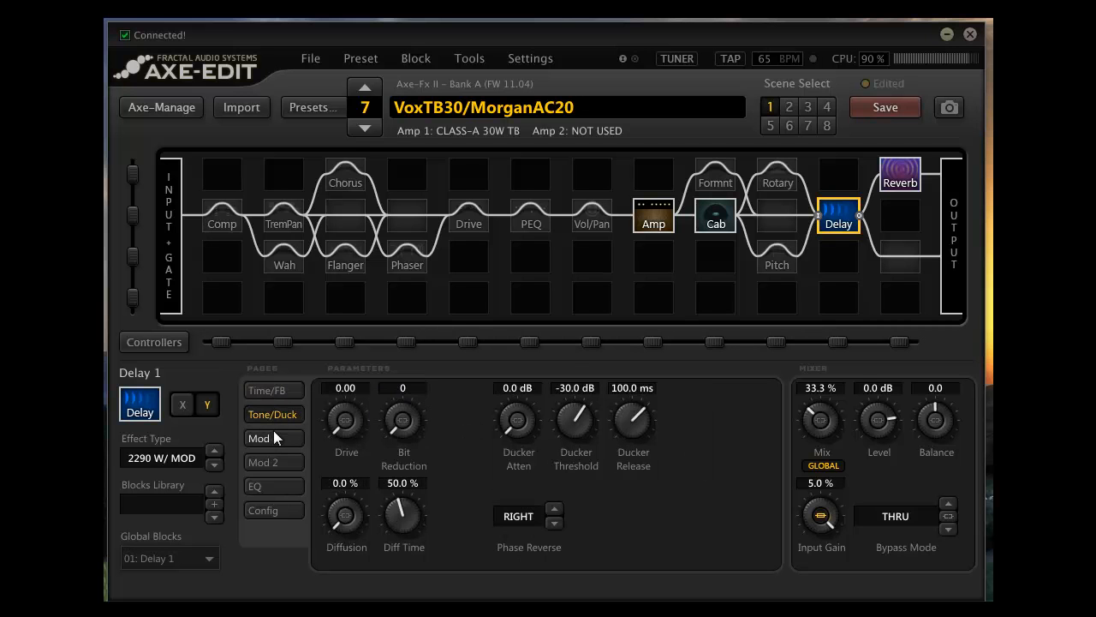
mouse_move(274, 439)
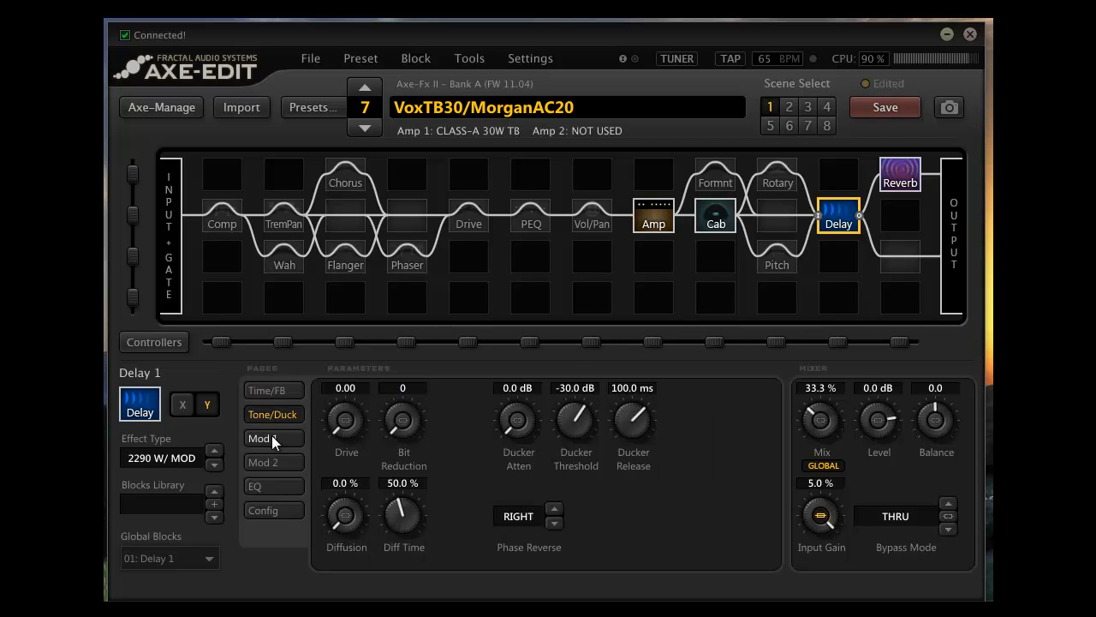
click(258, 438)
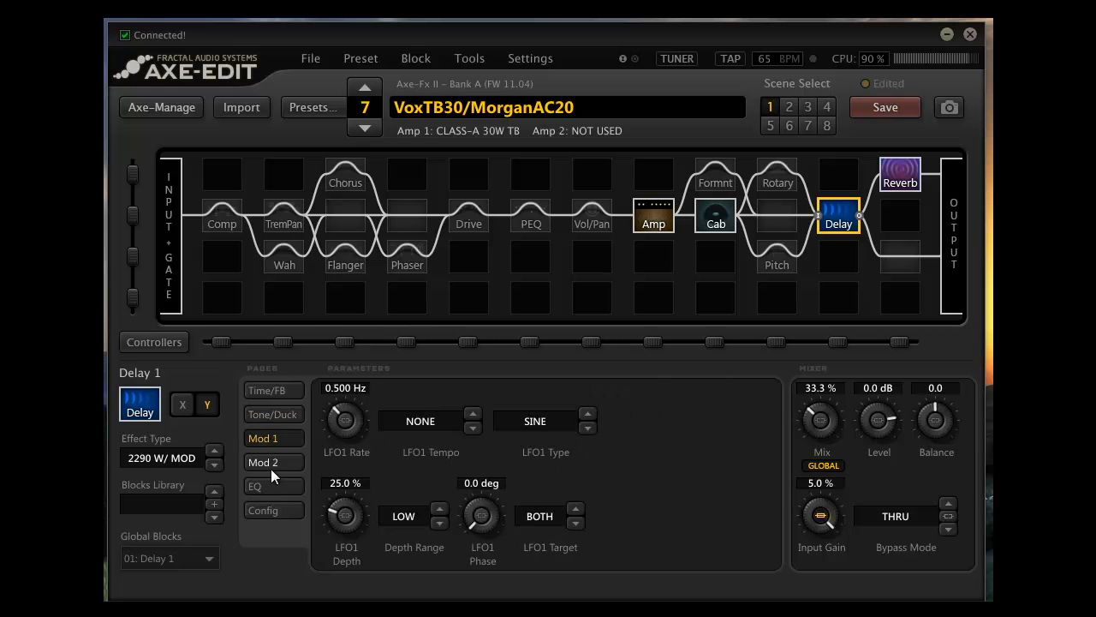
click(255, 486)
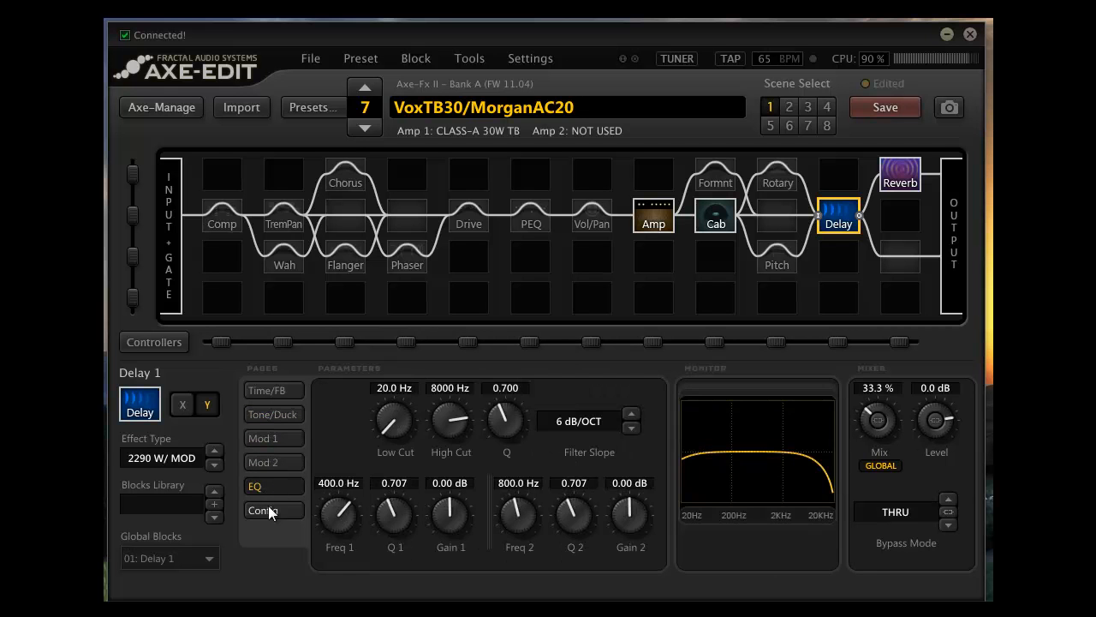
click(272, 389)
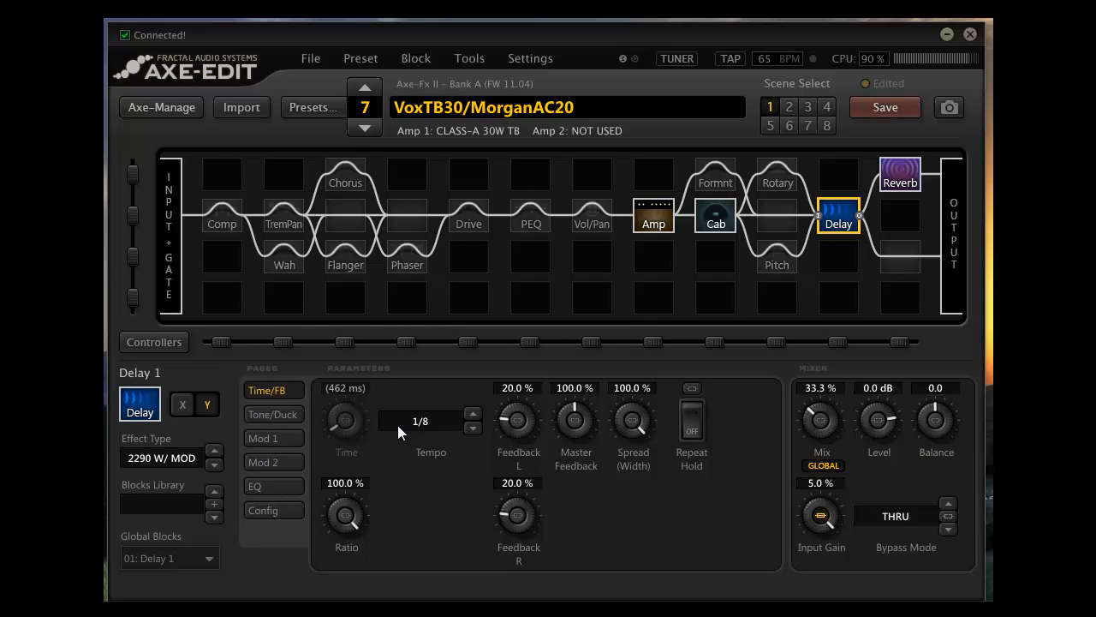